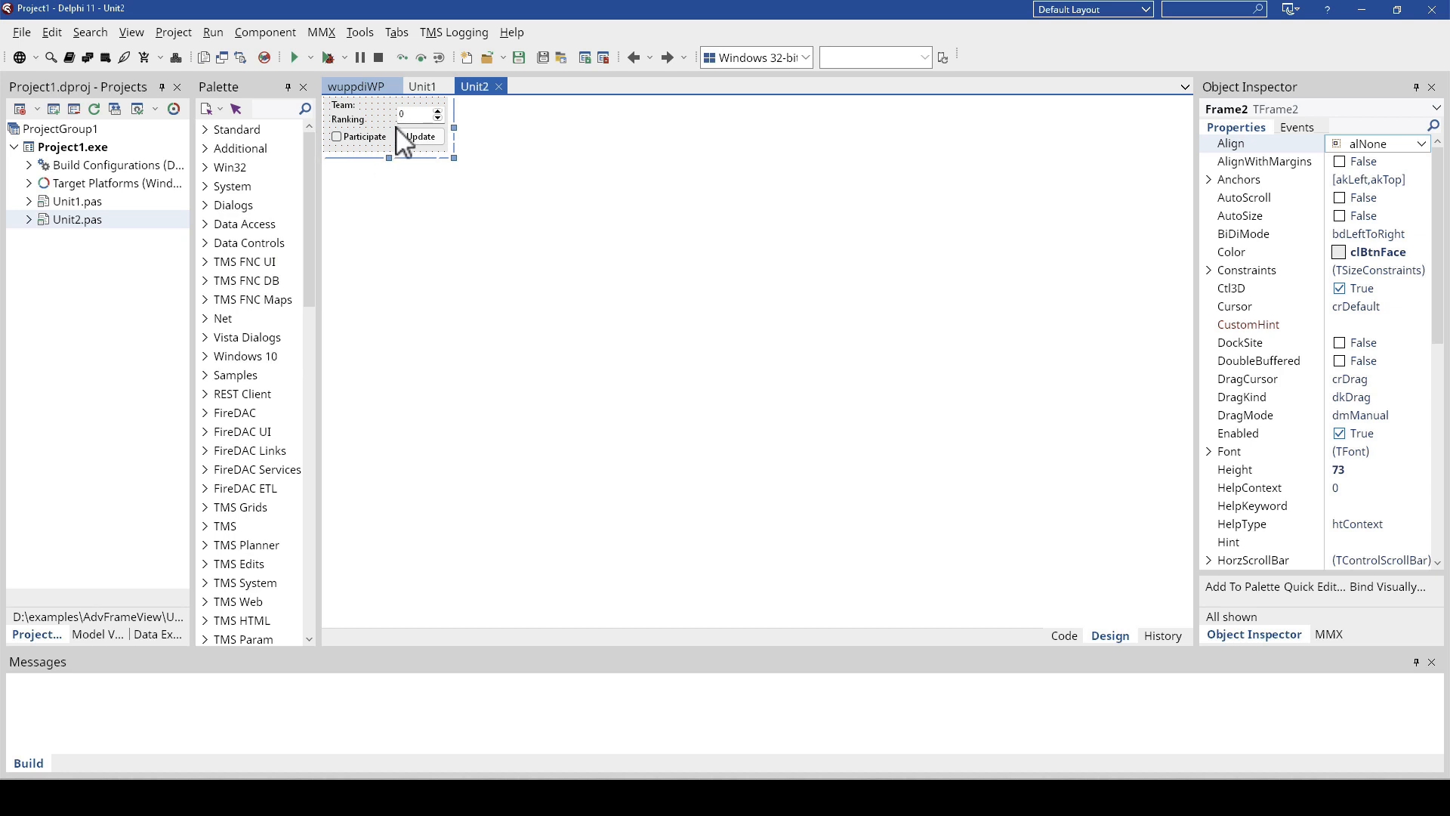
mouse_move(350, 120)
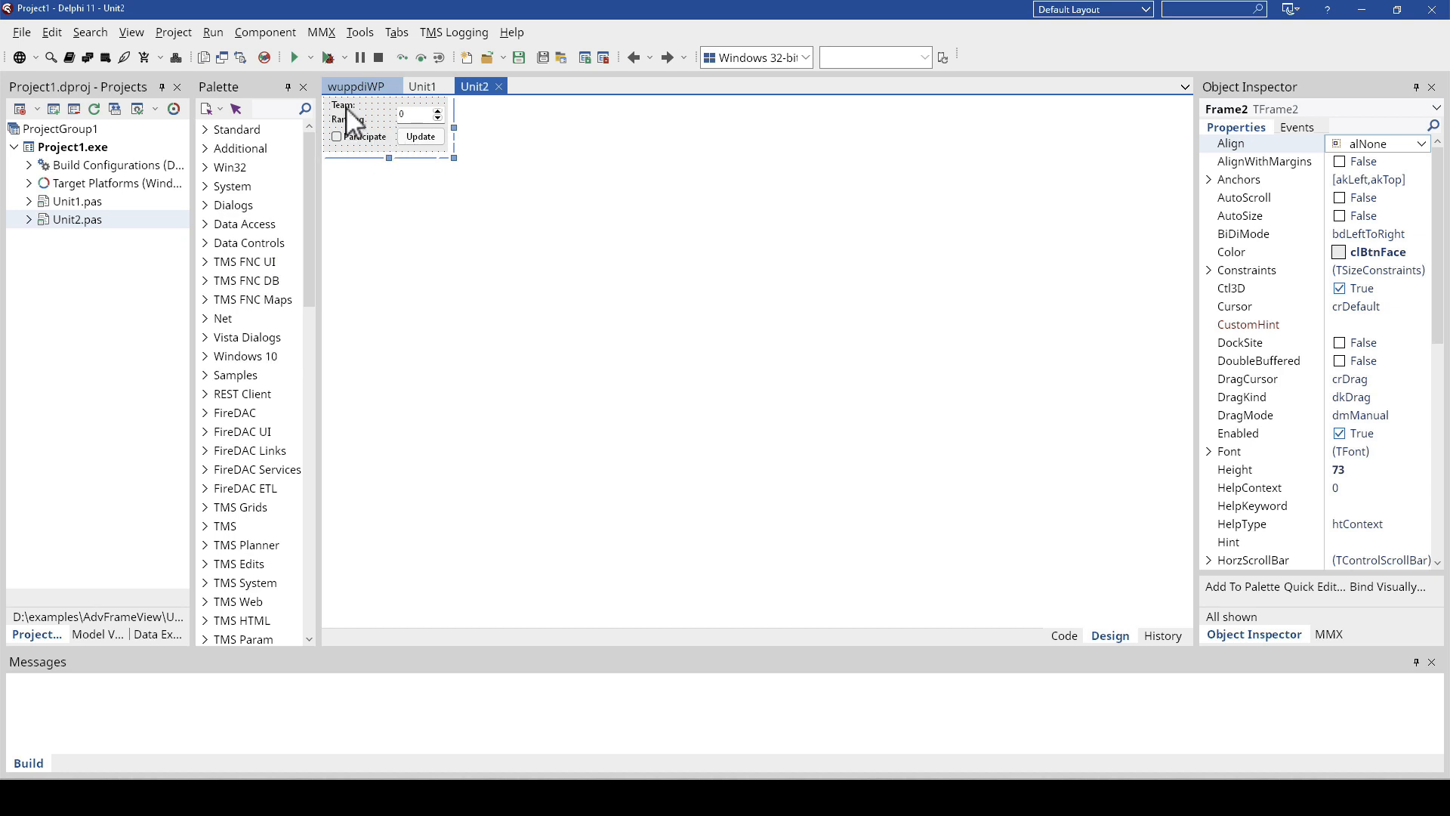
Step: Inspect the frame's Participate checkbox and Update button, and view the frame's code
click(416, 114)
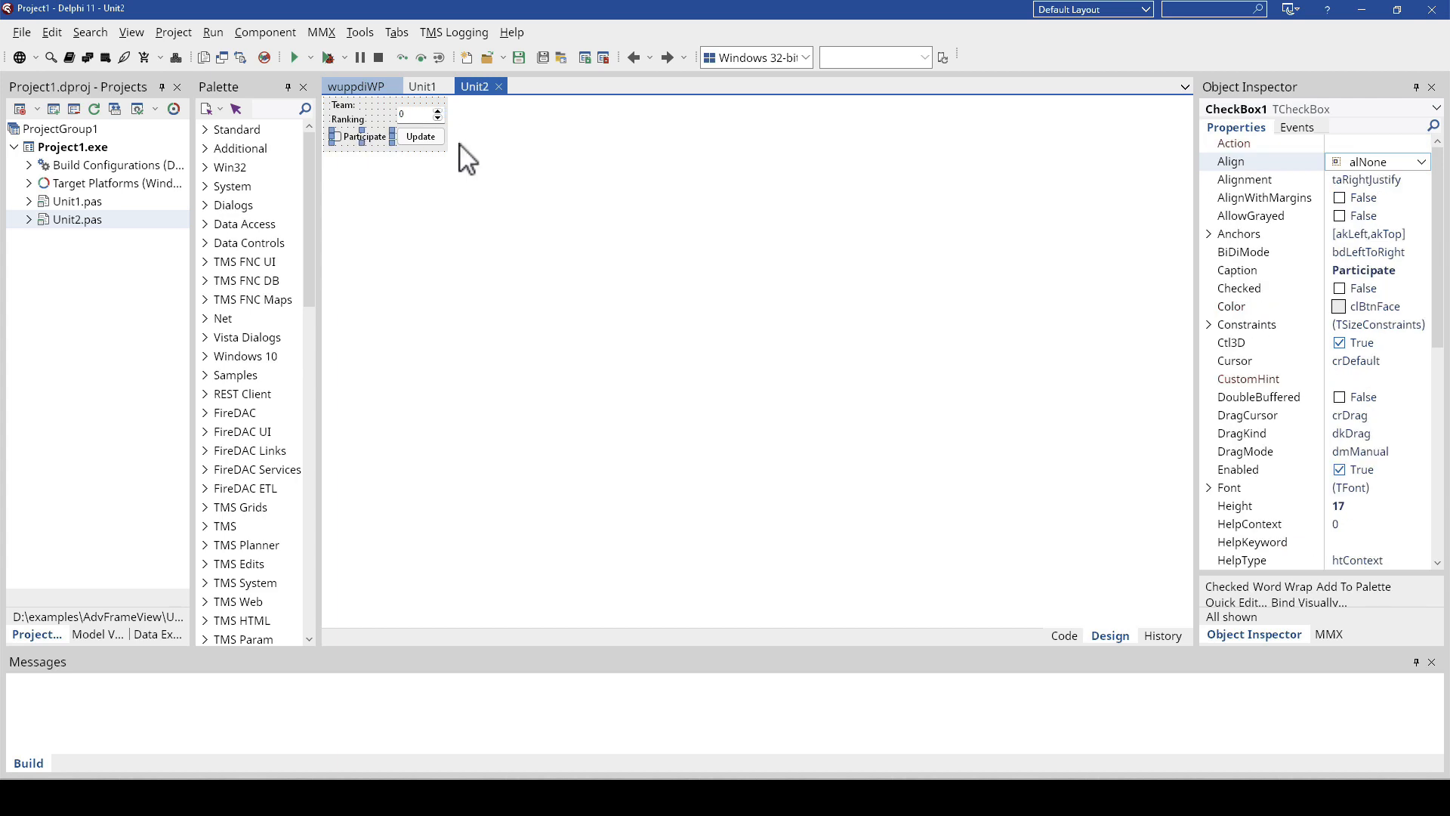
click(420, 136)
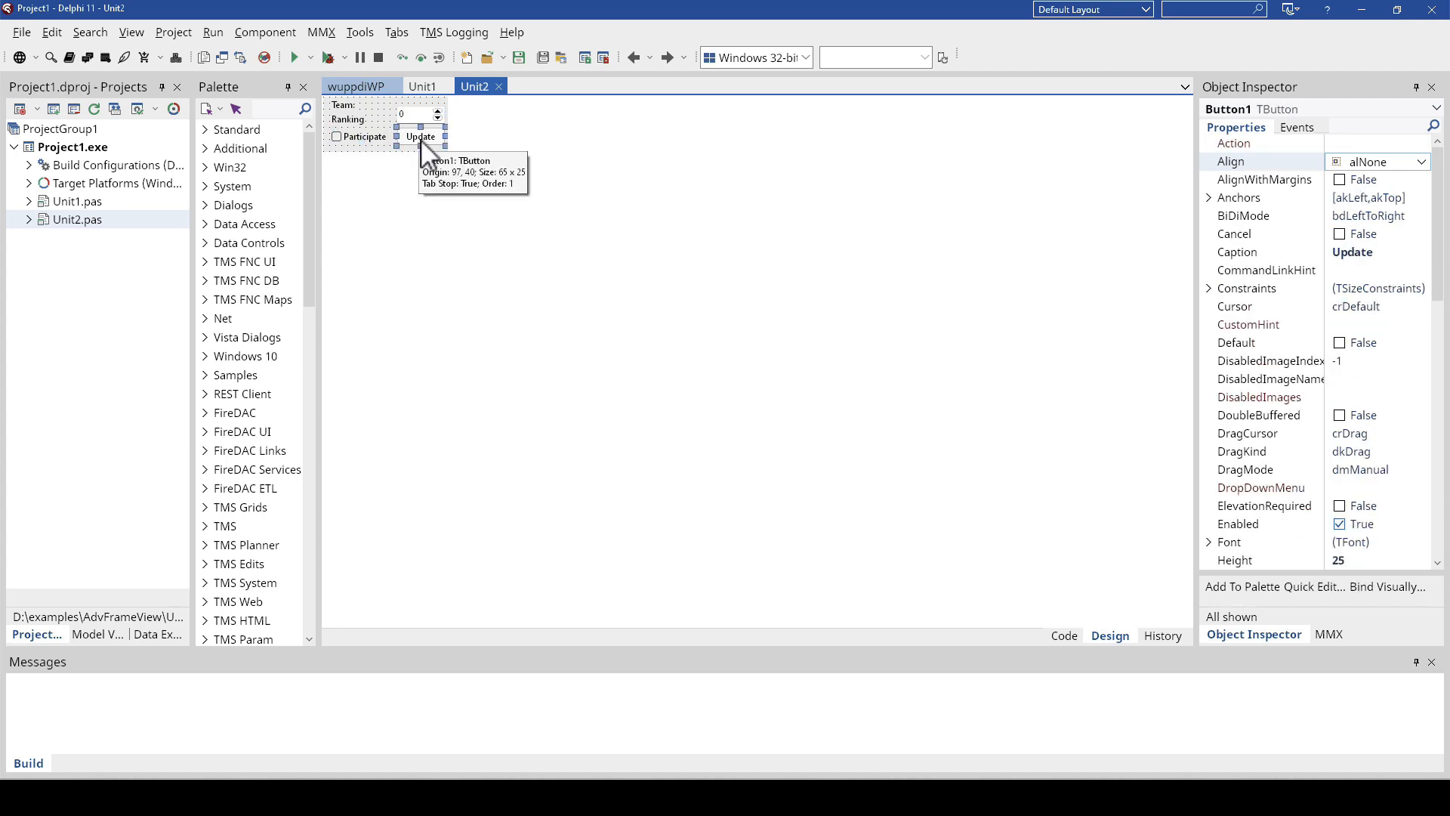
click(1064, 635)
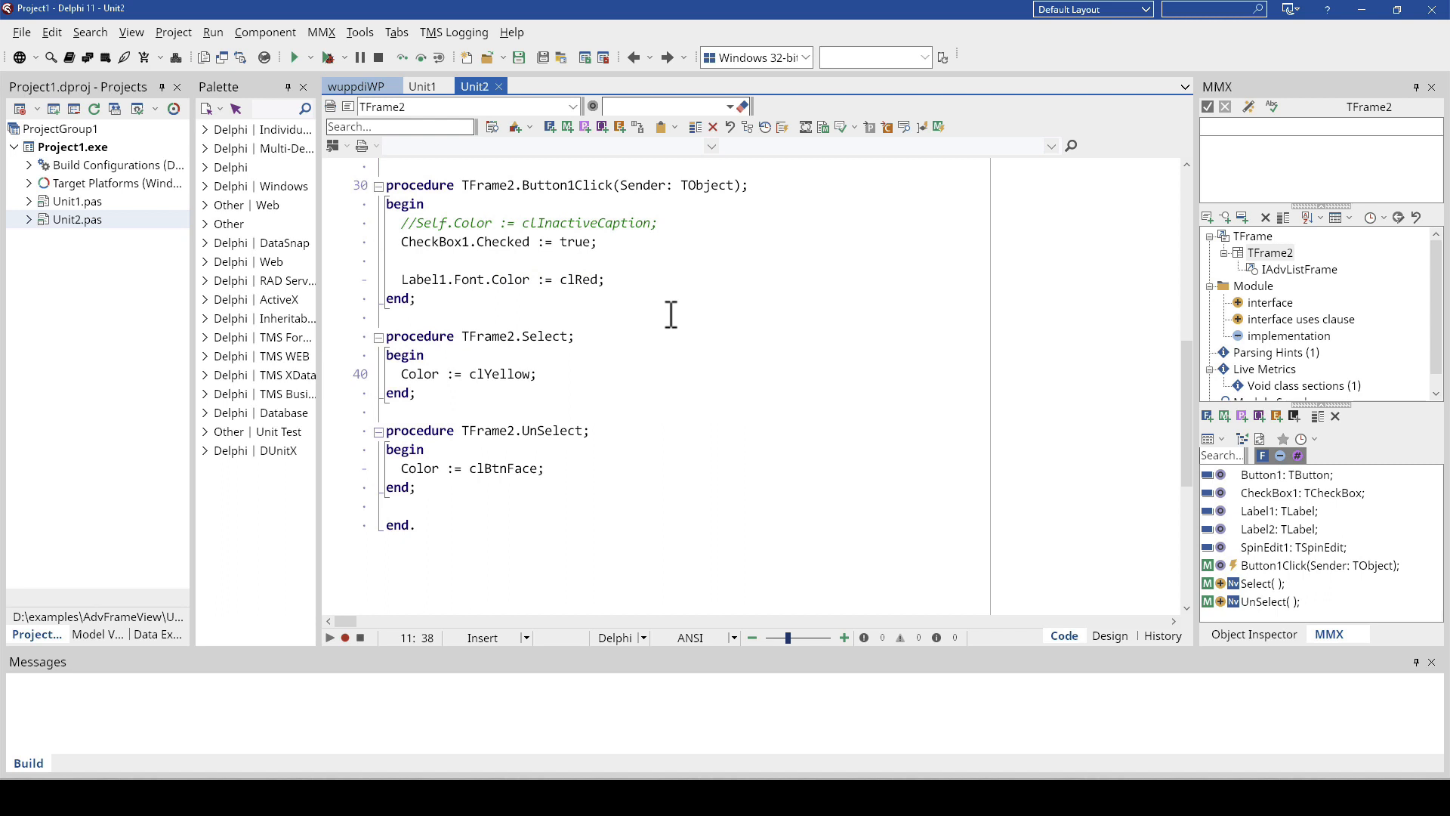
mouse_move(632, 405)
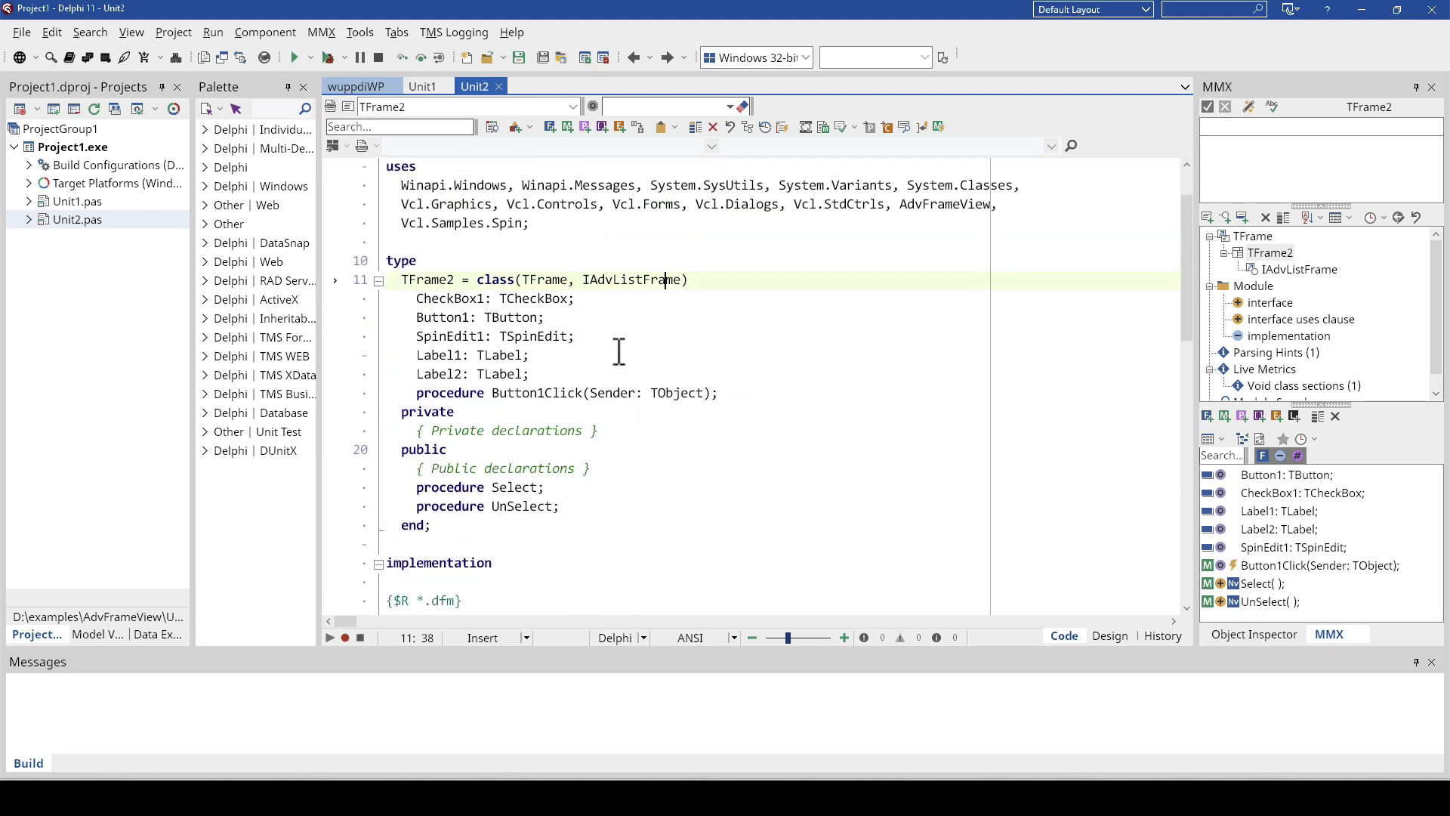
Step: Review the IAdvListFrame interface and the line turning the frame yellow, then build and run
double_click(633, 279)
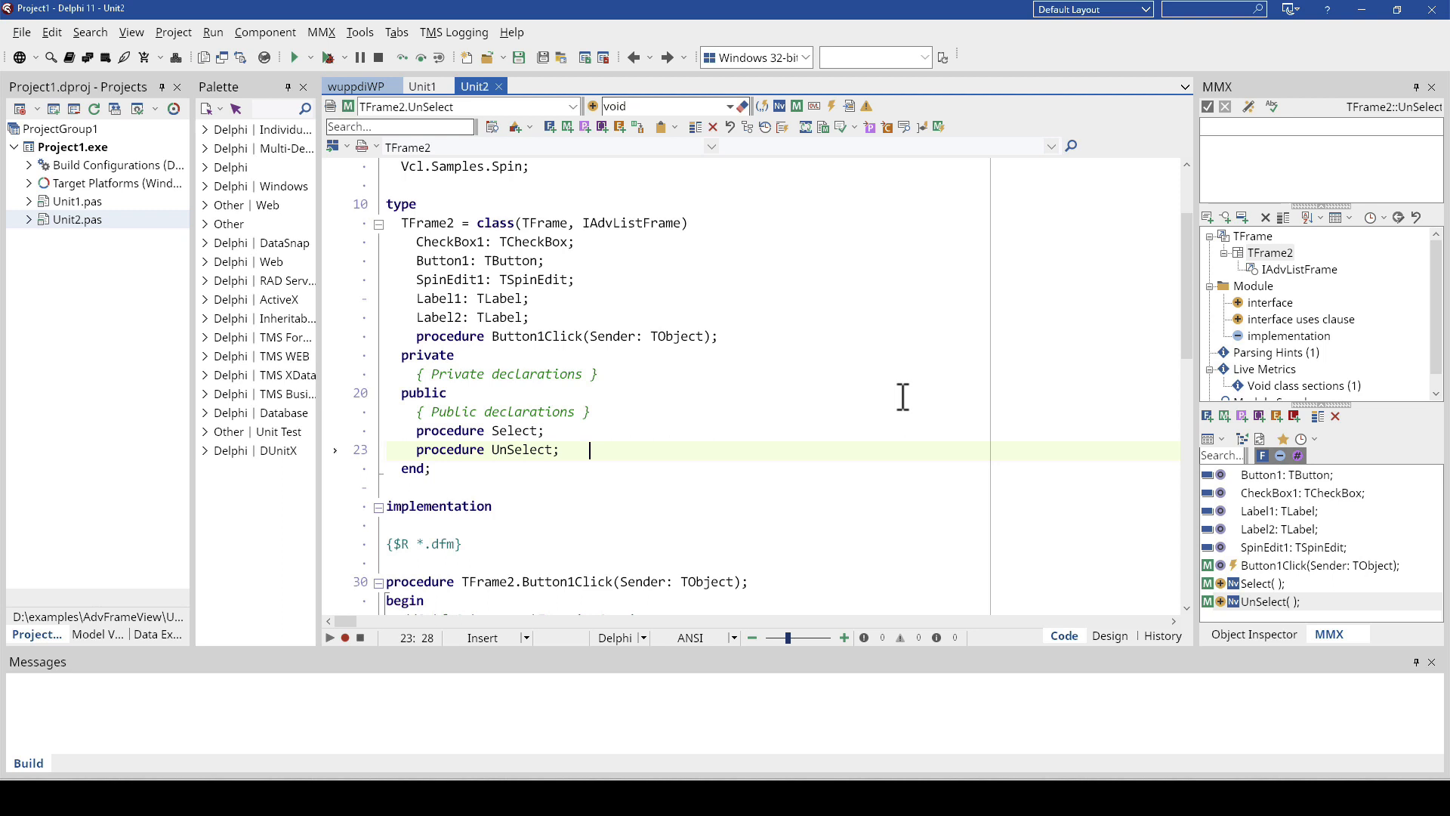
mouse_move(902, 400)
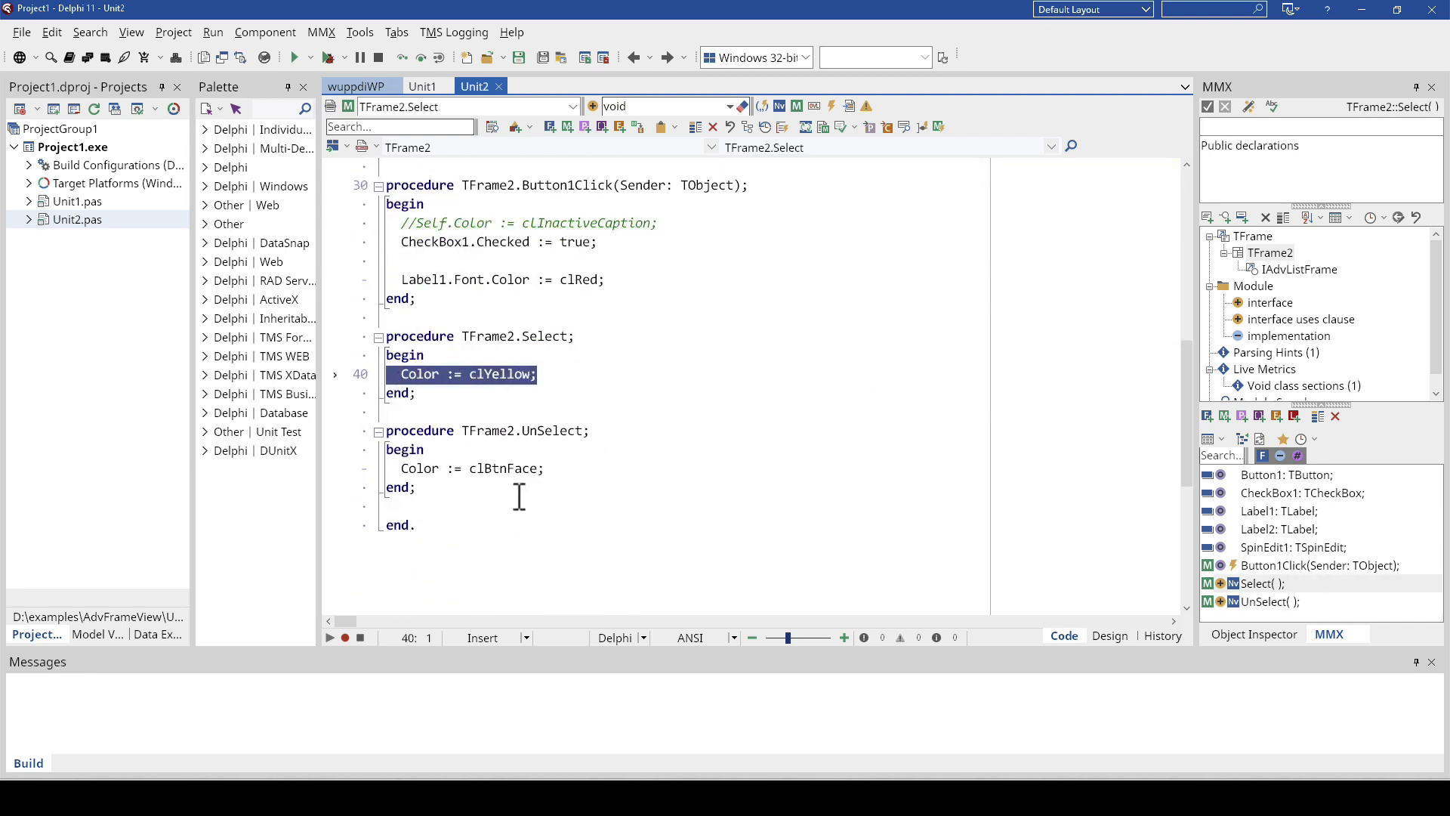
click(467, 469)
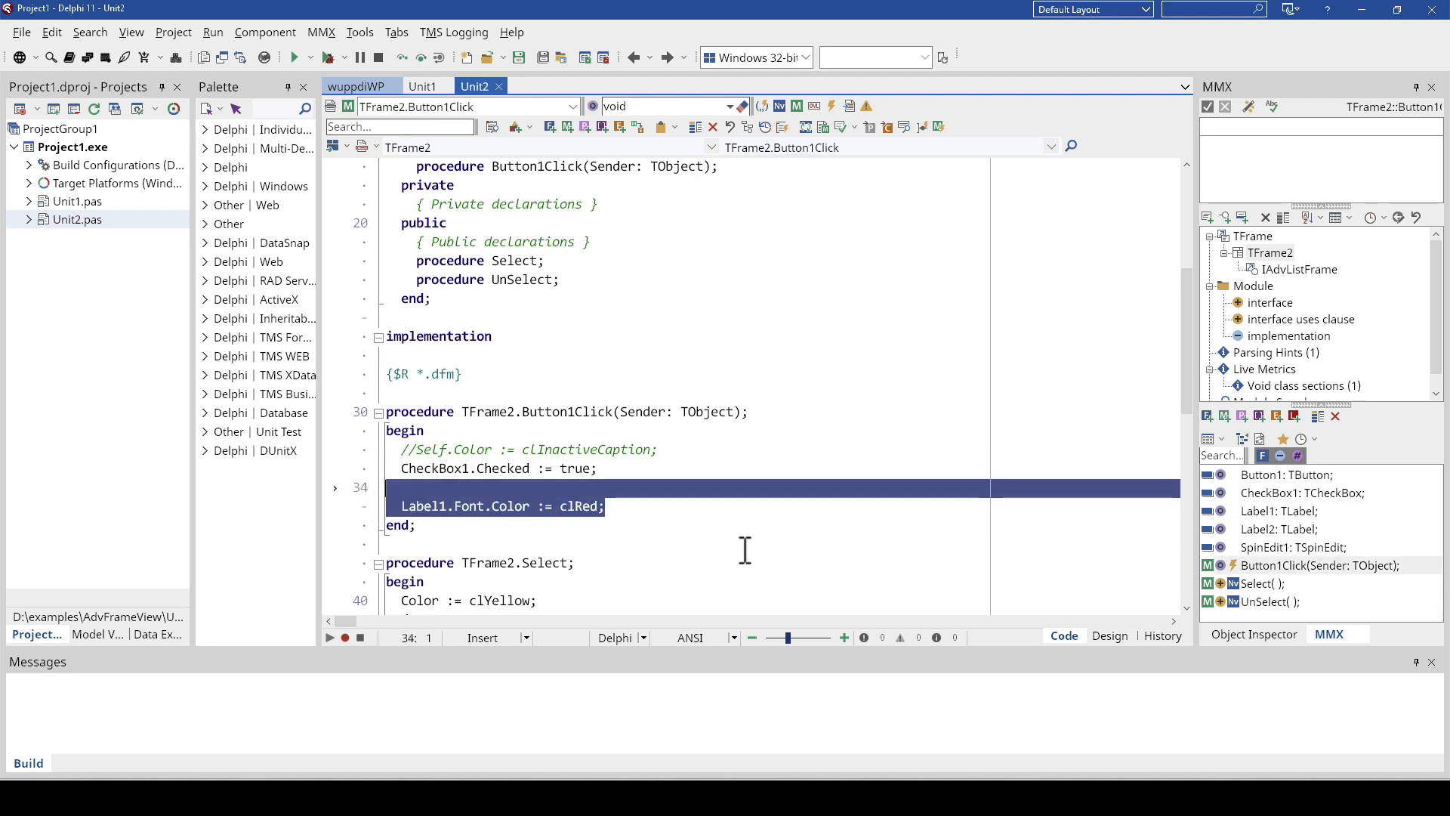
click(290, 58)
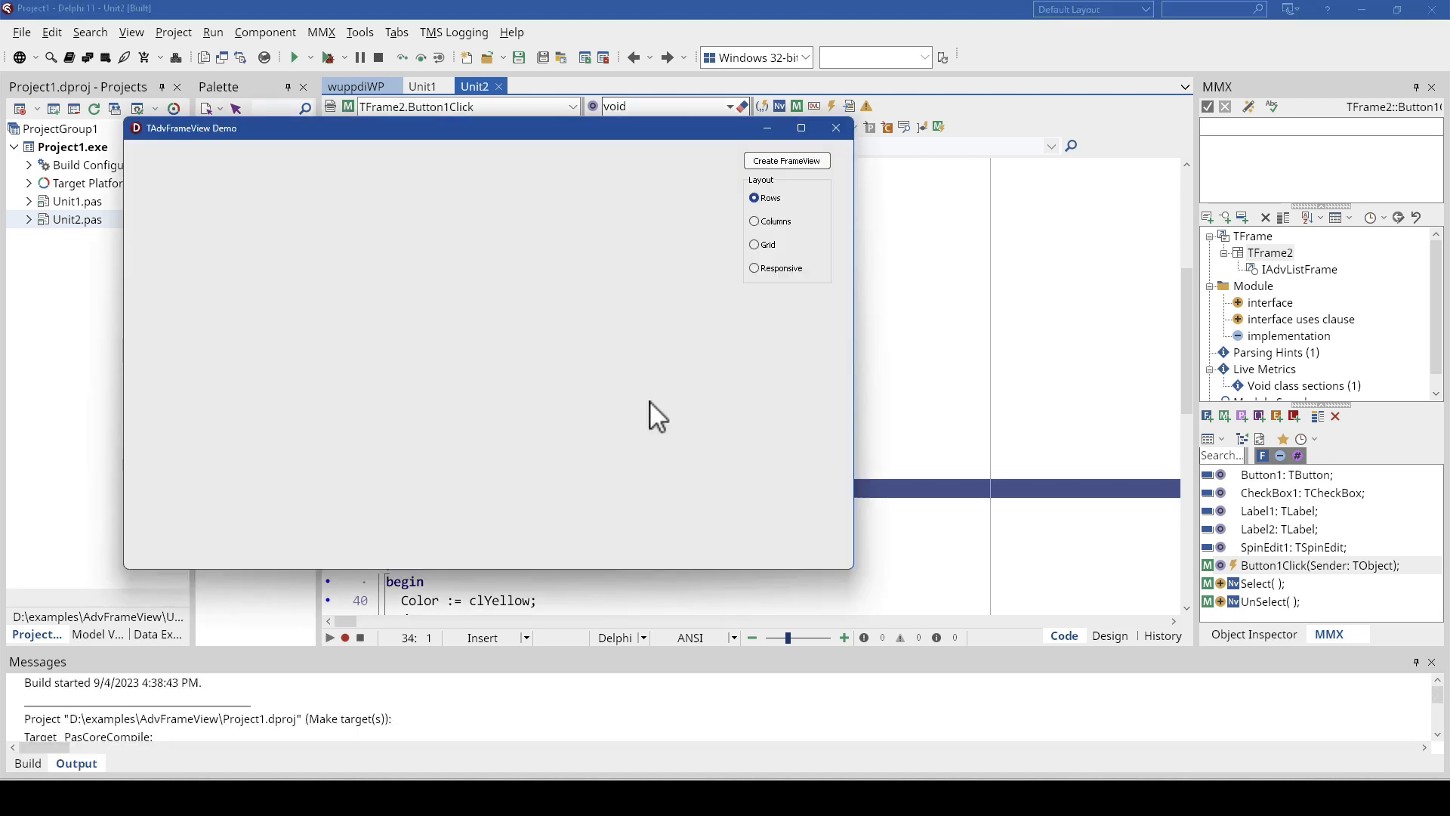
mouse_move(791, 173)
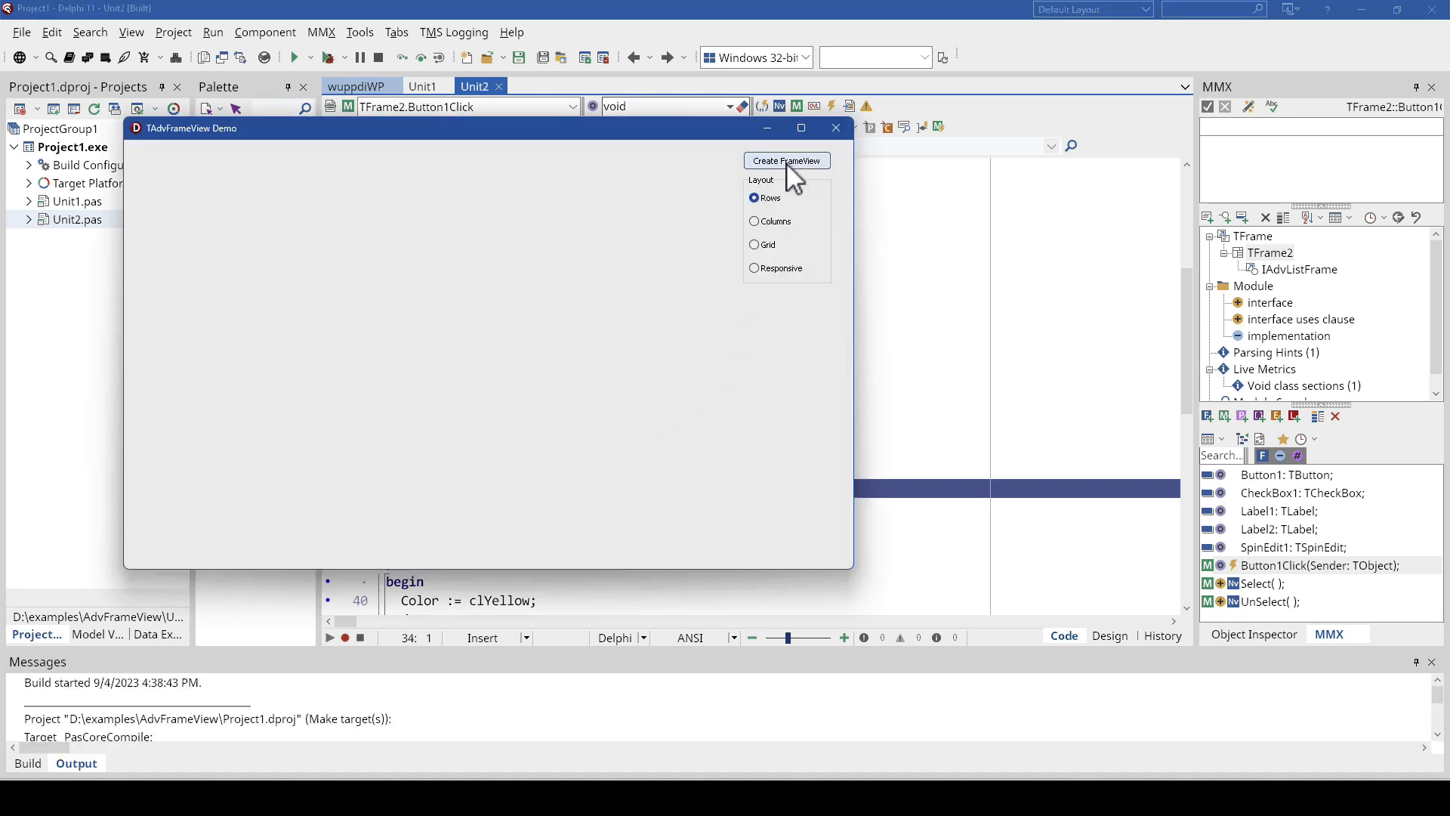
Step: Create the frame view of team frames and scroll through the list
click(786, 160)
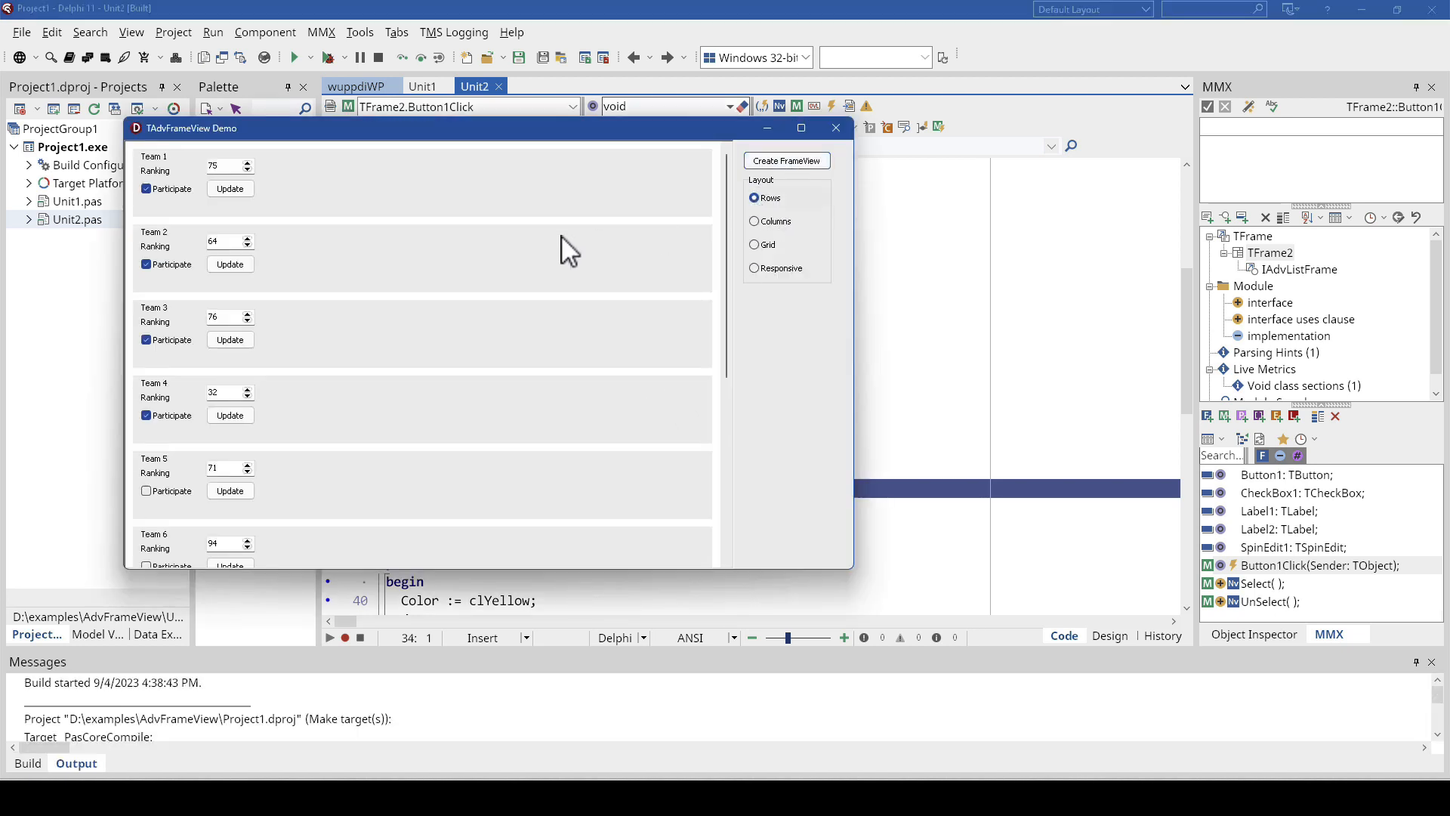
mouse_move(407, 421)
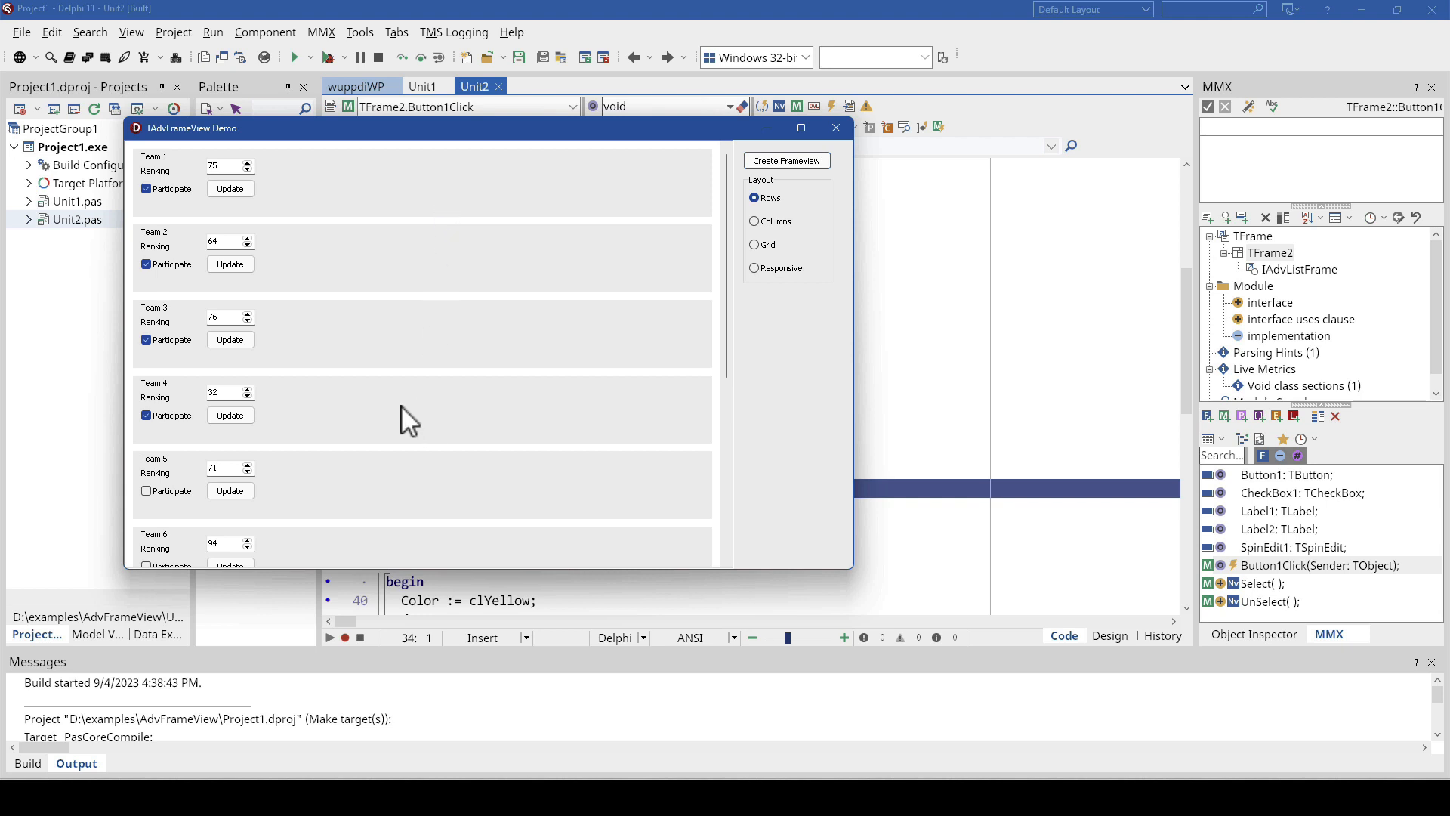
mouse_move(728, 217)
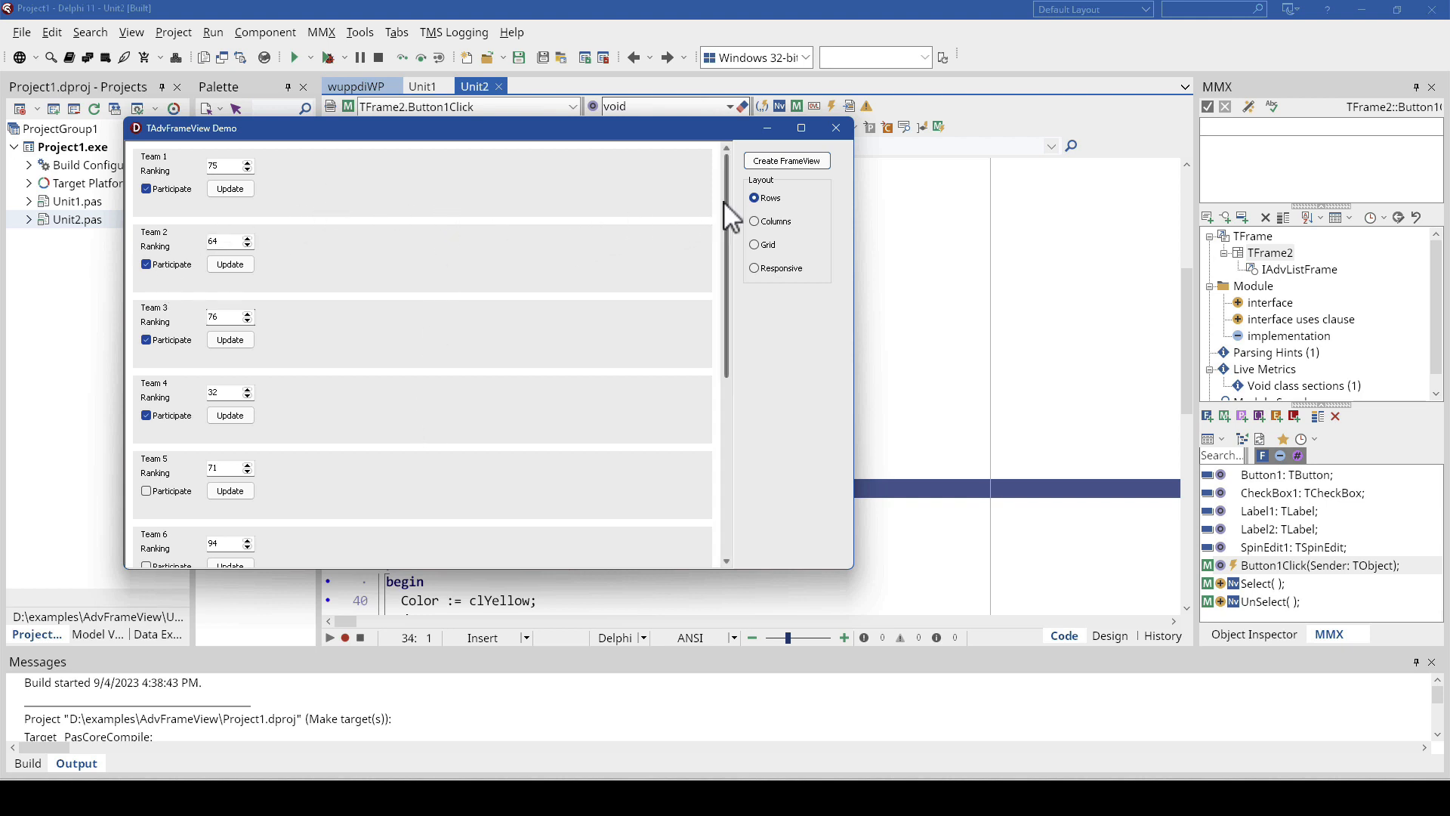
scroll(down, 3)
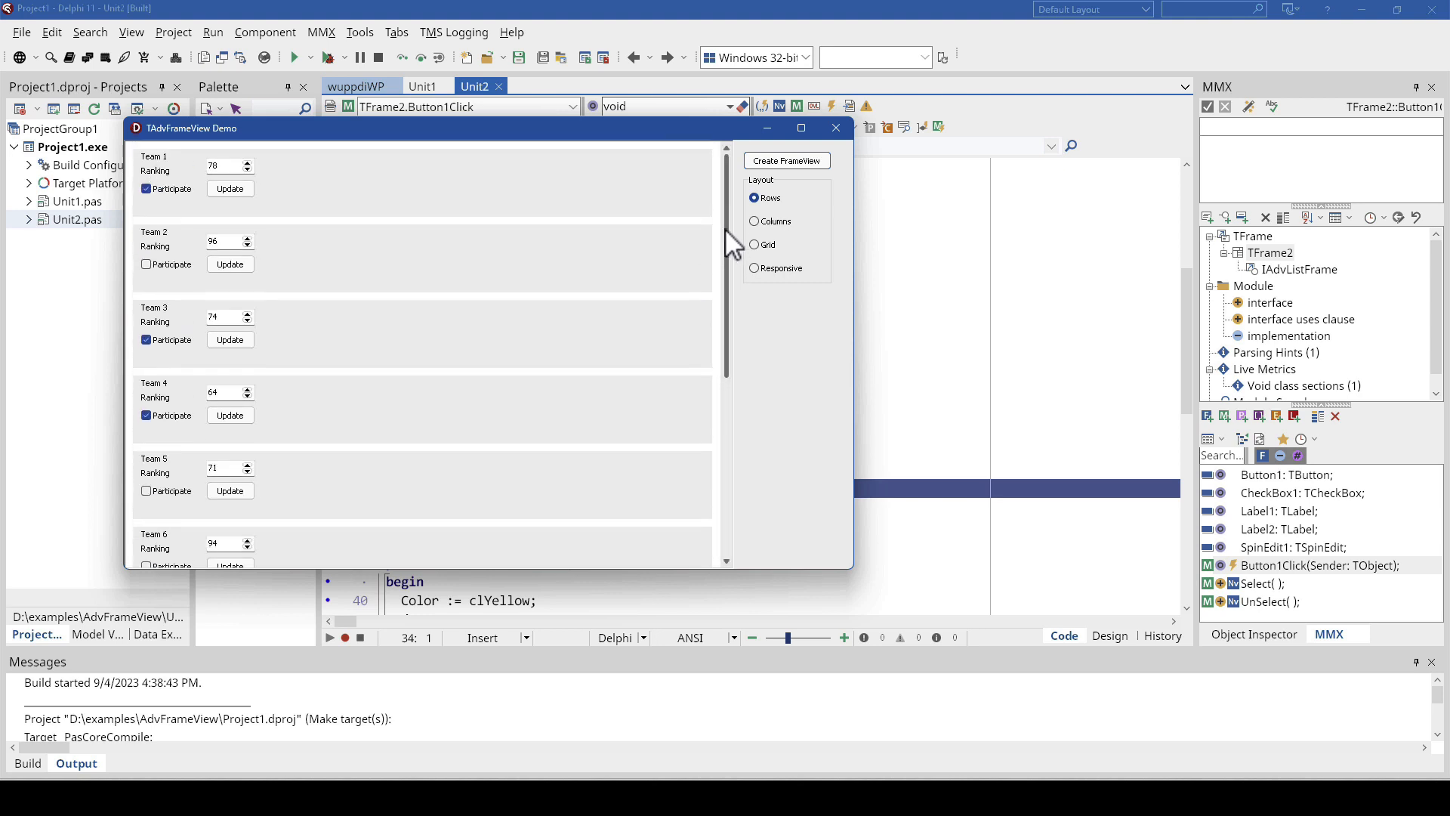
mouse_move(450, 256)
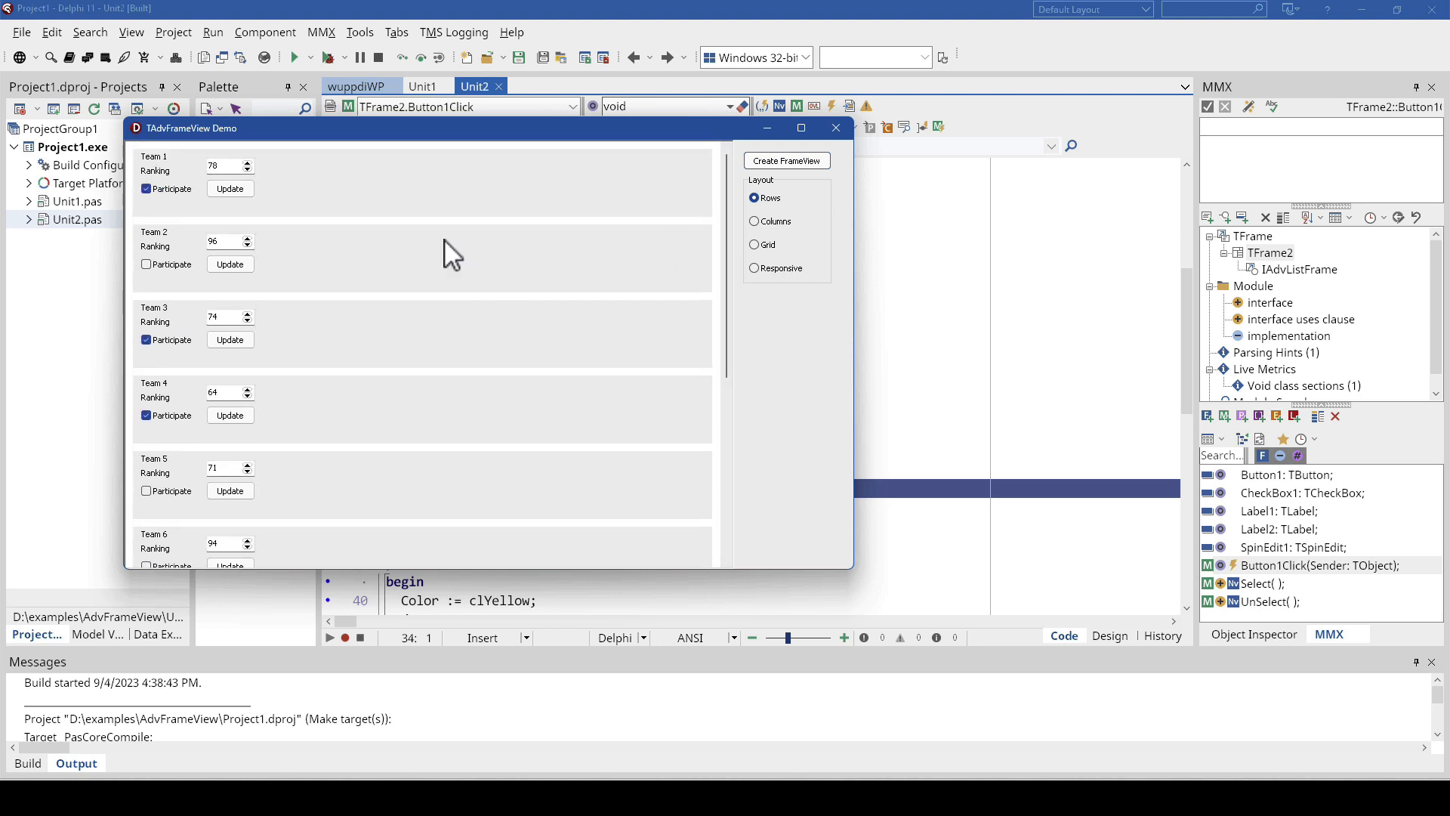
mouse_move(181, 194)
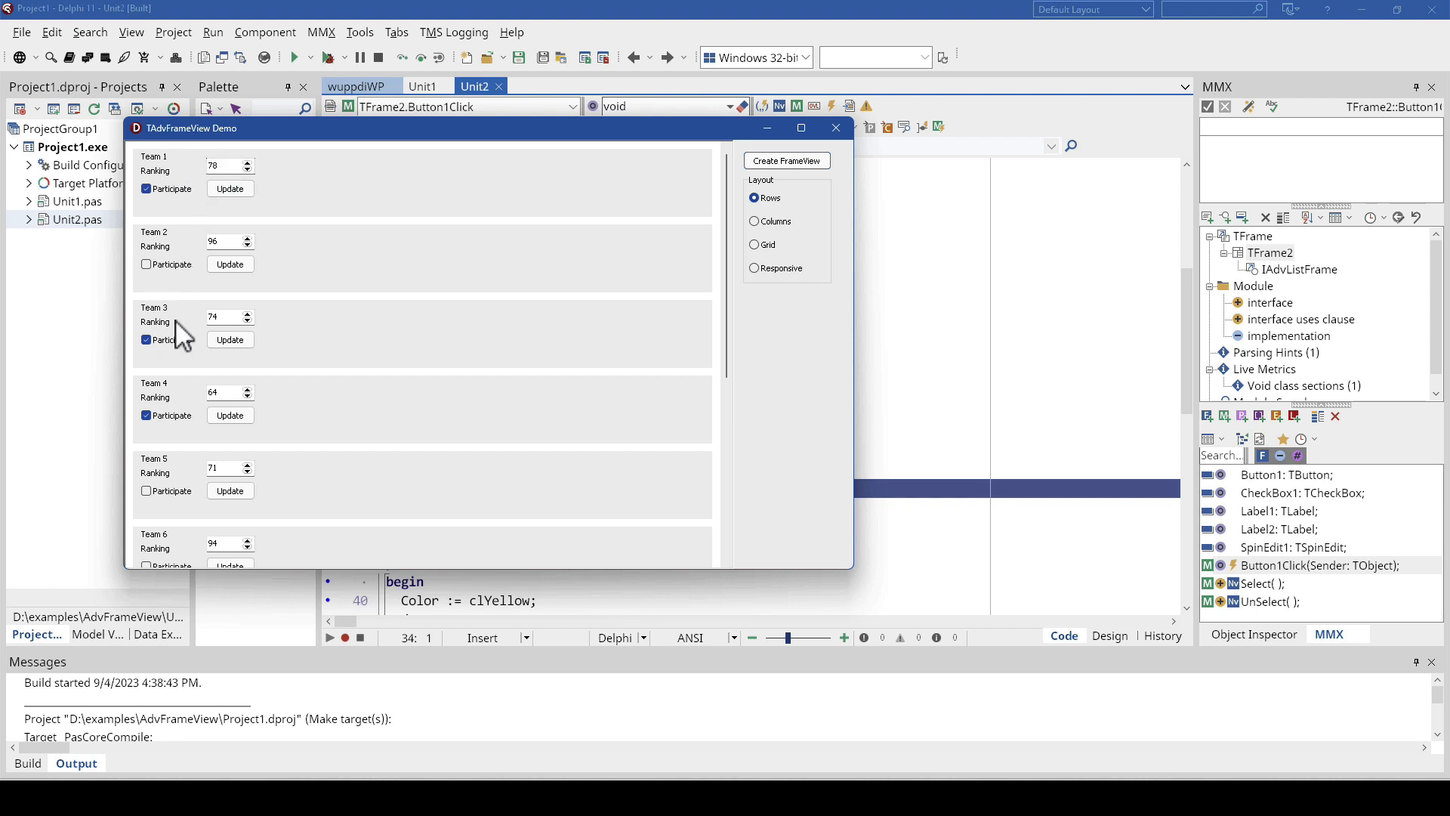
mouse_move(363, 255)
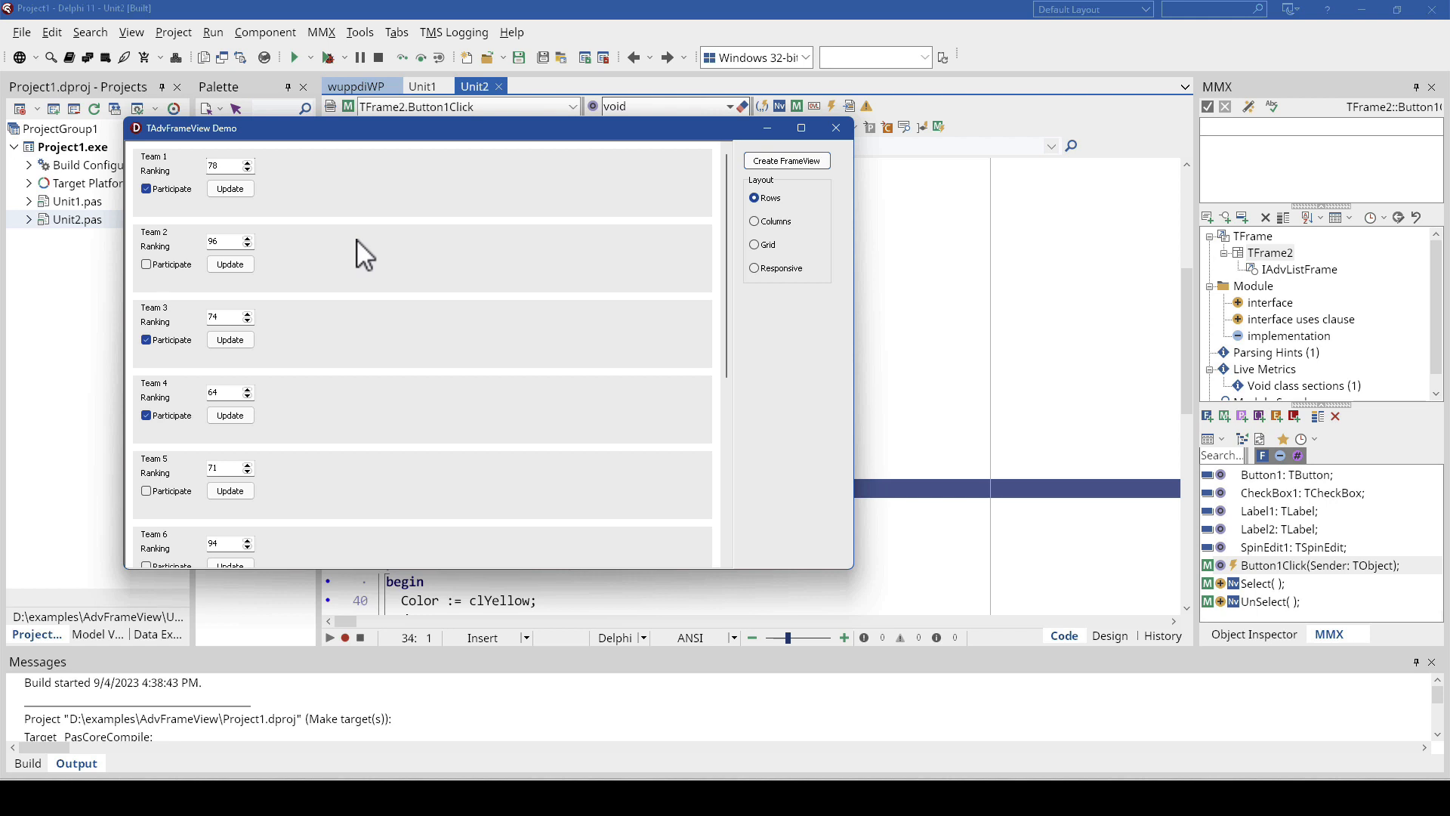
mouse_move(643, 231)
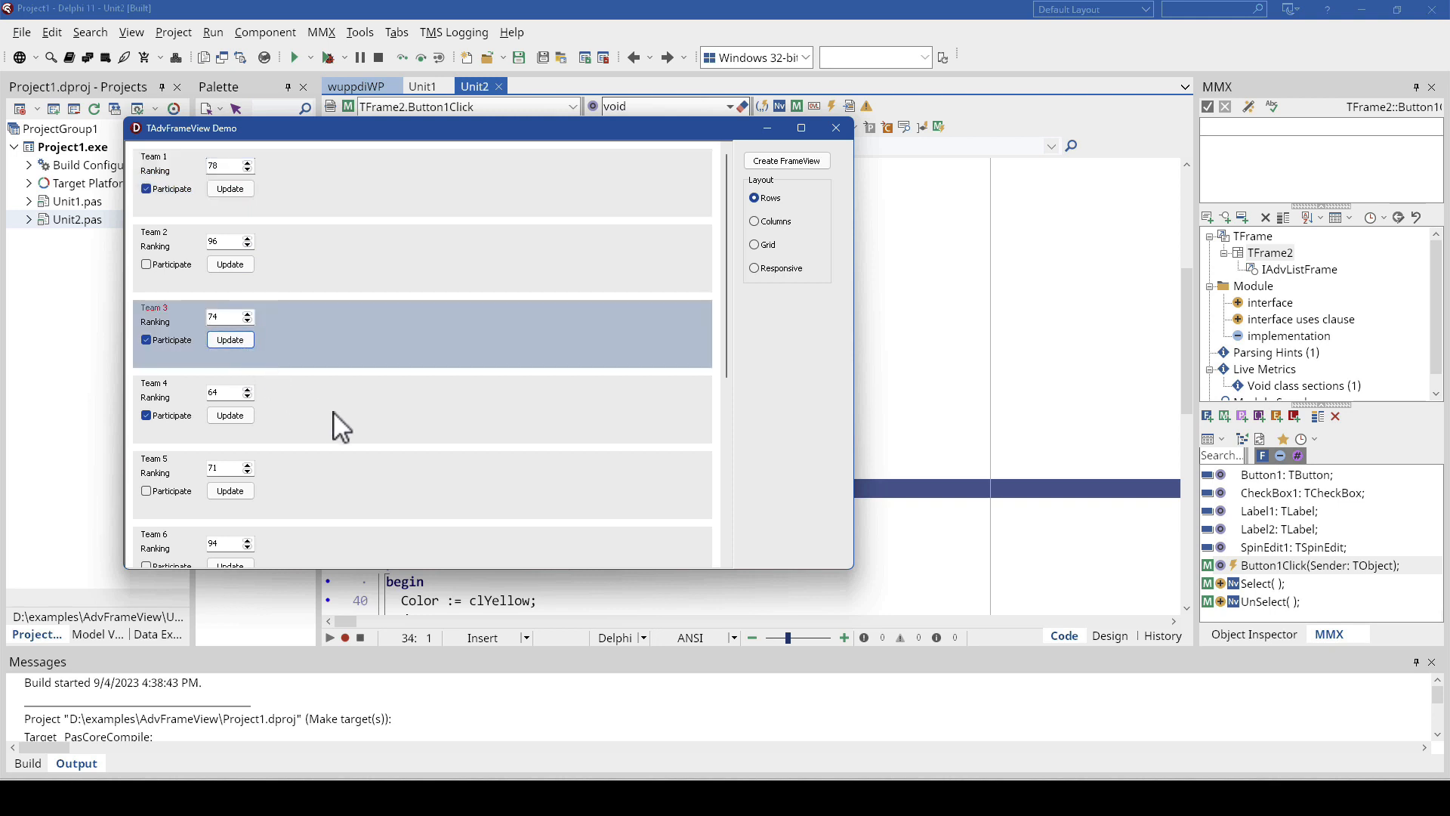
mouse_move(318, 359)
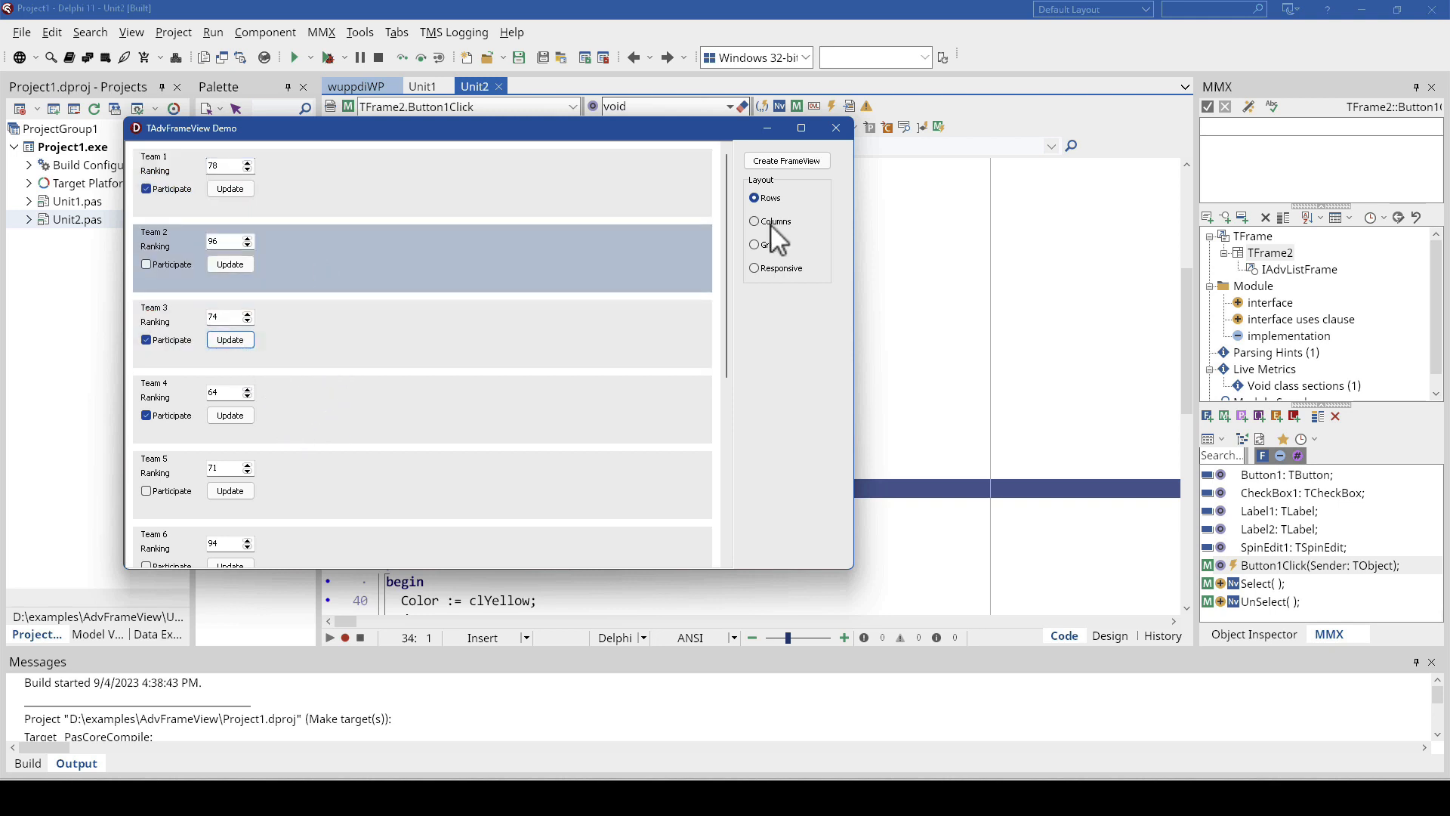
Step: Switch the team frame layout to Columns, then to Grid
click(755, 221)
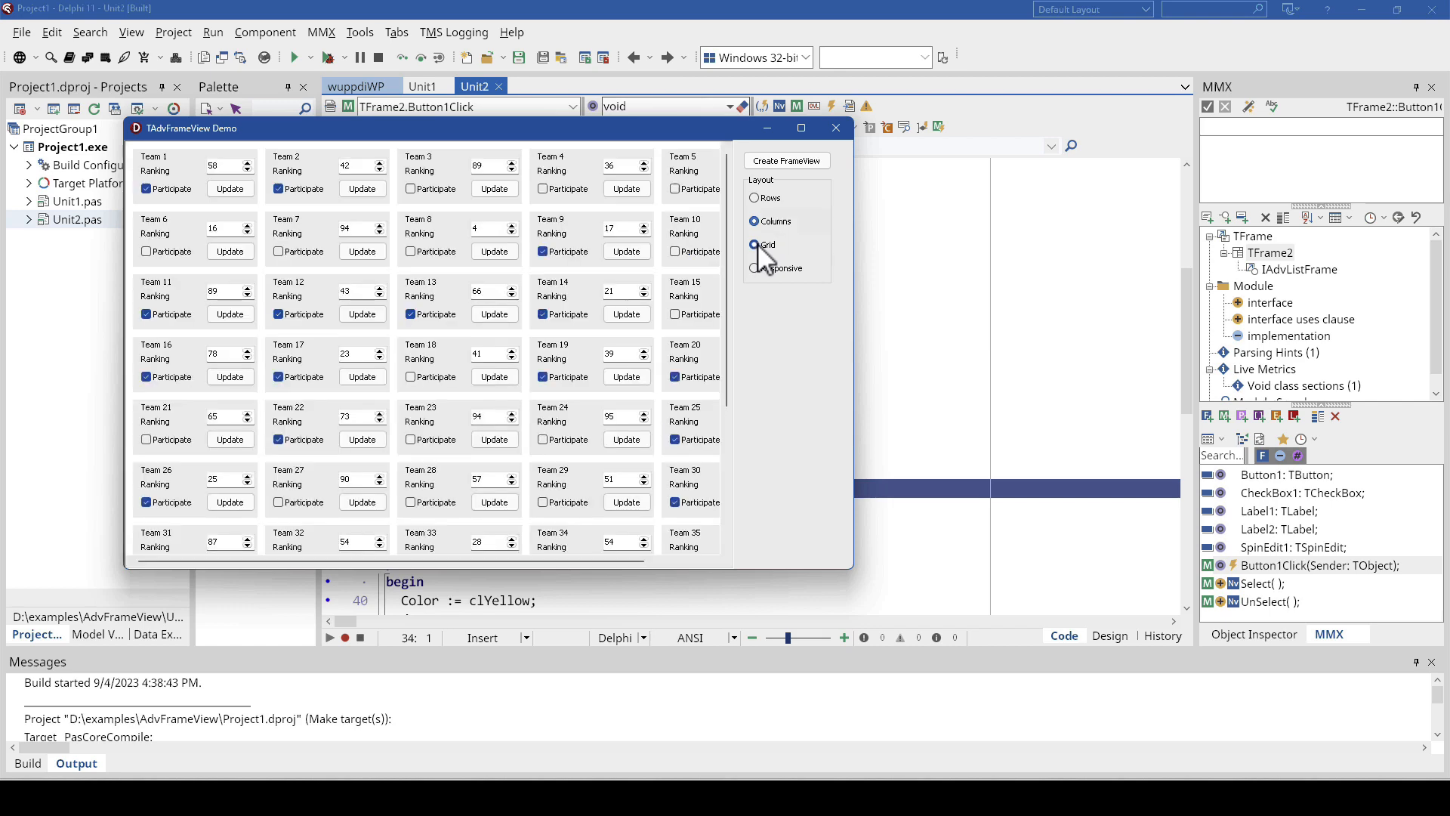
click(755, 244)
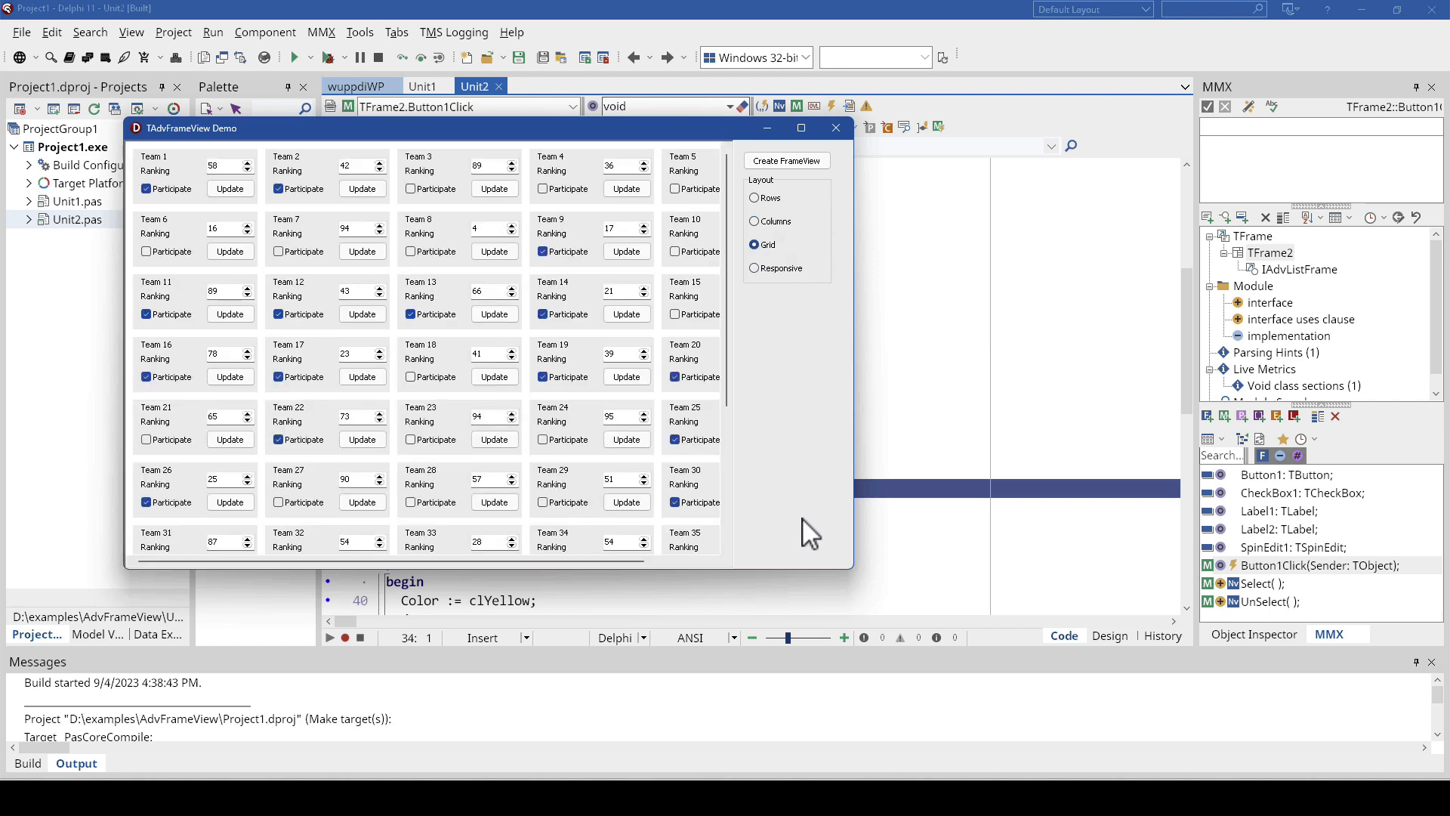
mouse_move(832, 593)
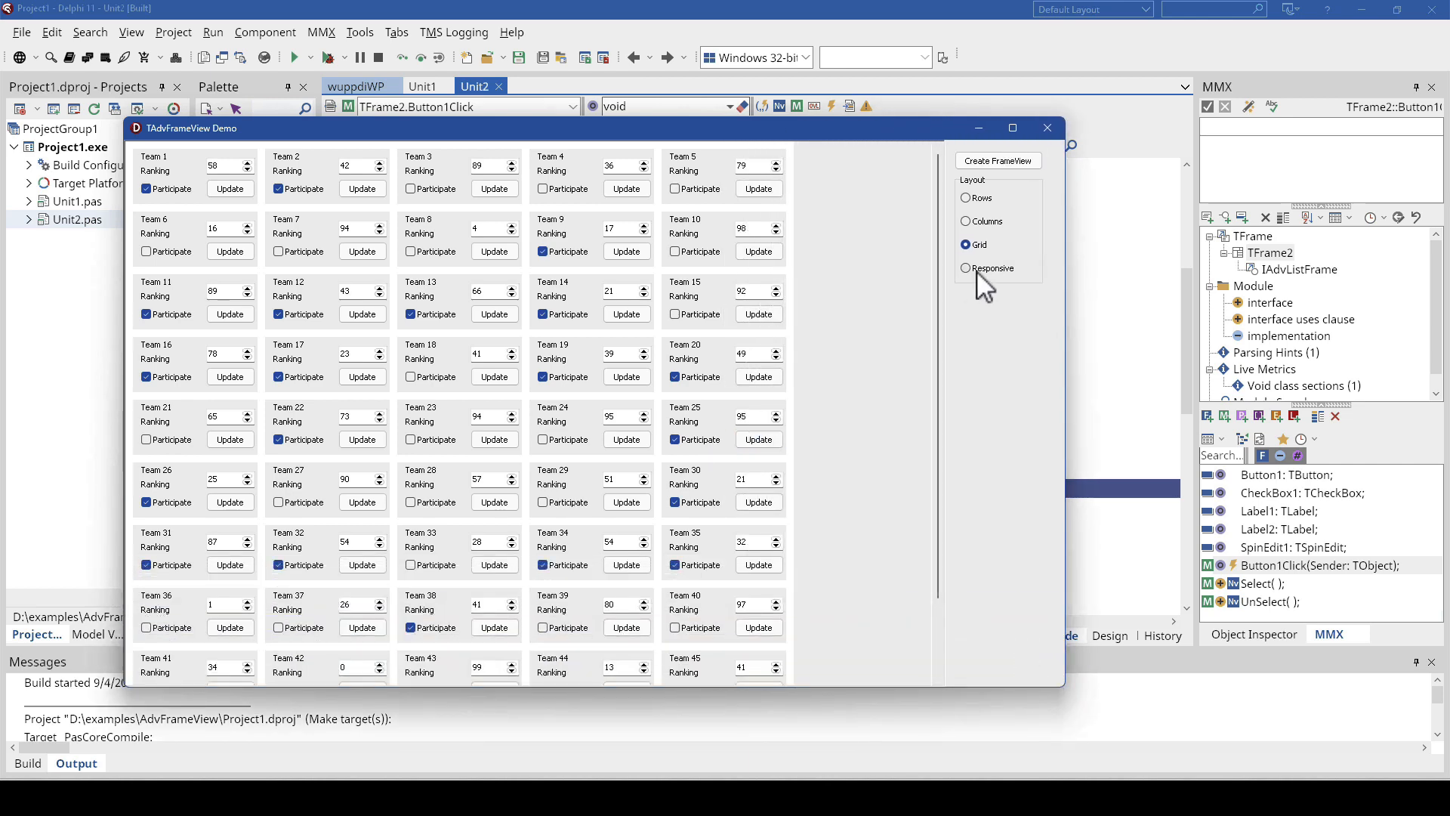
Step: Try Responsive layout, narrowing the window so frames rewrap into three columns, then close the demo
click(967, 268)
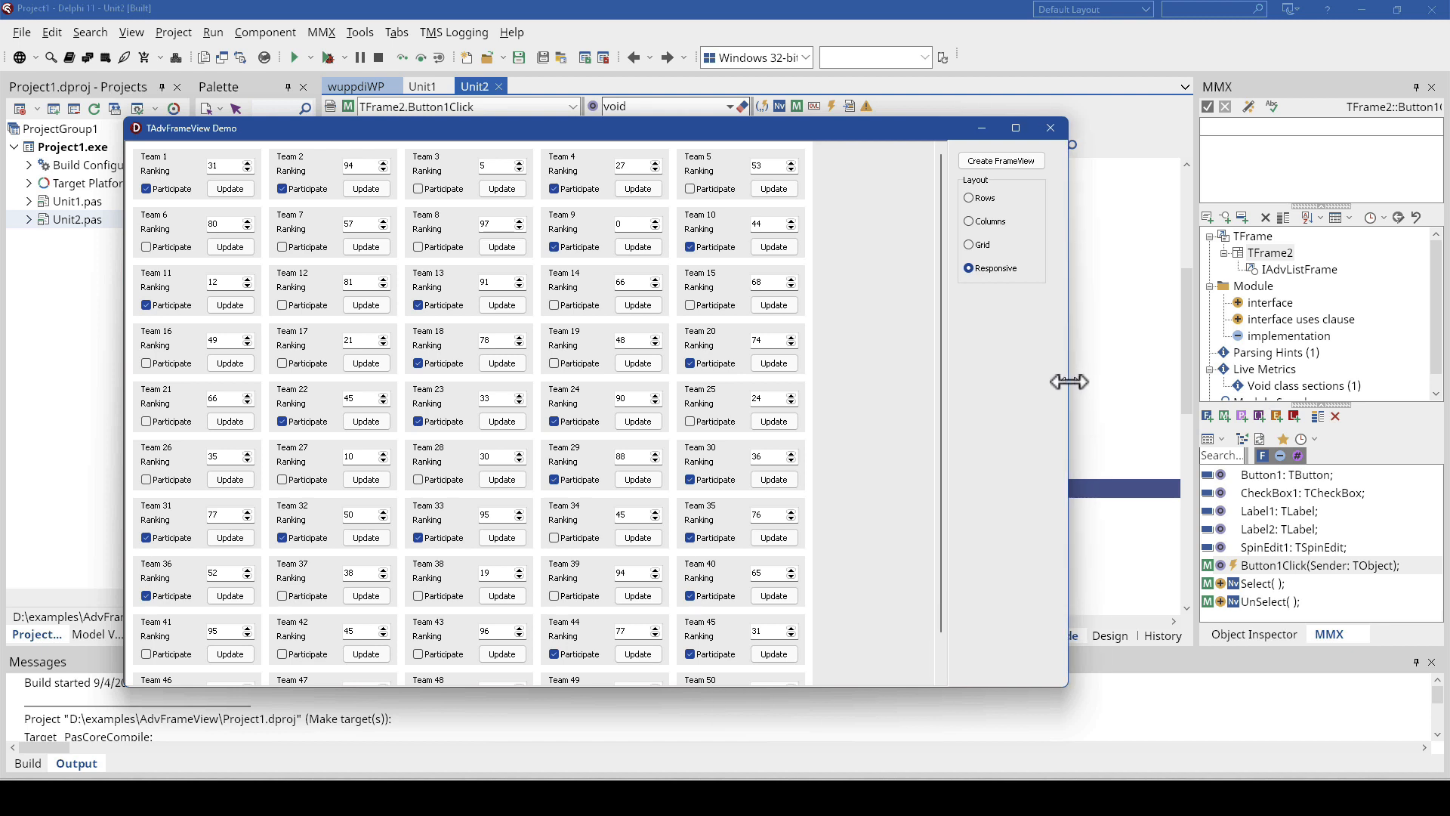
drag(1068, 380, 837, 391)
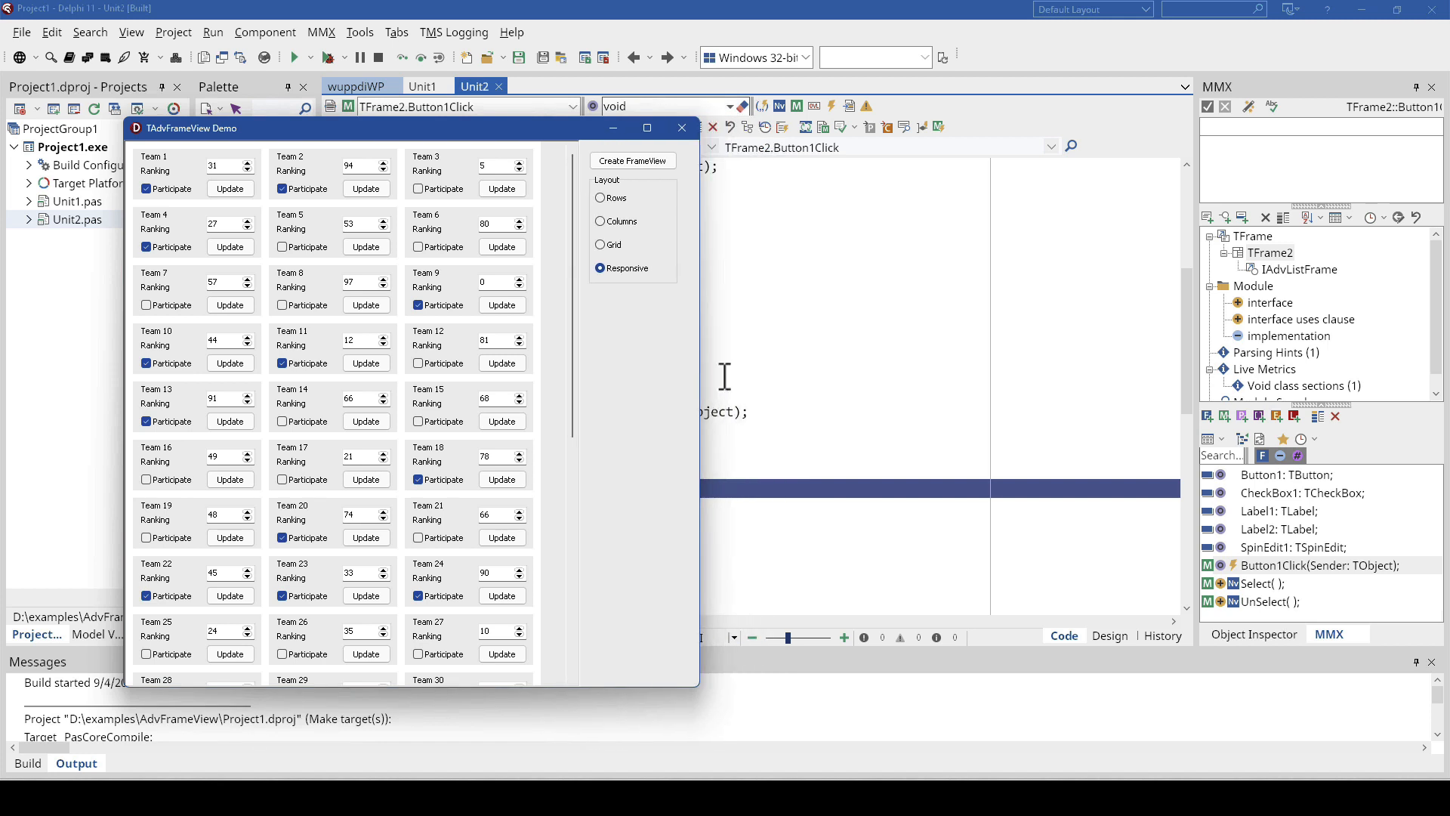
mouse_move(588, 398)
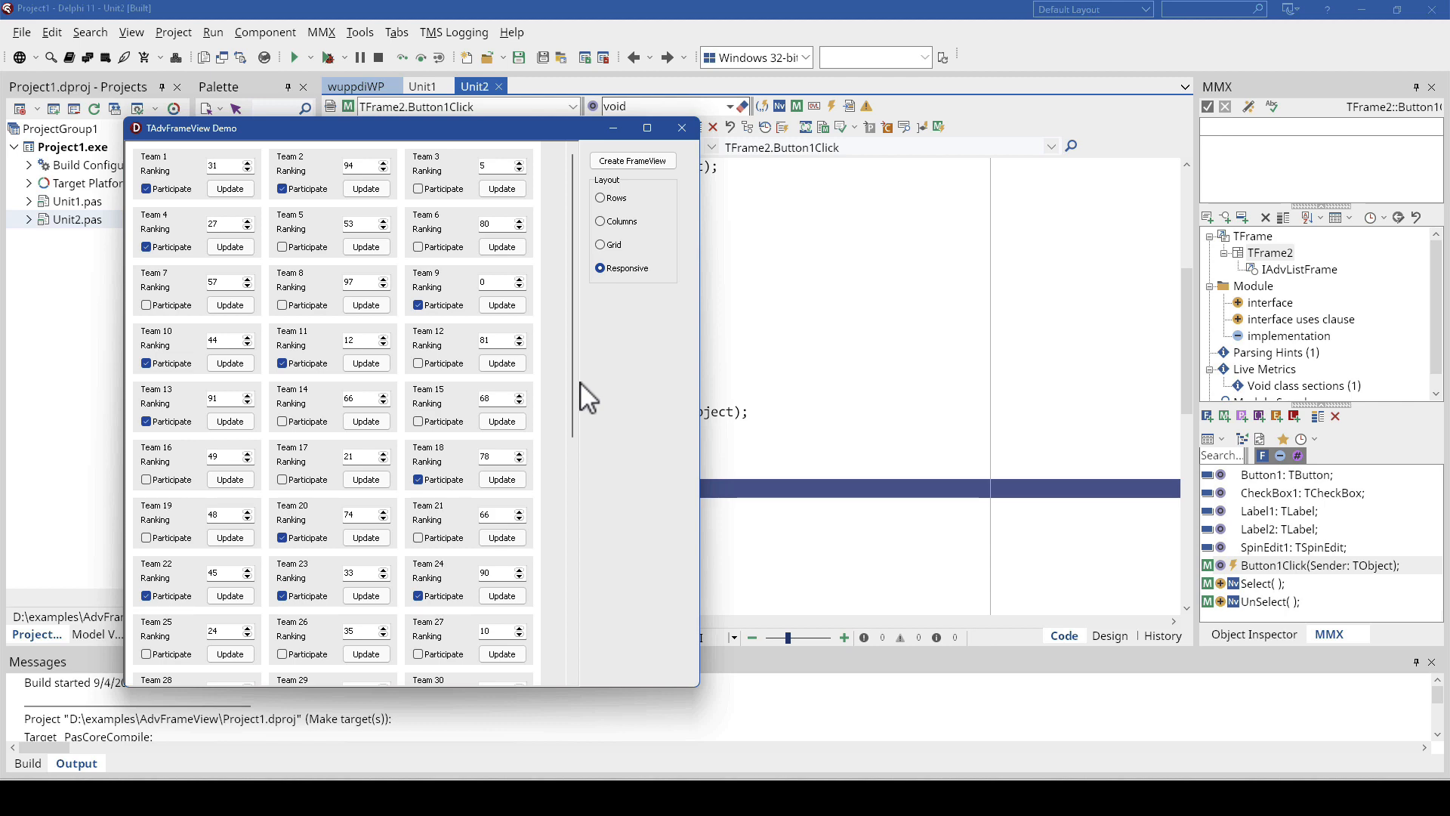
mouse_move(659, 210)
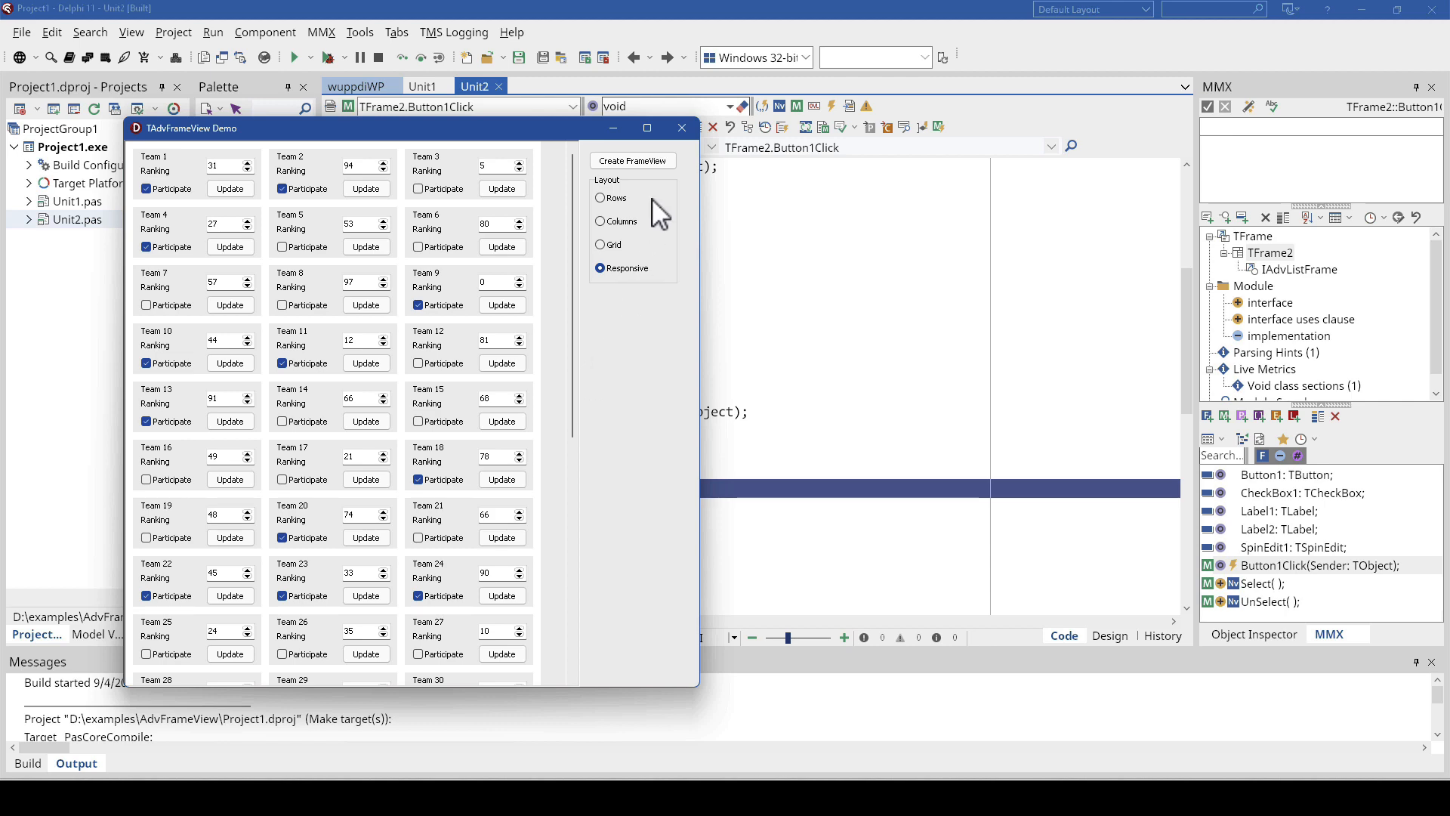
click(422, 85)
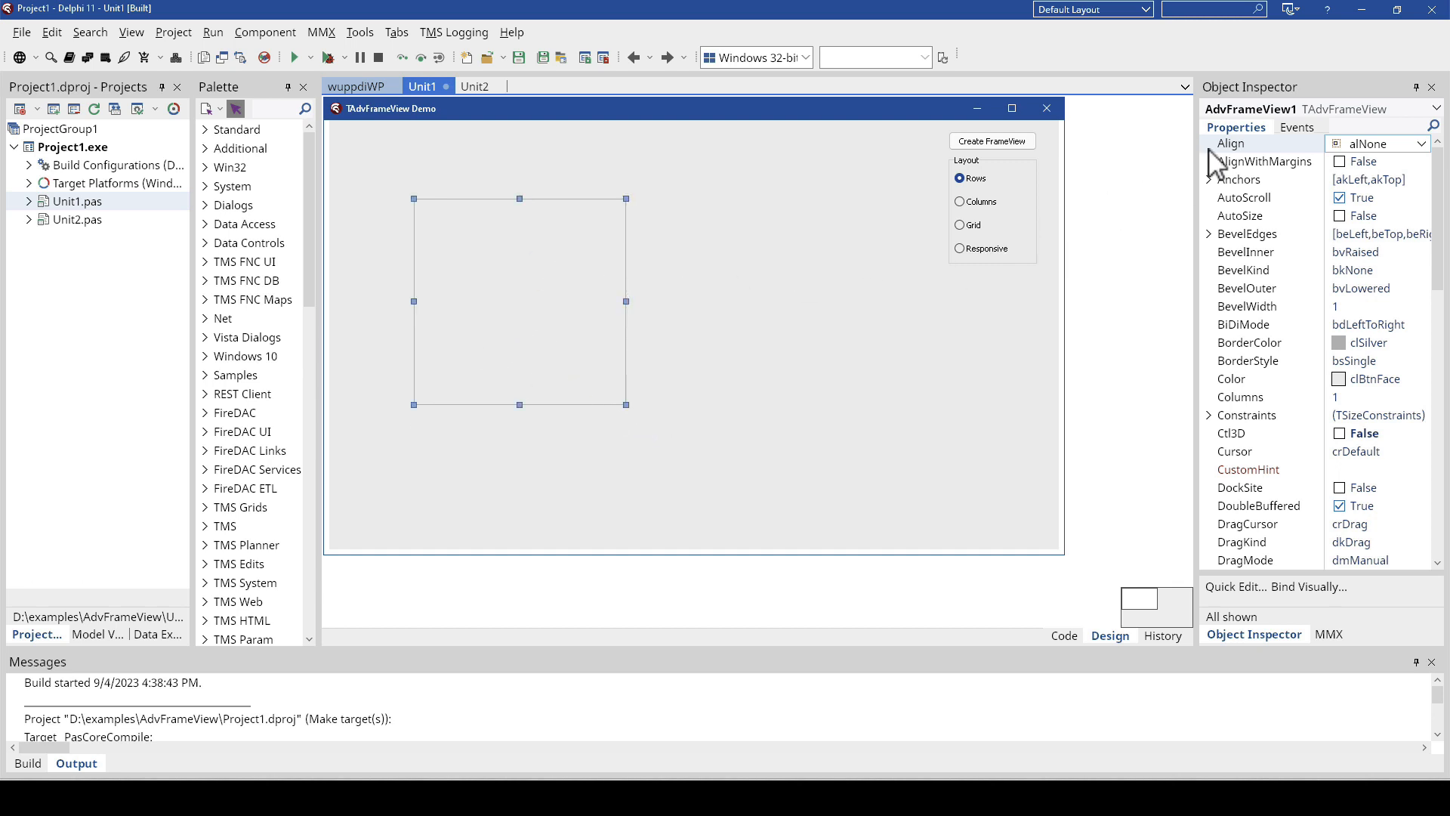
Step: Check the frame view's OnFrameCreate, OnFrameDestroy and OnFrameUnSelect events, then show Button1Click's code
click(1296, 127)
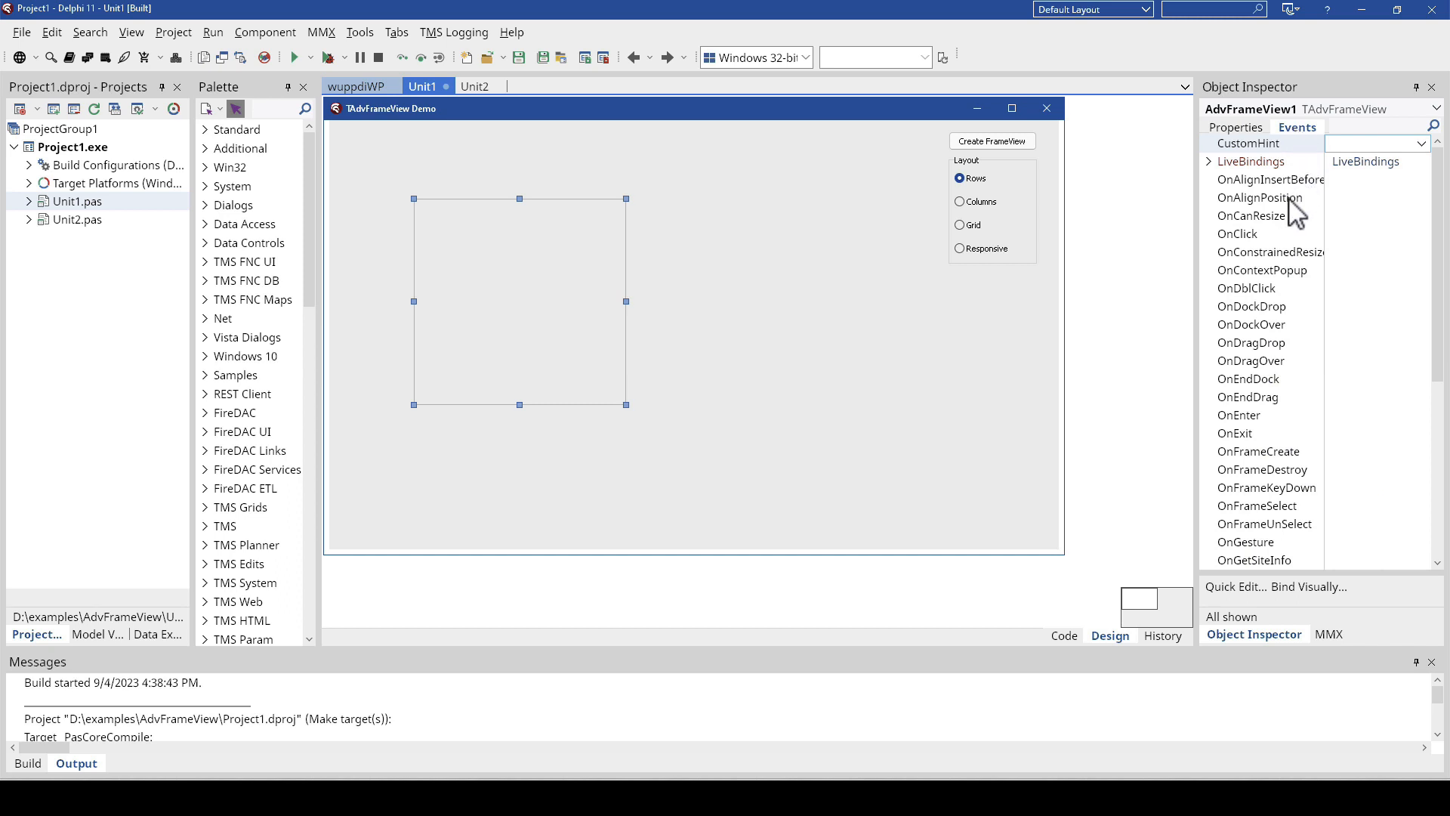
scroll(down, 3)
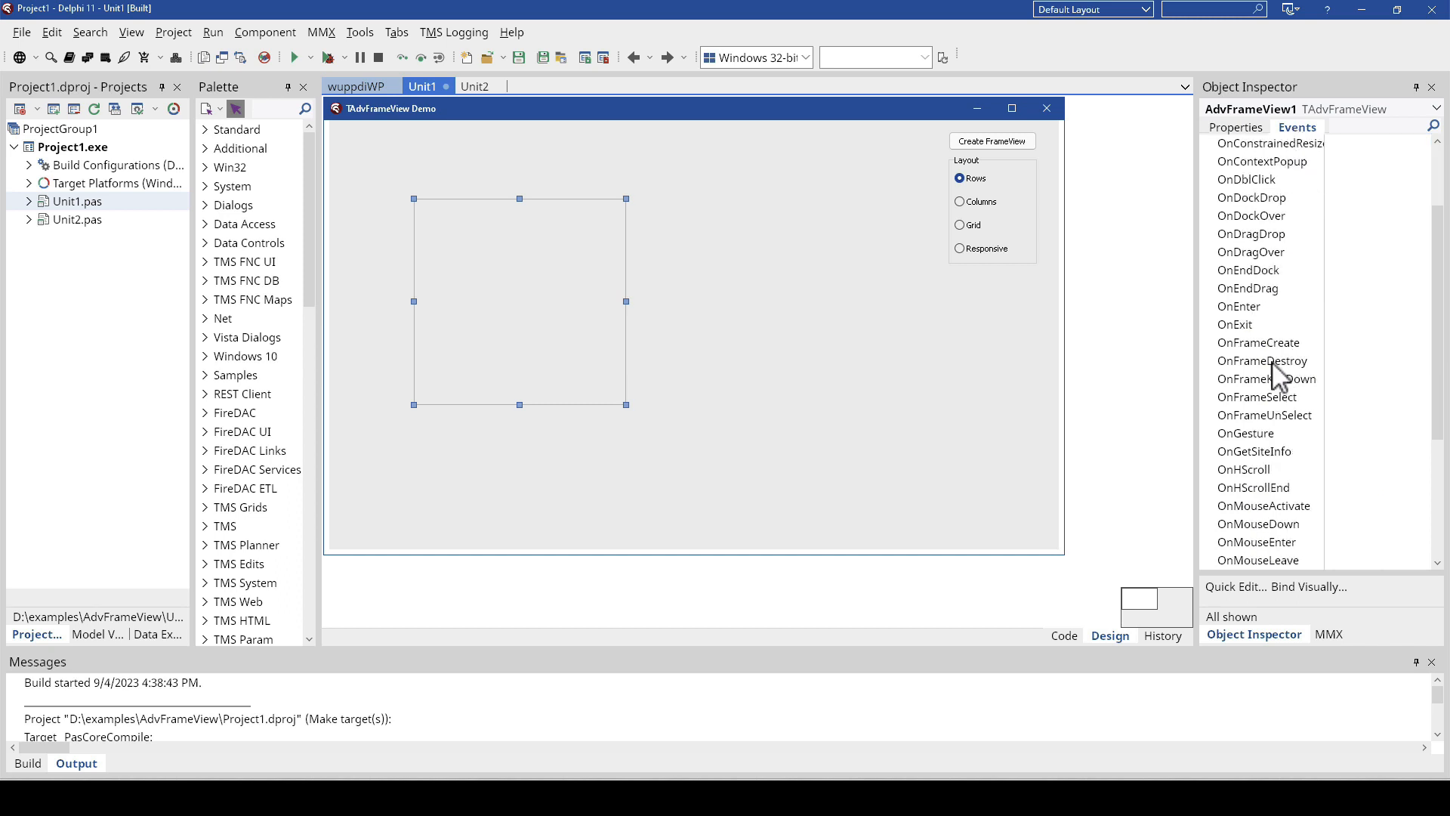
click(1257, 342)
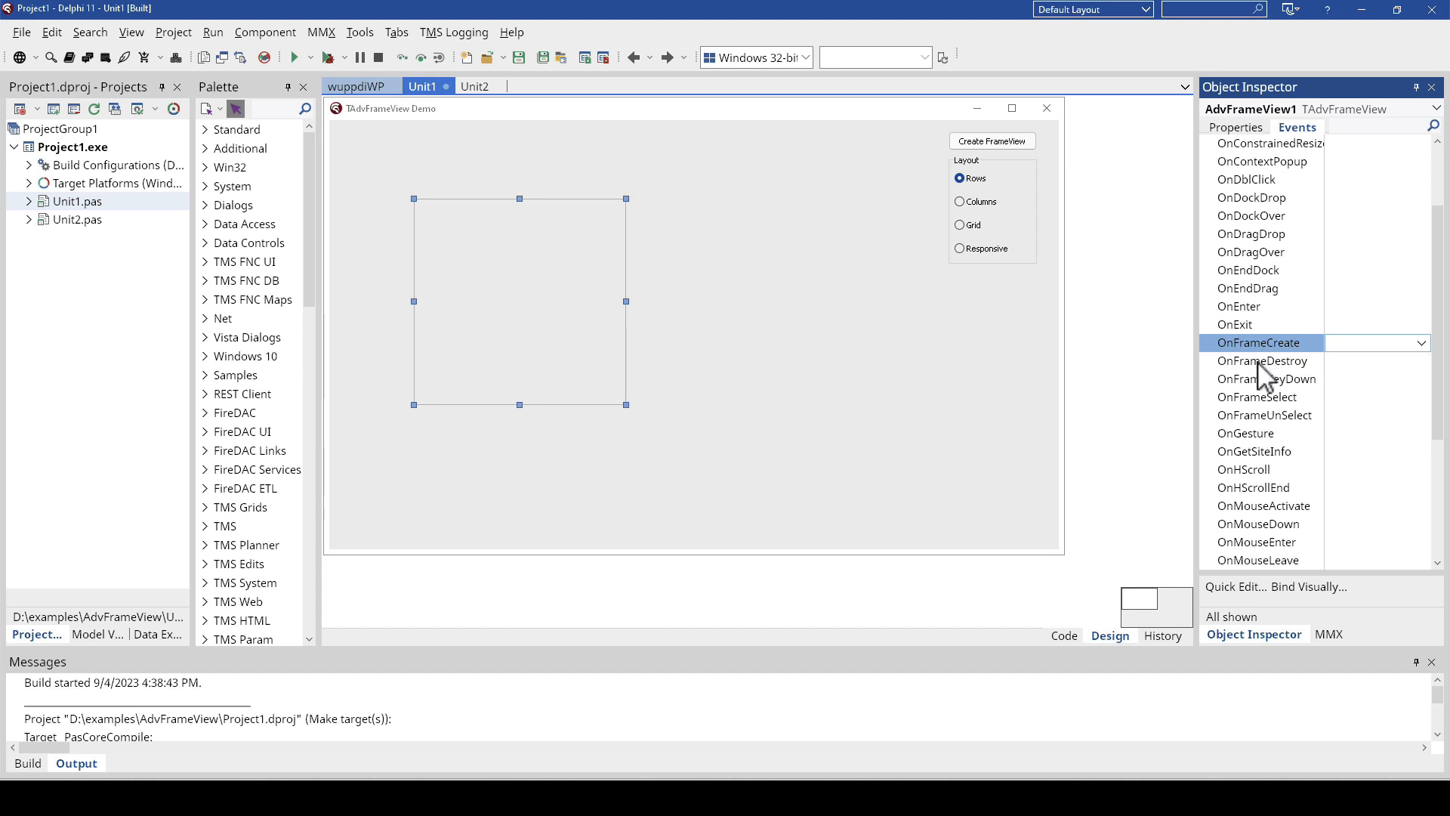
mouse_move(1262, 379)
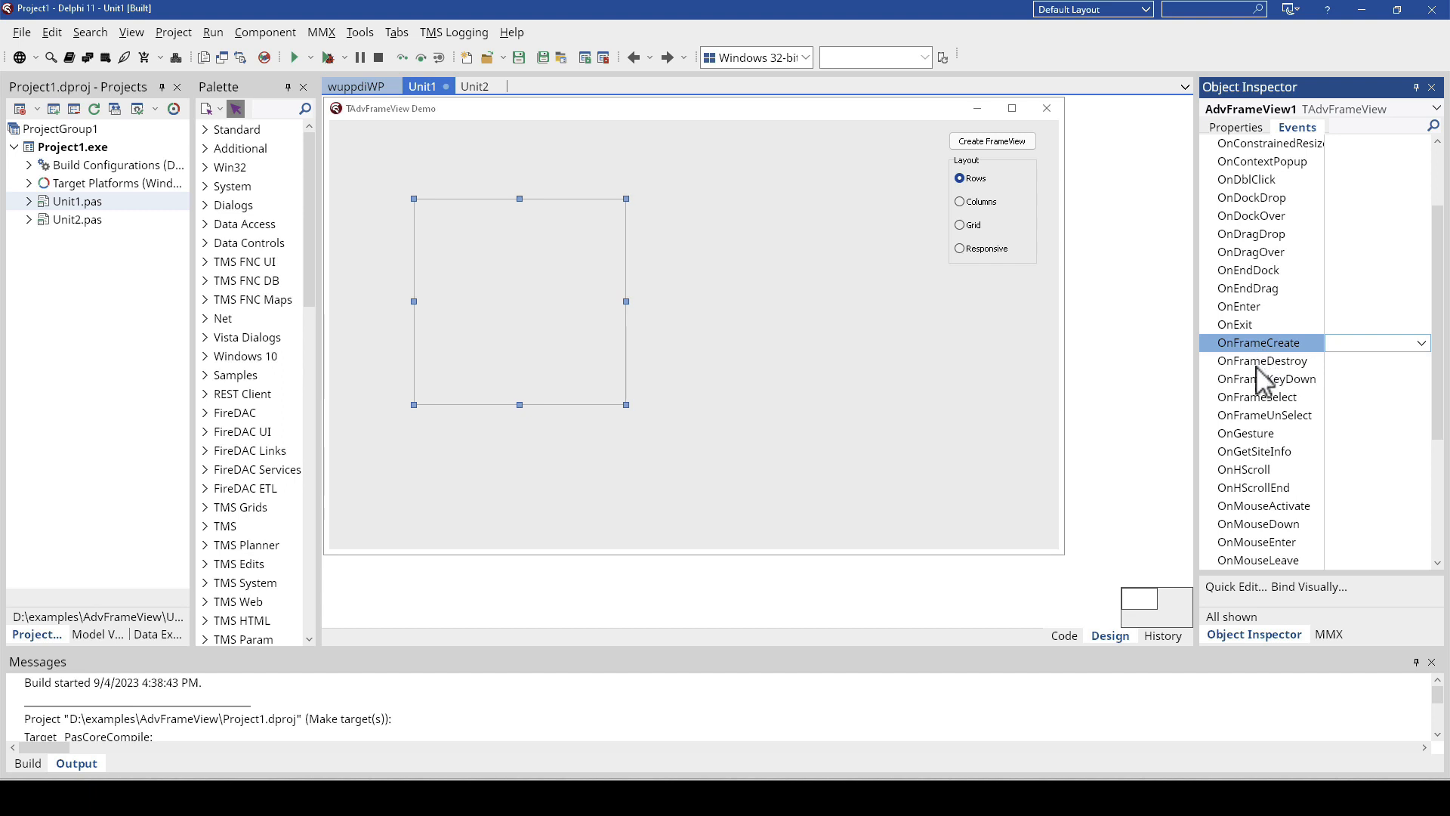
click(1260, 361)
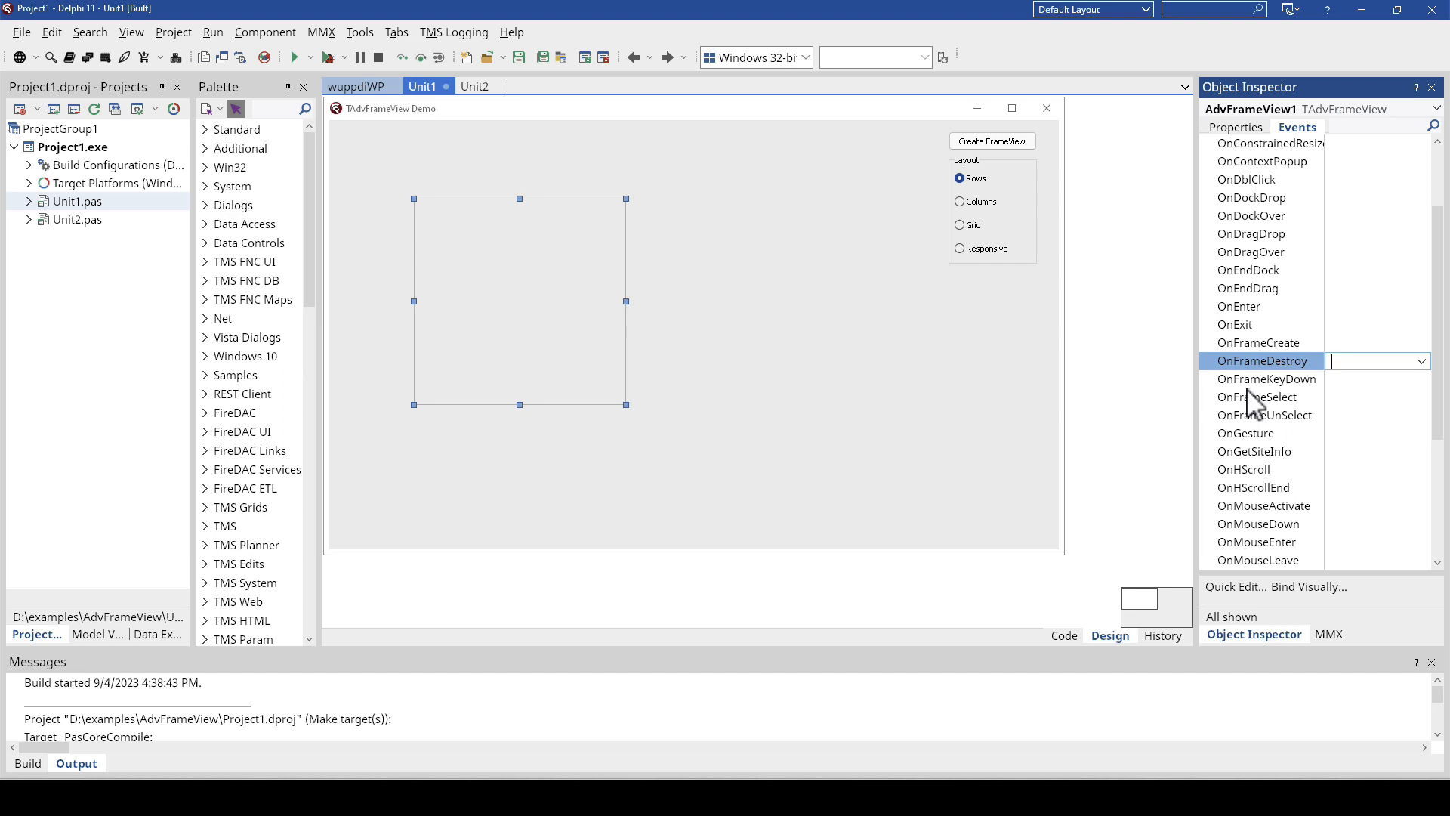
mouse_move(1263, 404)
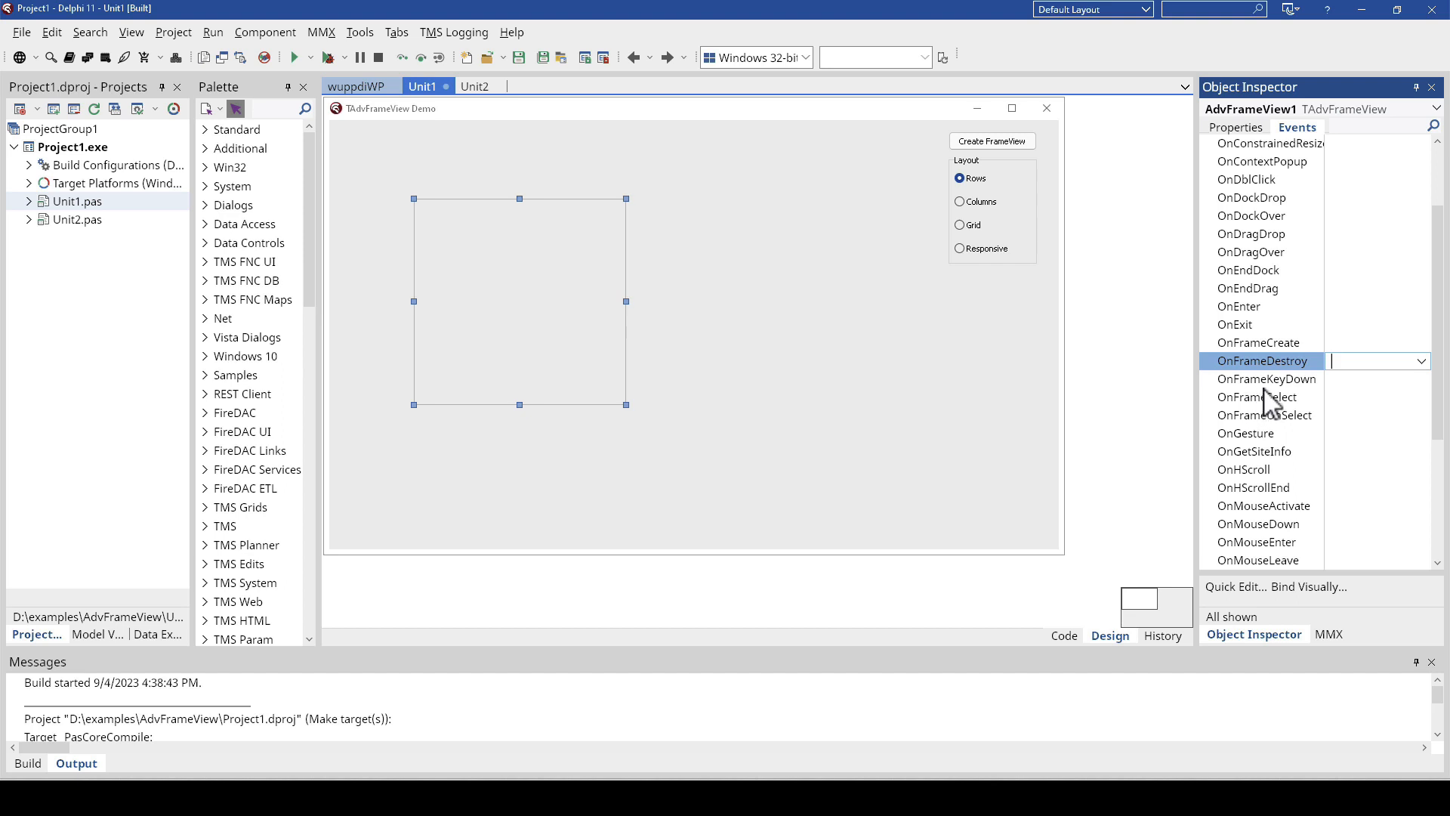
click(1268, 379)
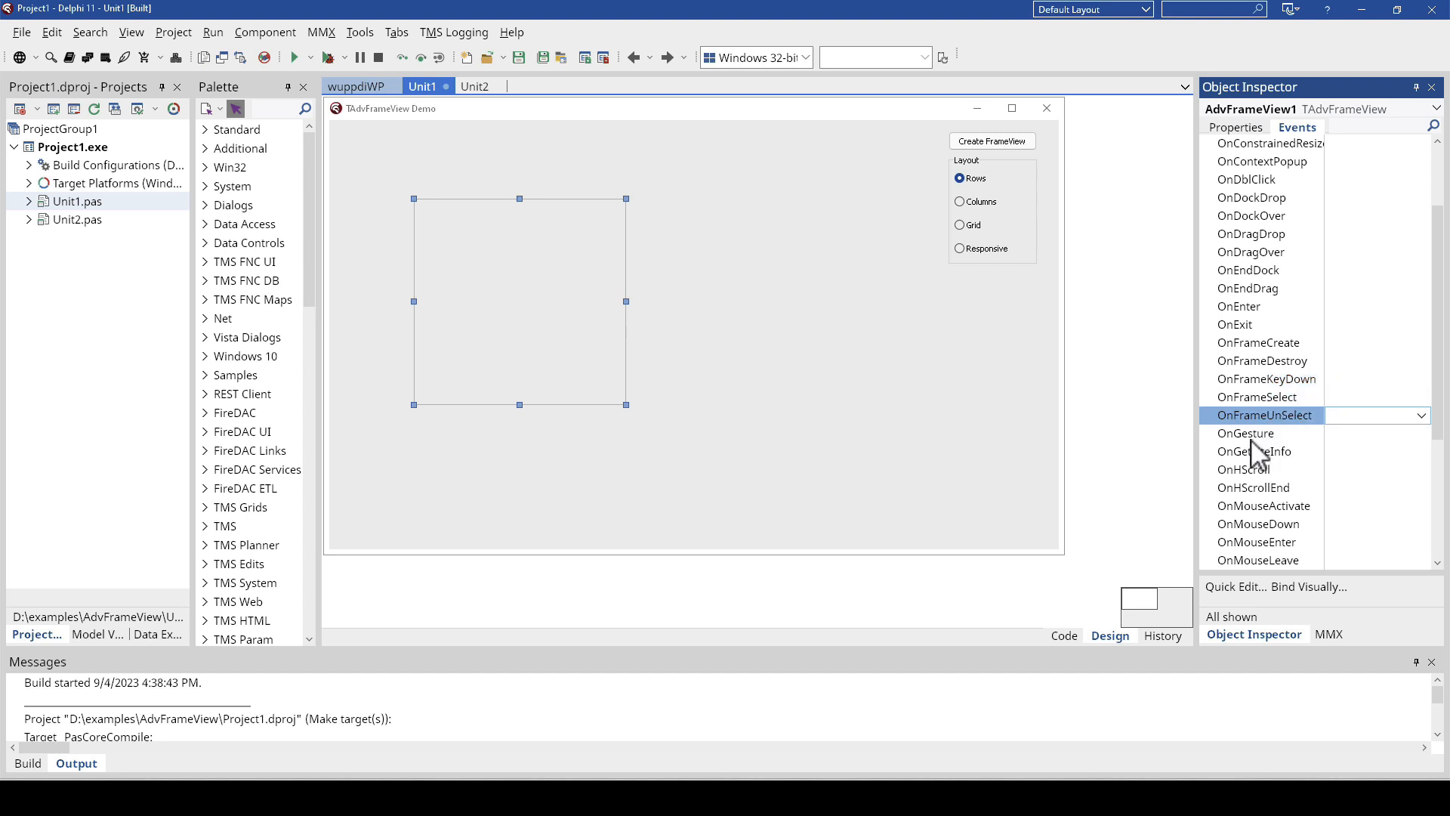
mouse_move(1260, 424)
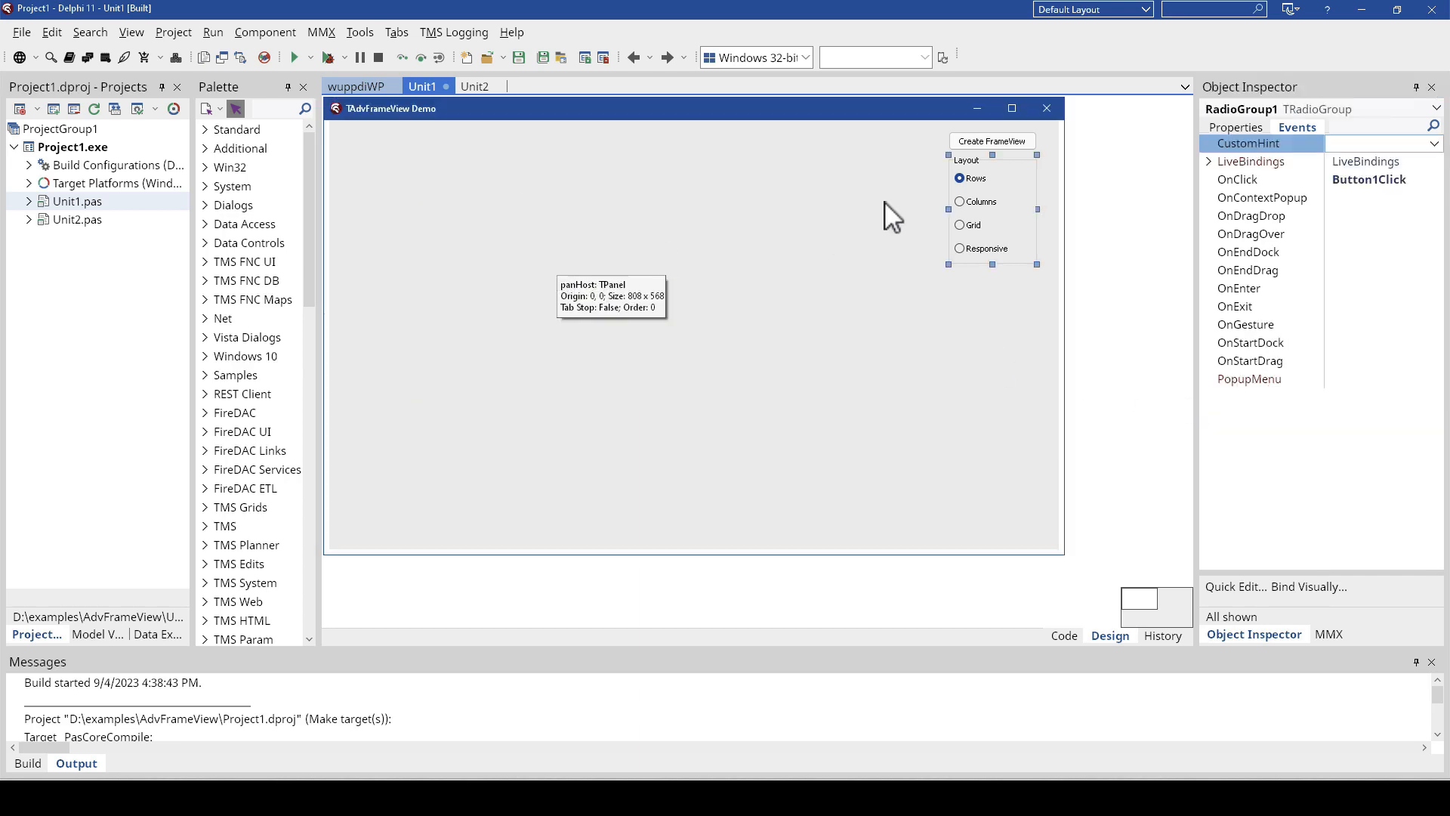
click(1063, 635)
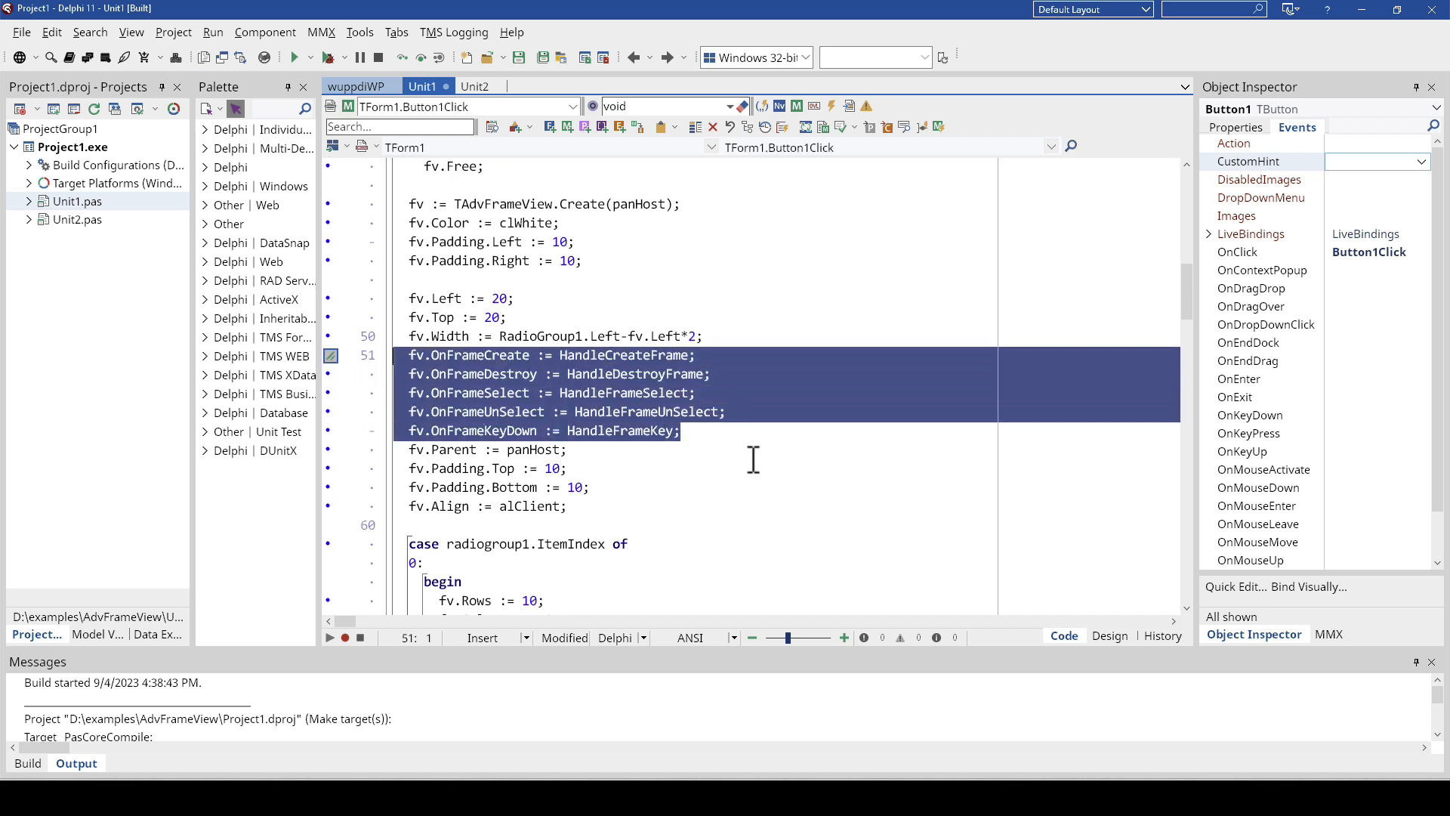
scroll(down, 3)
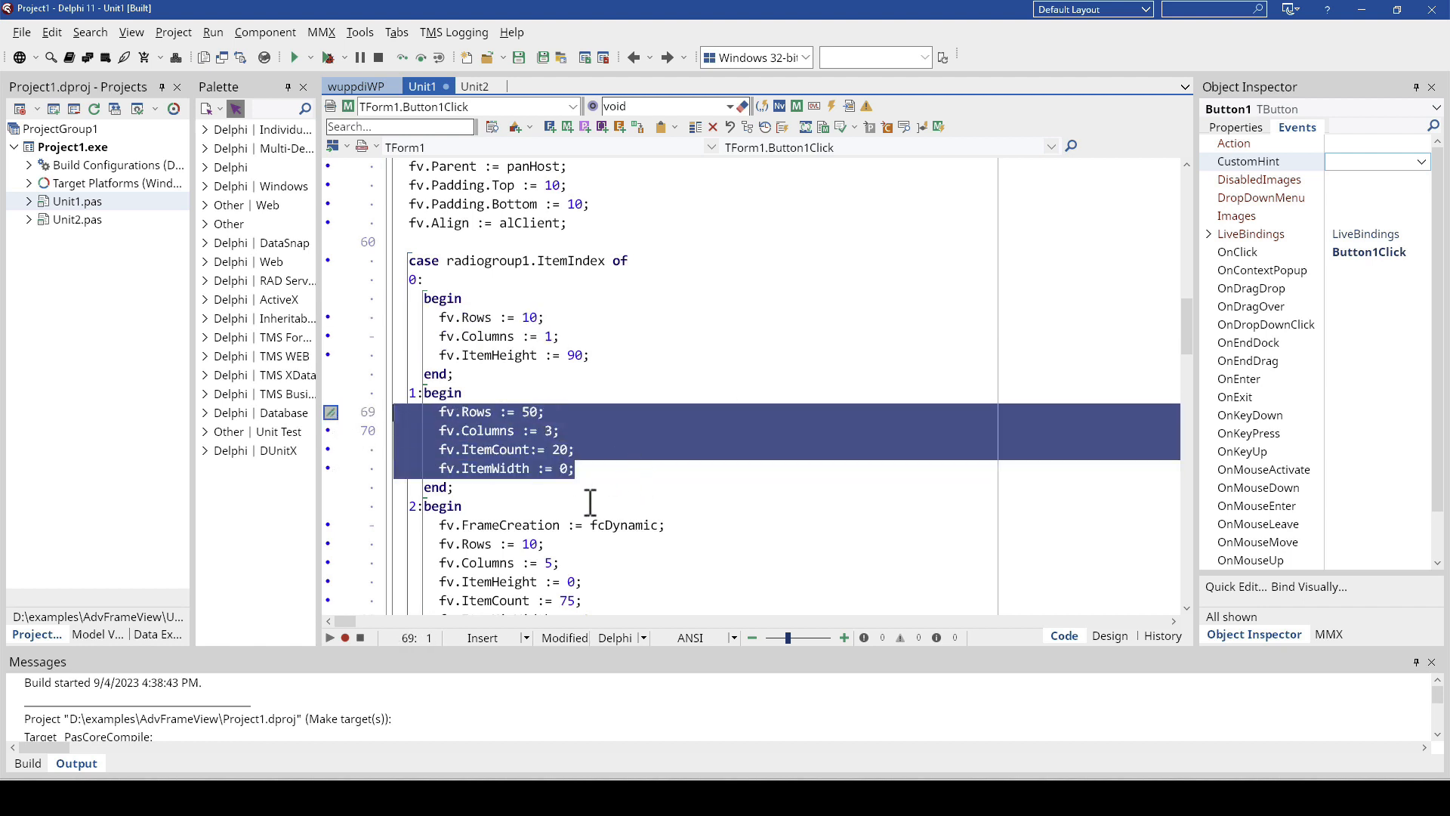
mouse_move(545, 448)
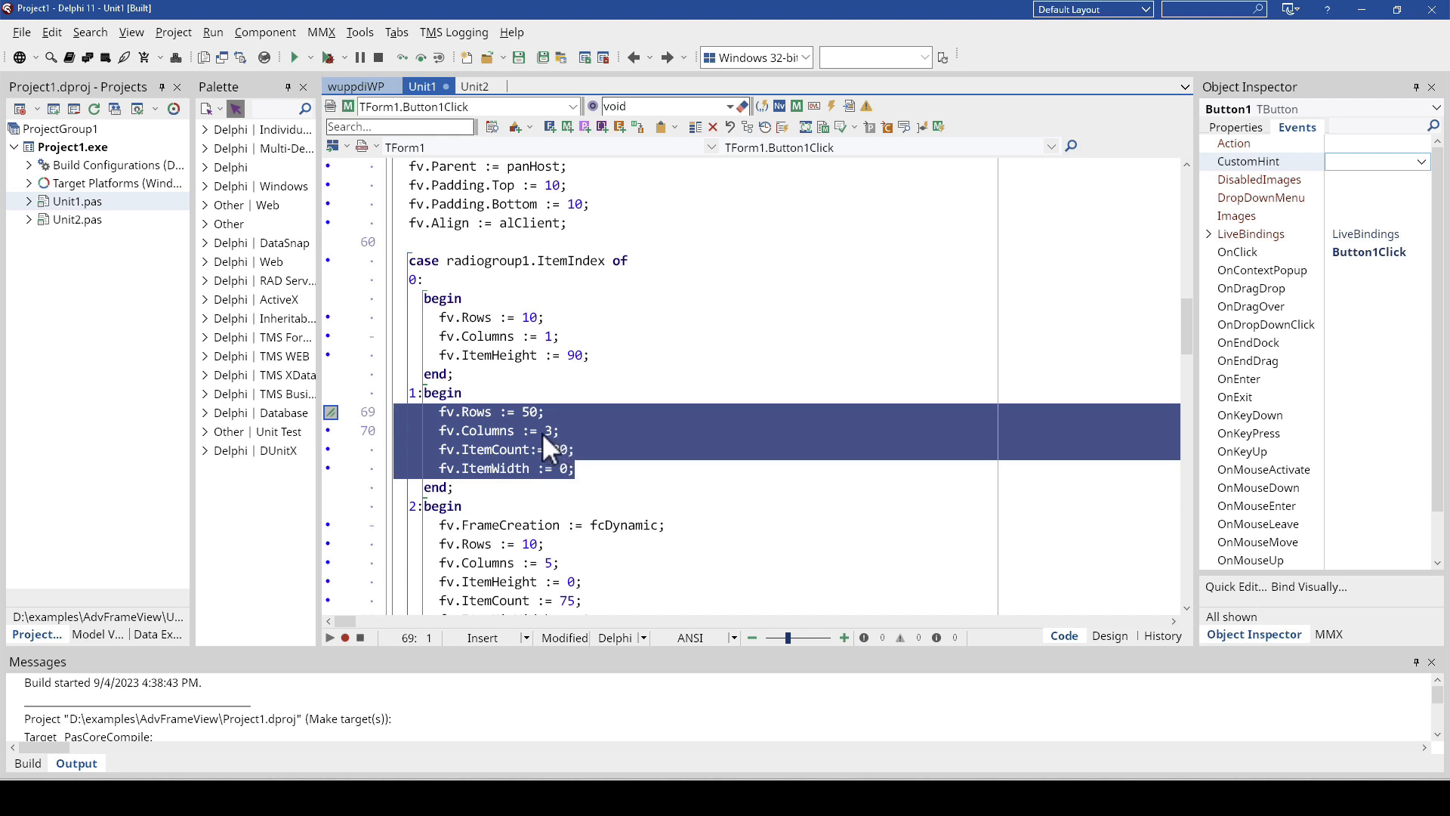
mouse_move(633, 462)
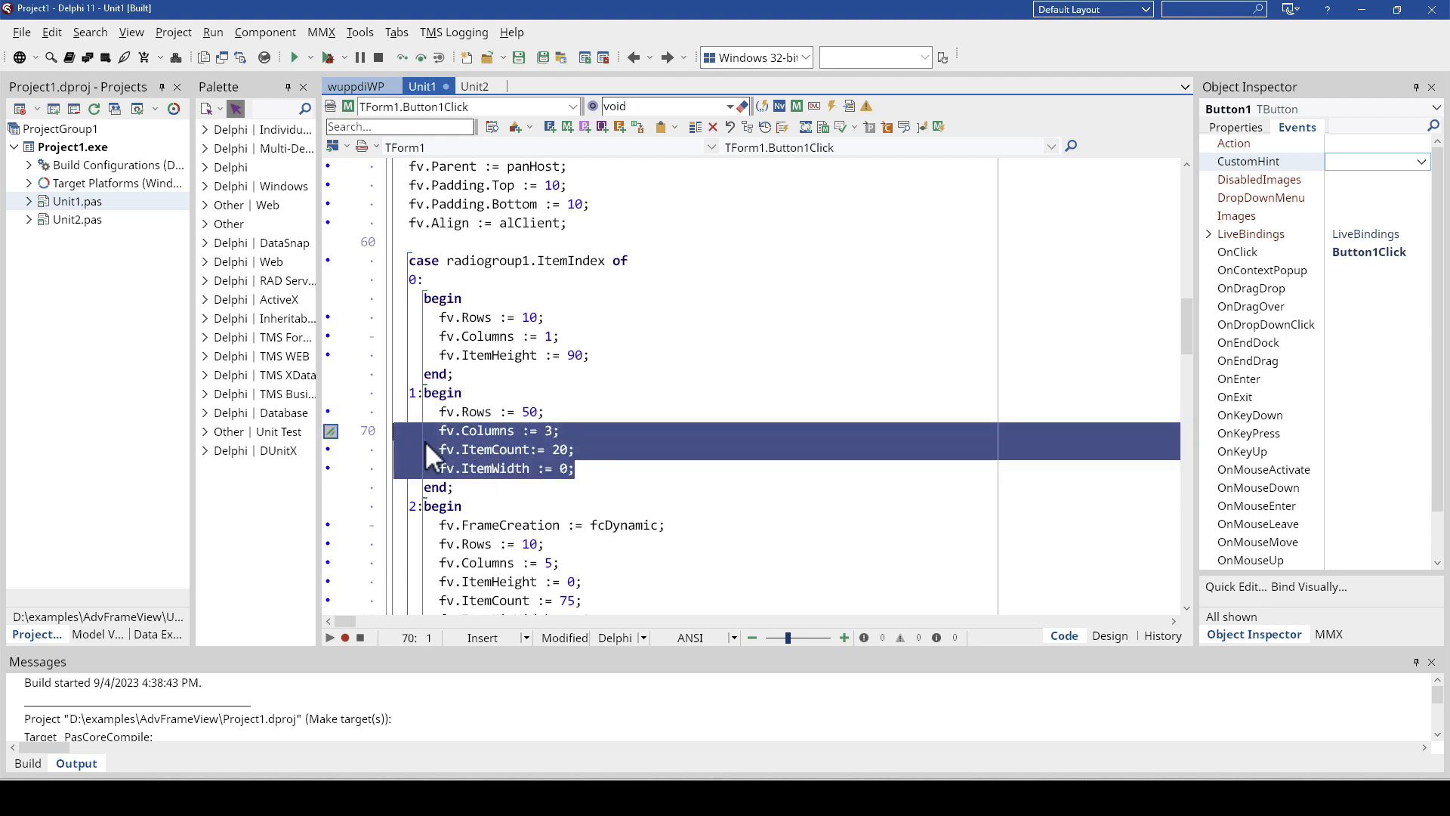
scroll(down, 3)
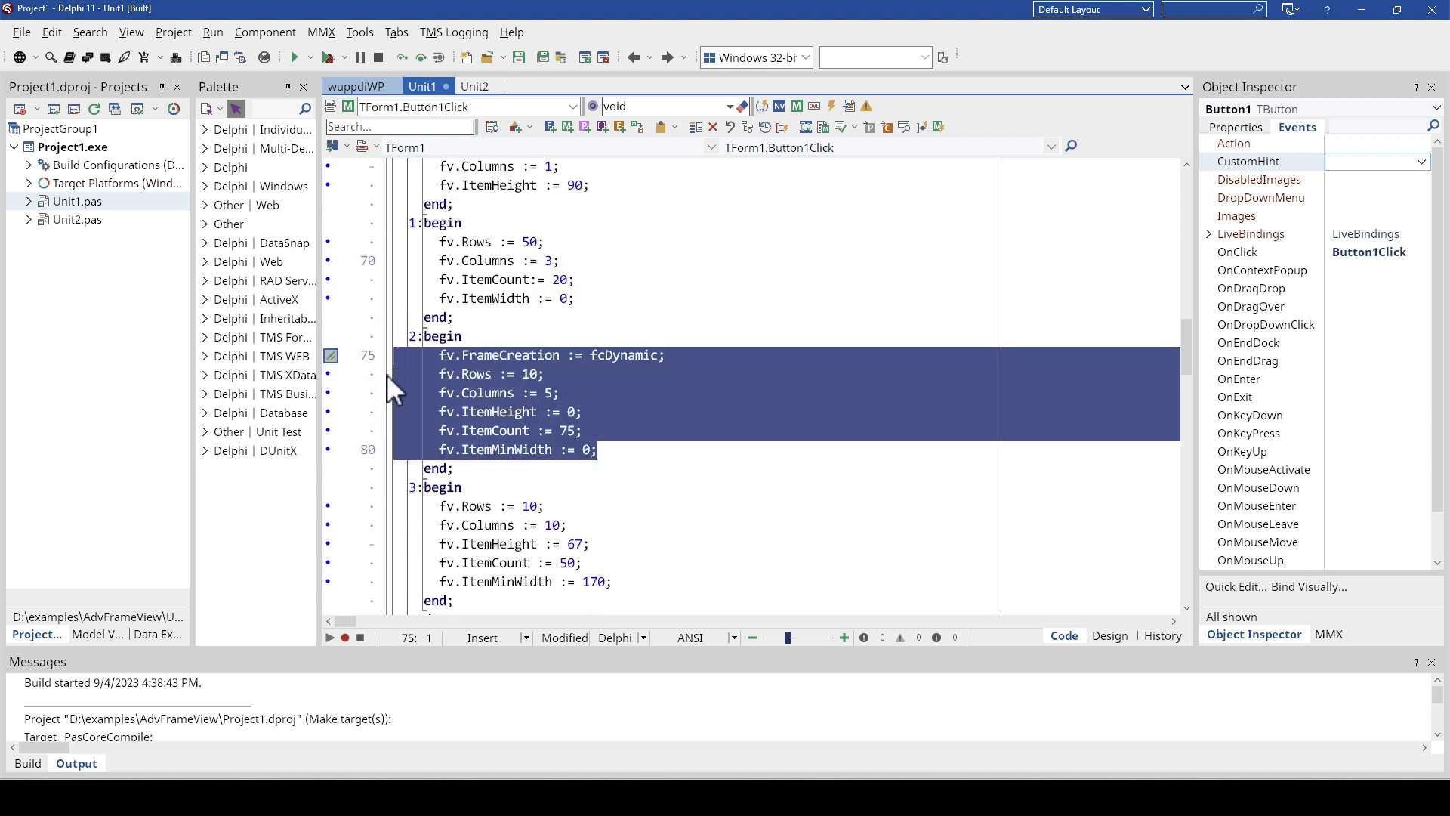
mouse_move(655, 483)
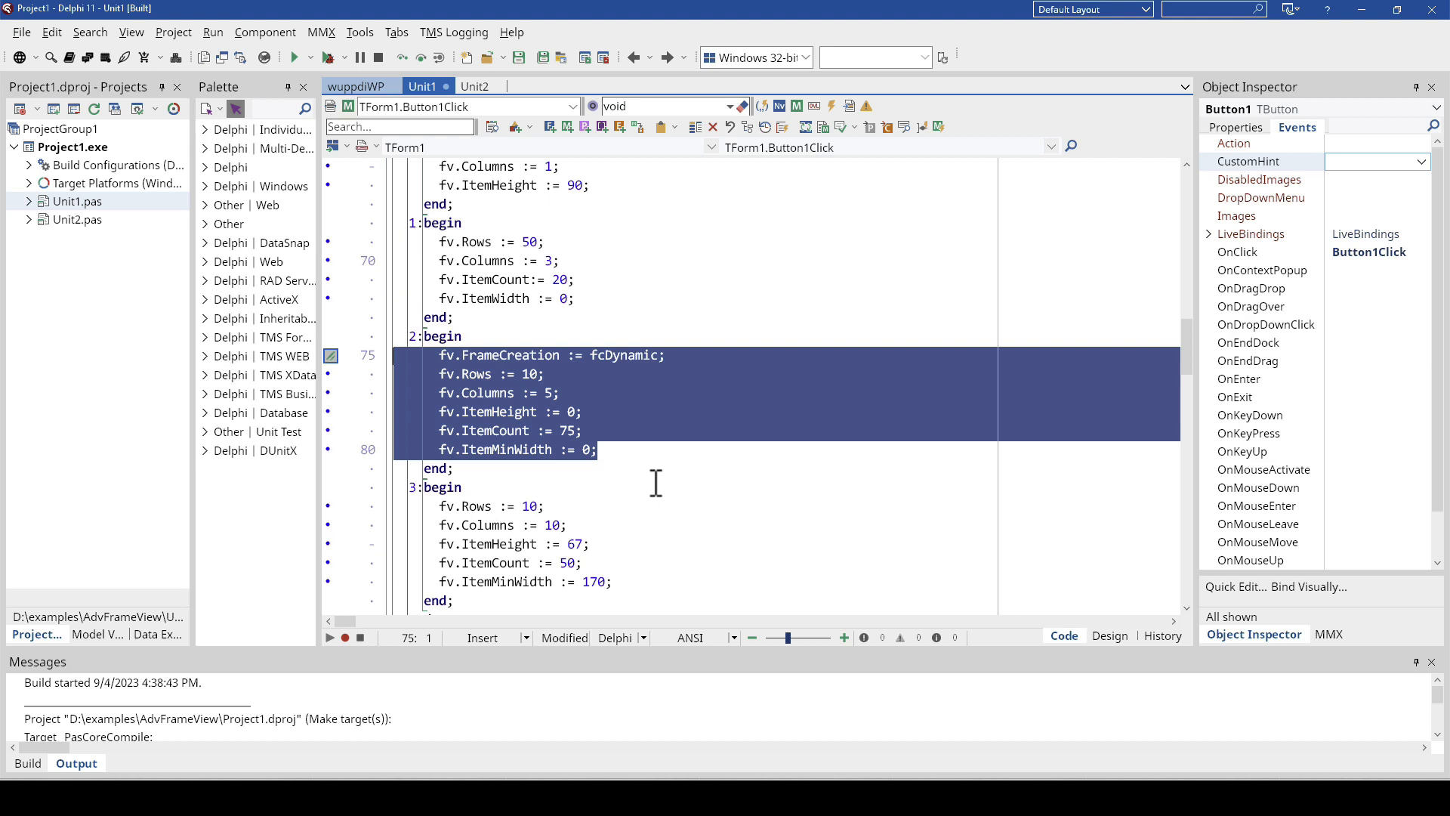
mouse_move(545, 414)
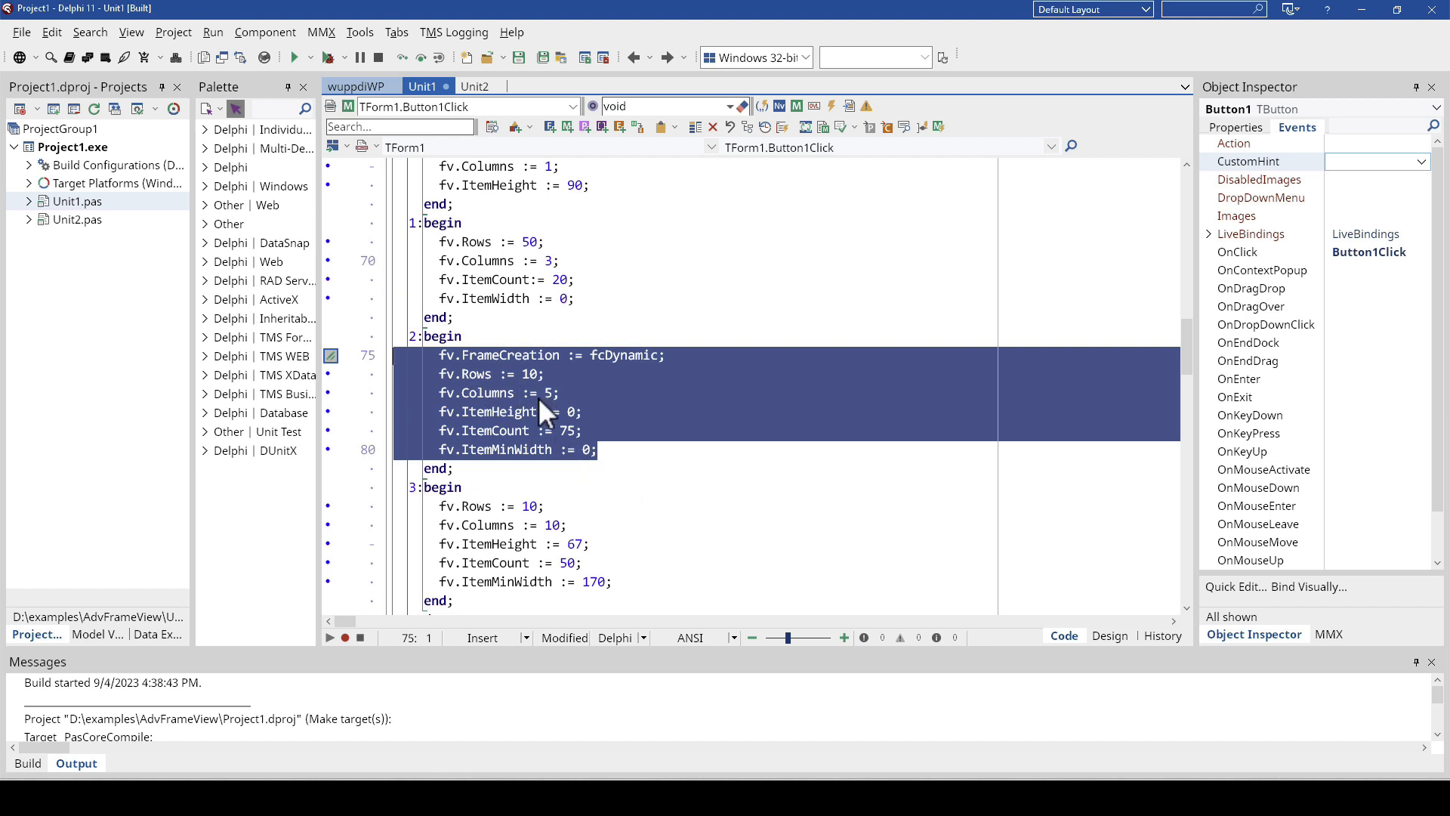
mouse_move(581, 464)
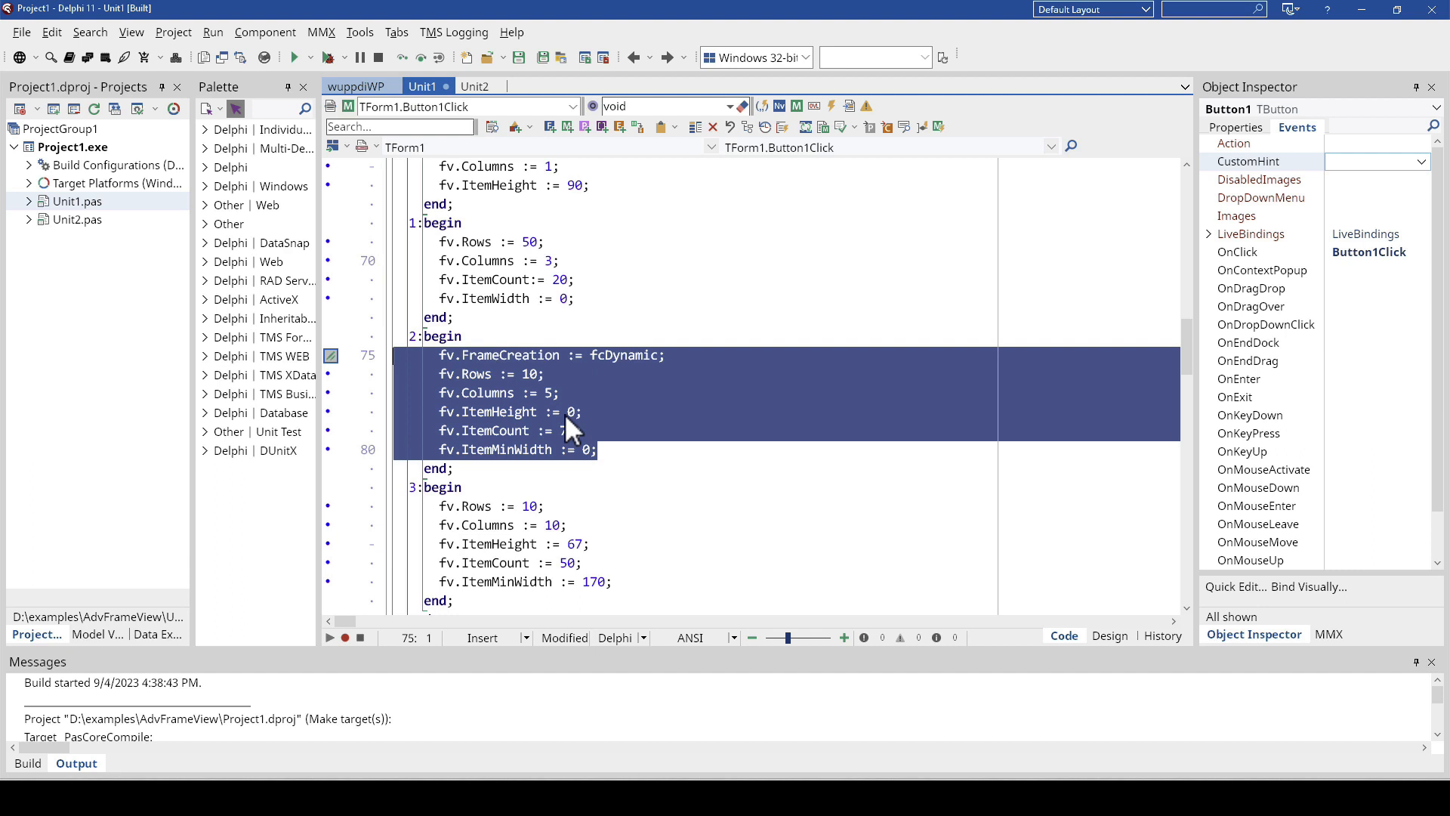
mouse_move(576, 431)
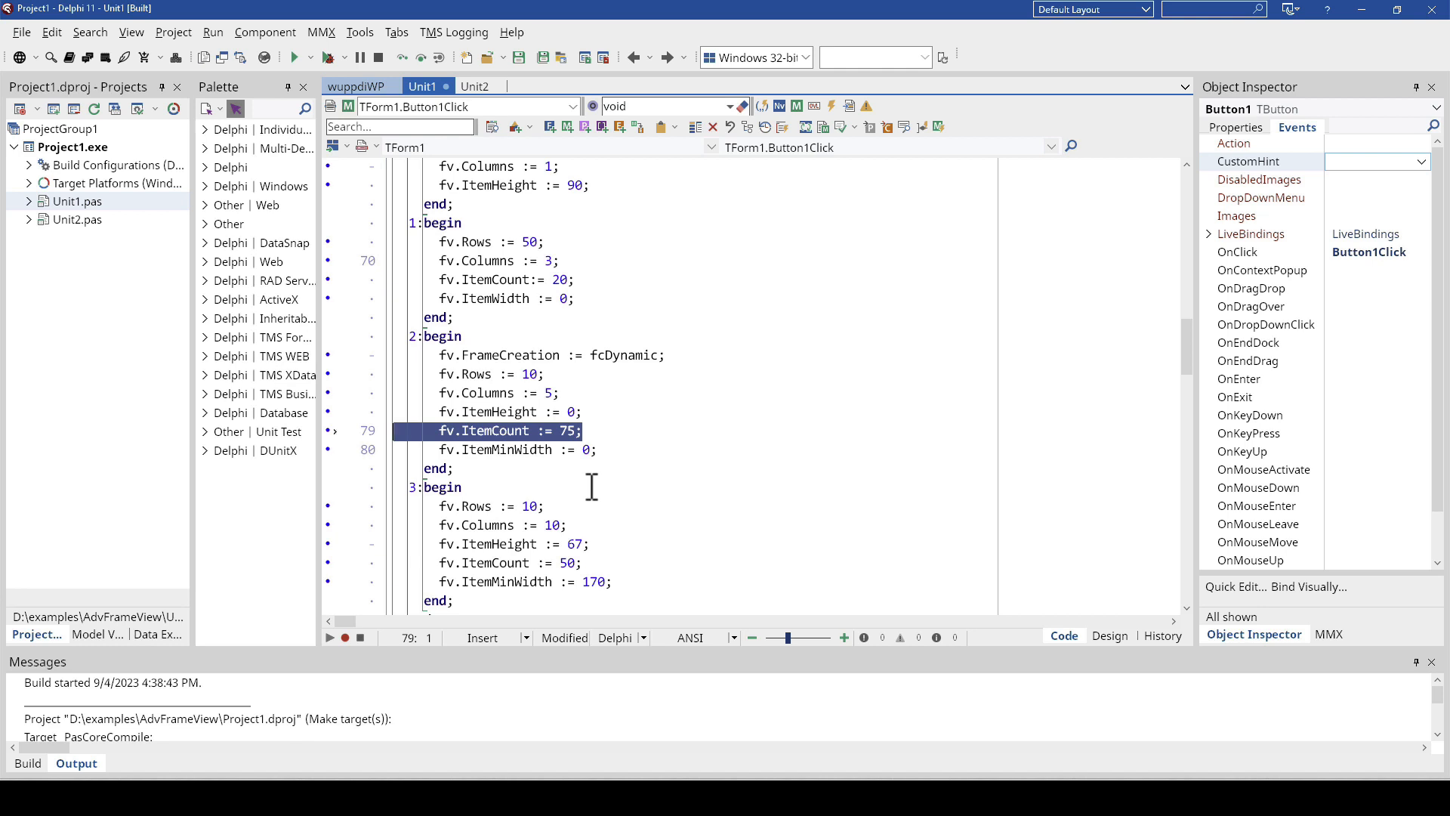
scroll(down, 3)
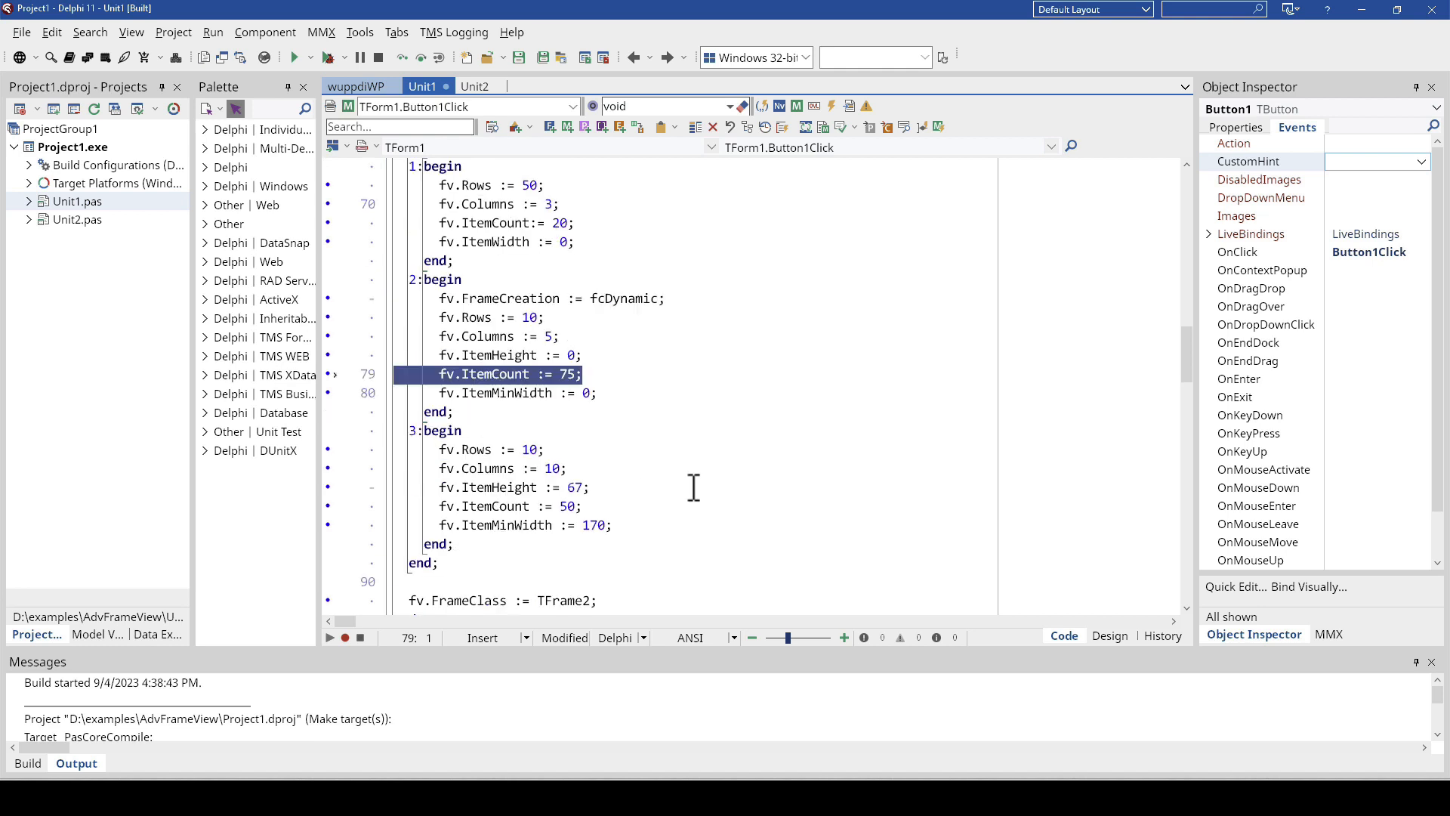
mouse_move(689, 473)
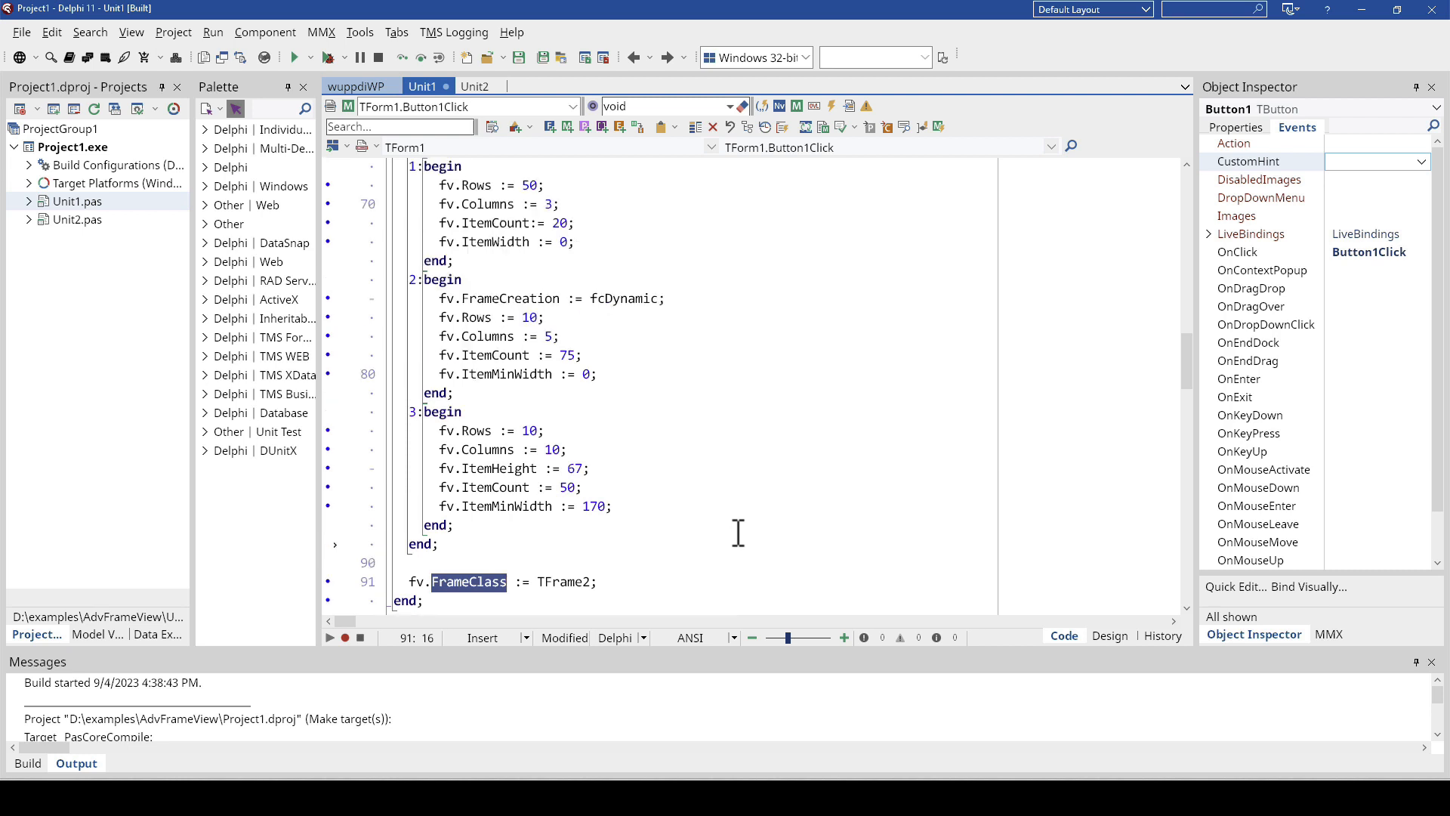
Step: Scroll through Button1Click, visit the form design, search 'frame', and return to the code
scroll(down, 3)
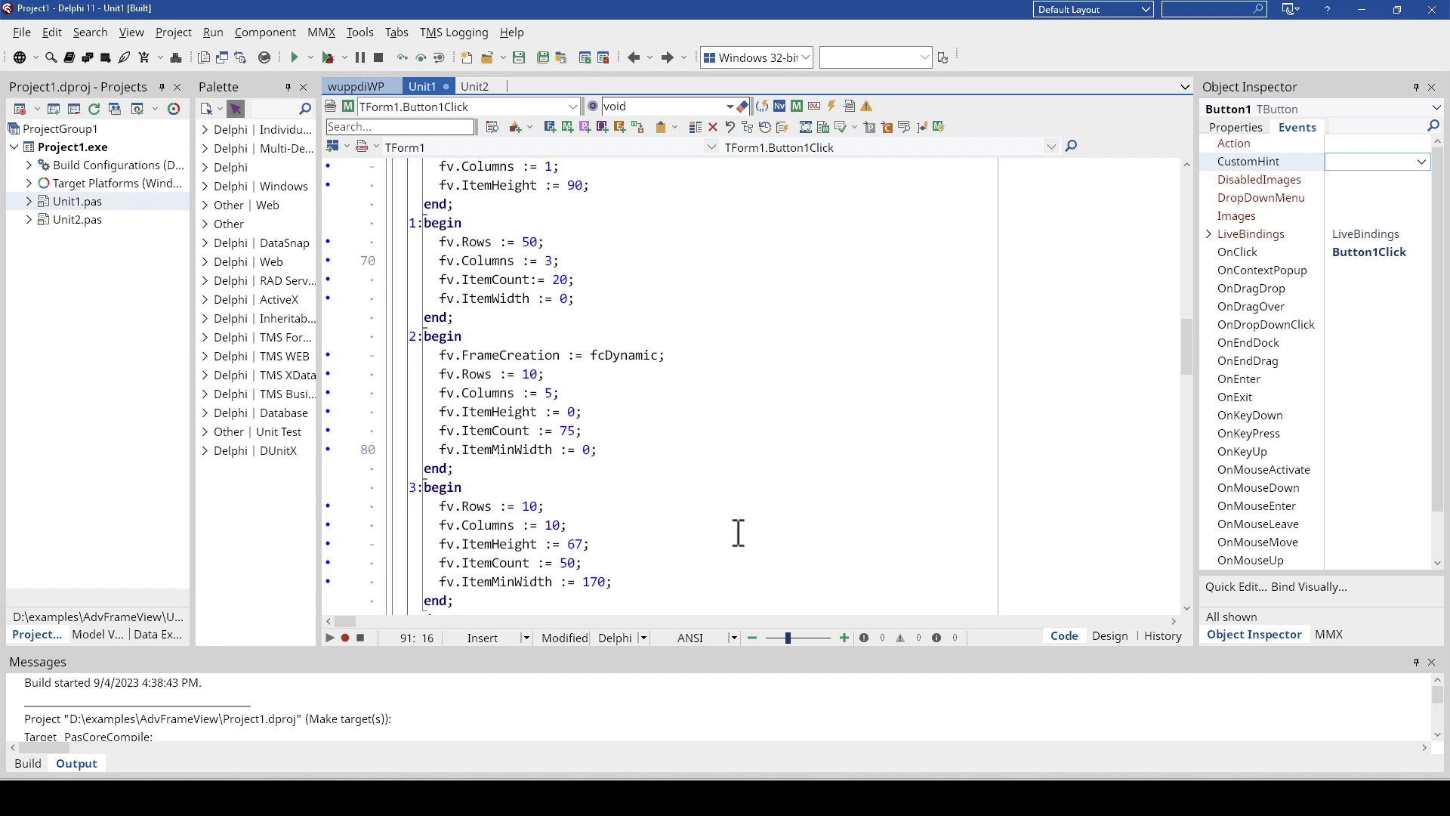
scroll(up, 3)
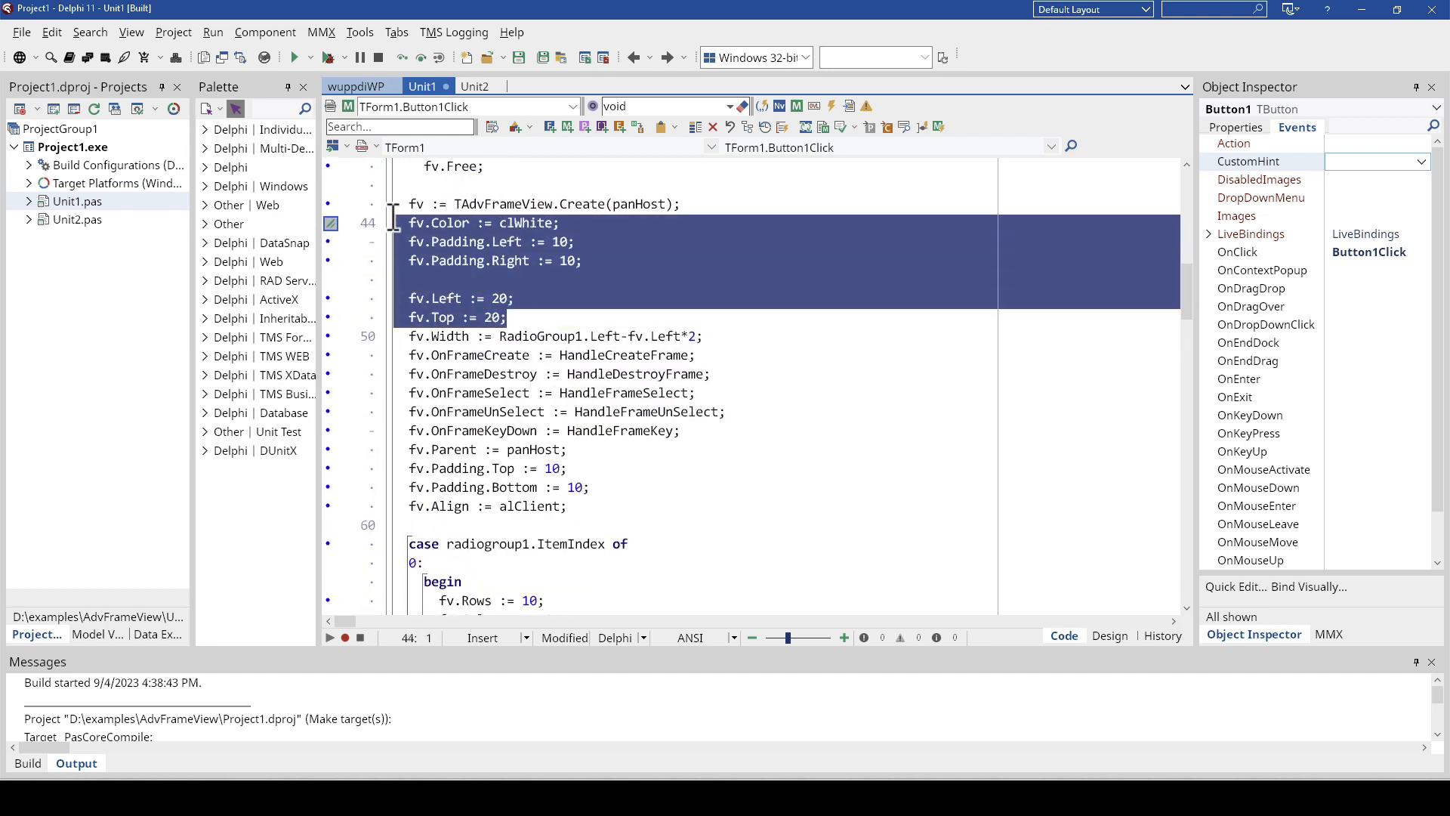
scroll(down, 3)
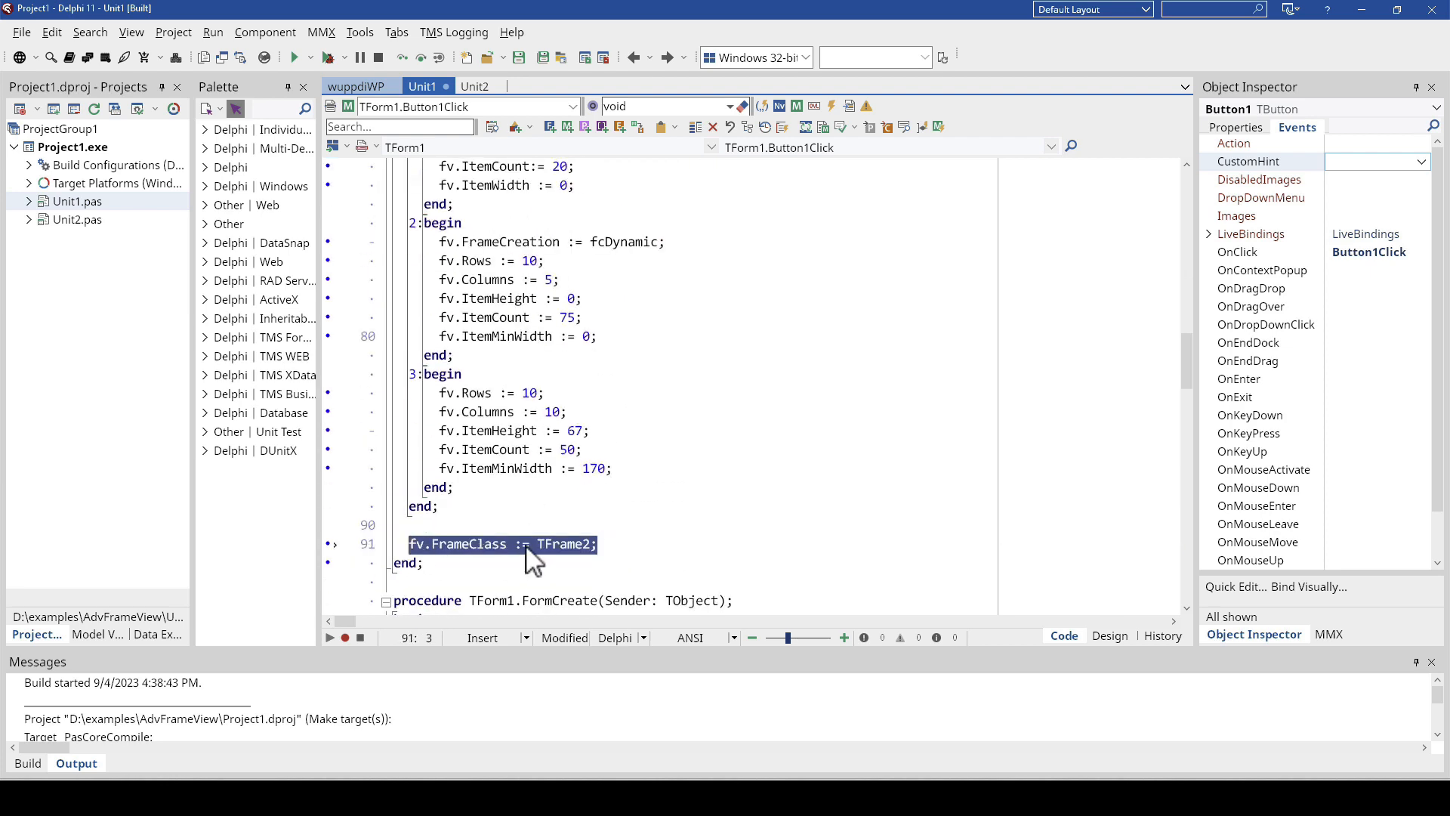
click(1109, 635)
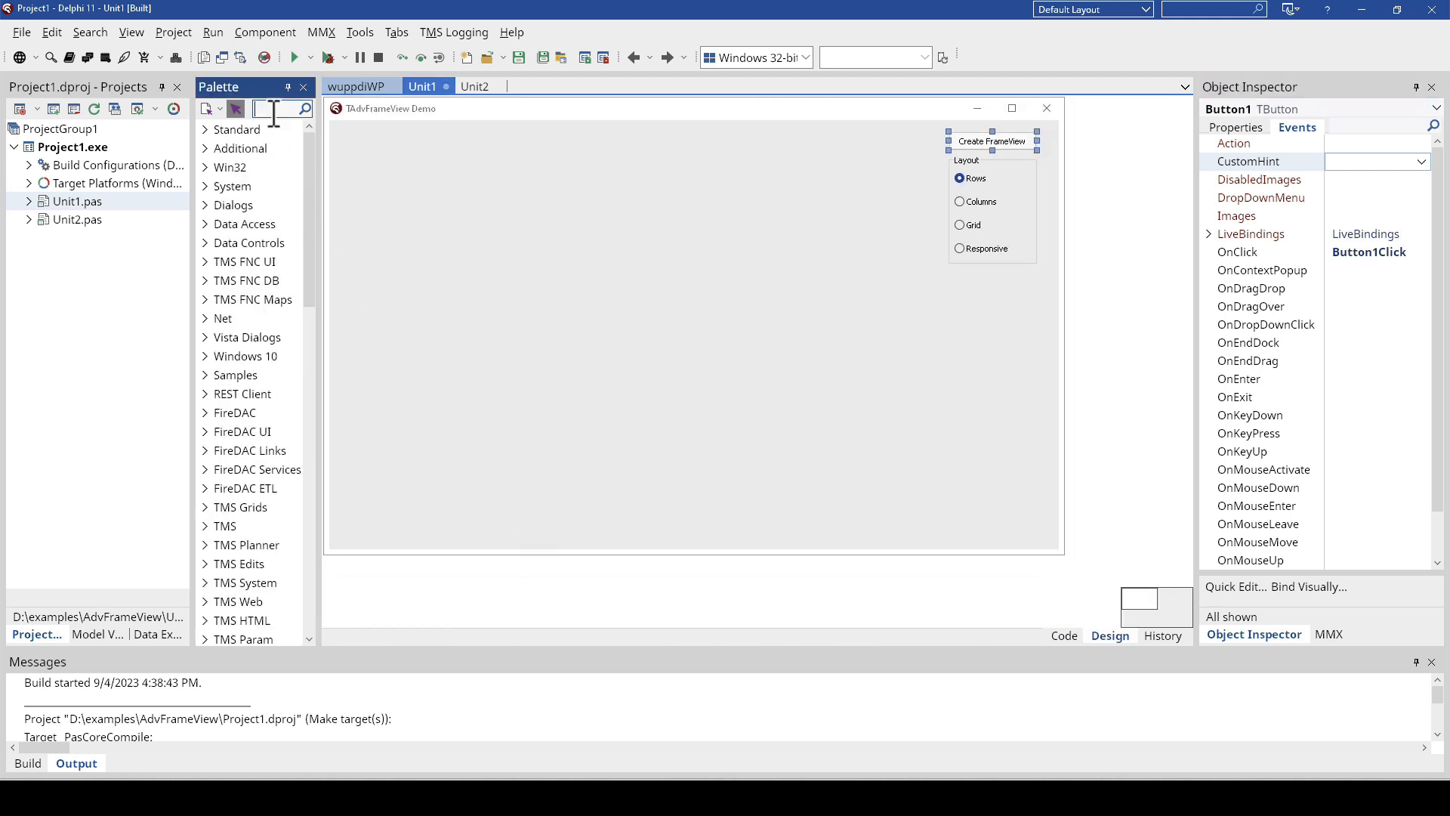
text(frame)
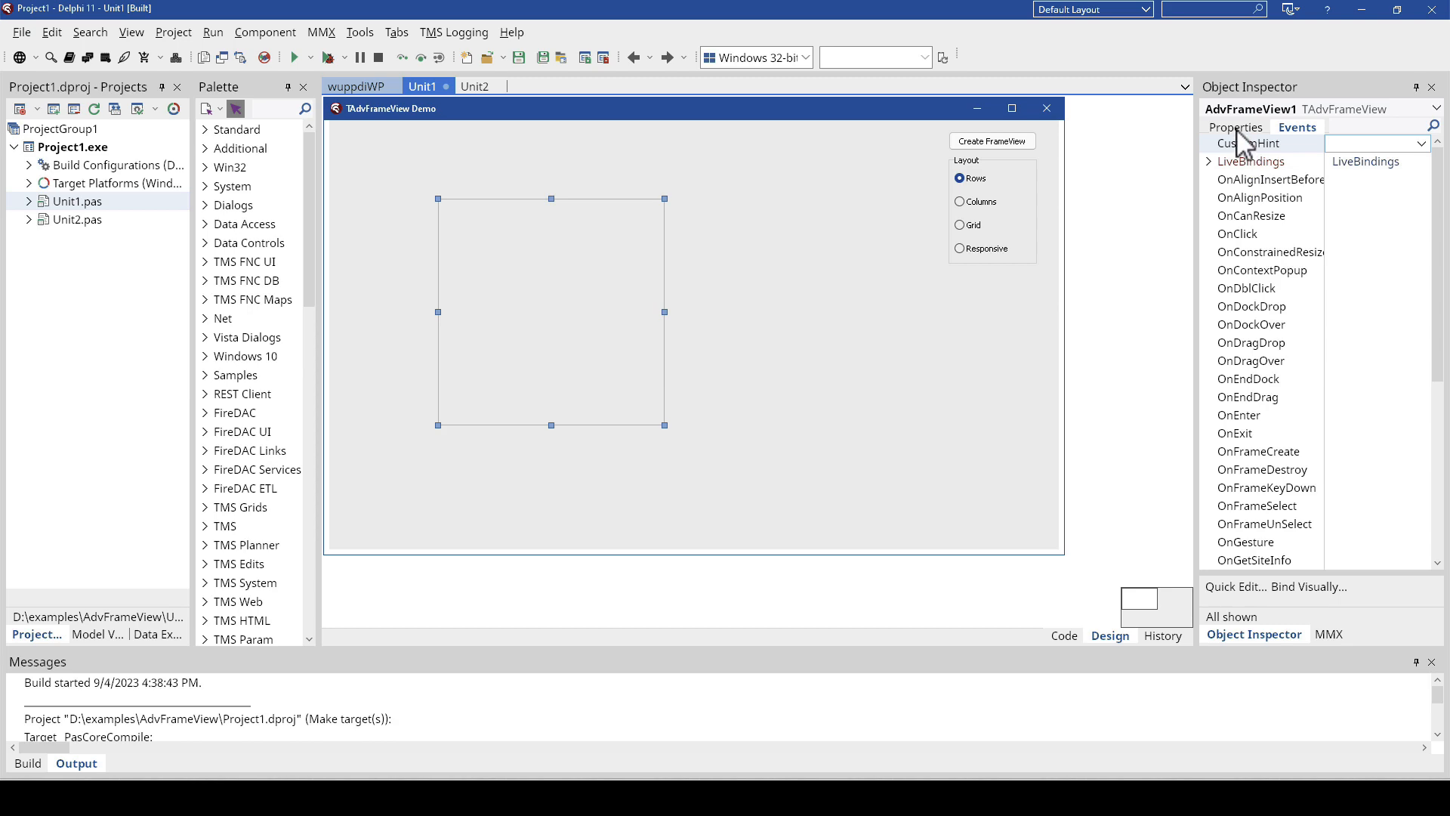
click(1063, 636)
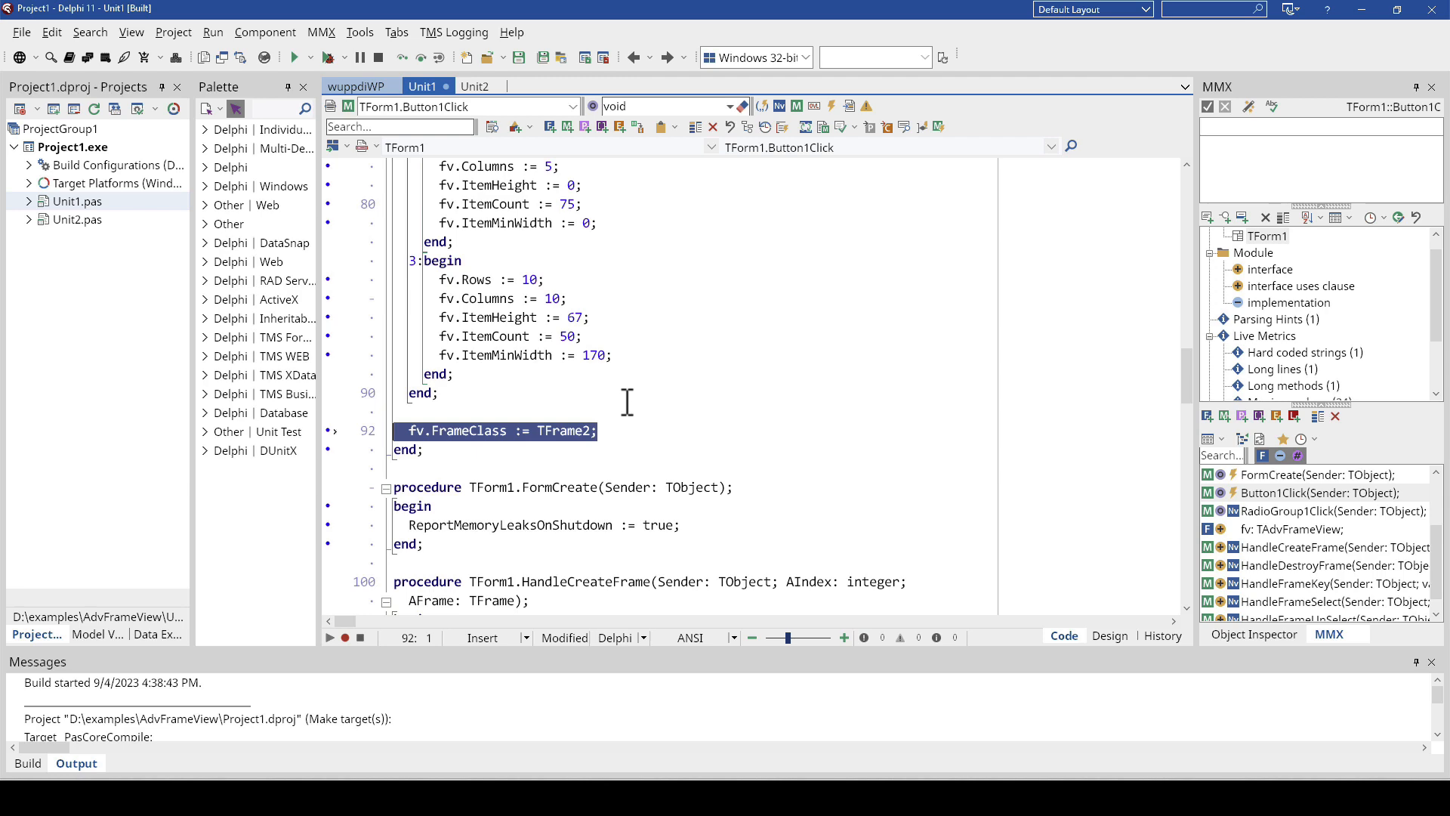
Step: Scroll down to the HandleCreateFrame and HandleDestroyFrame procedures
scroll(down, 3)
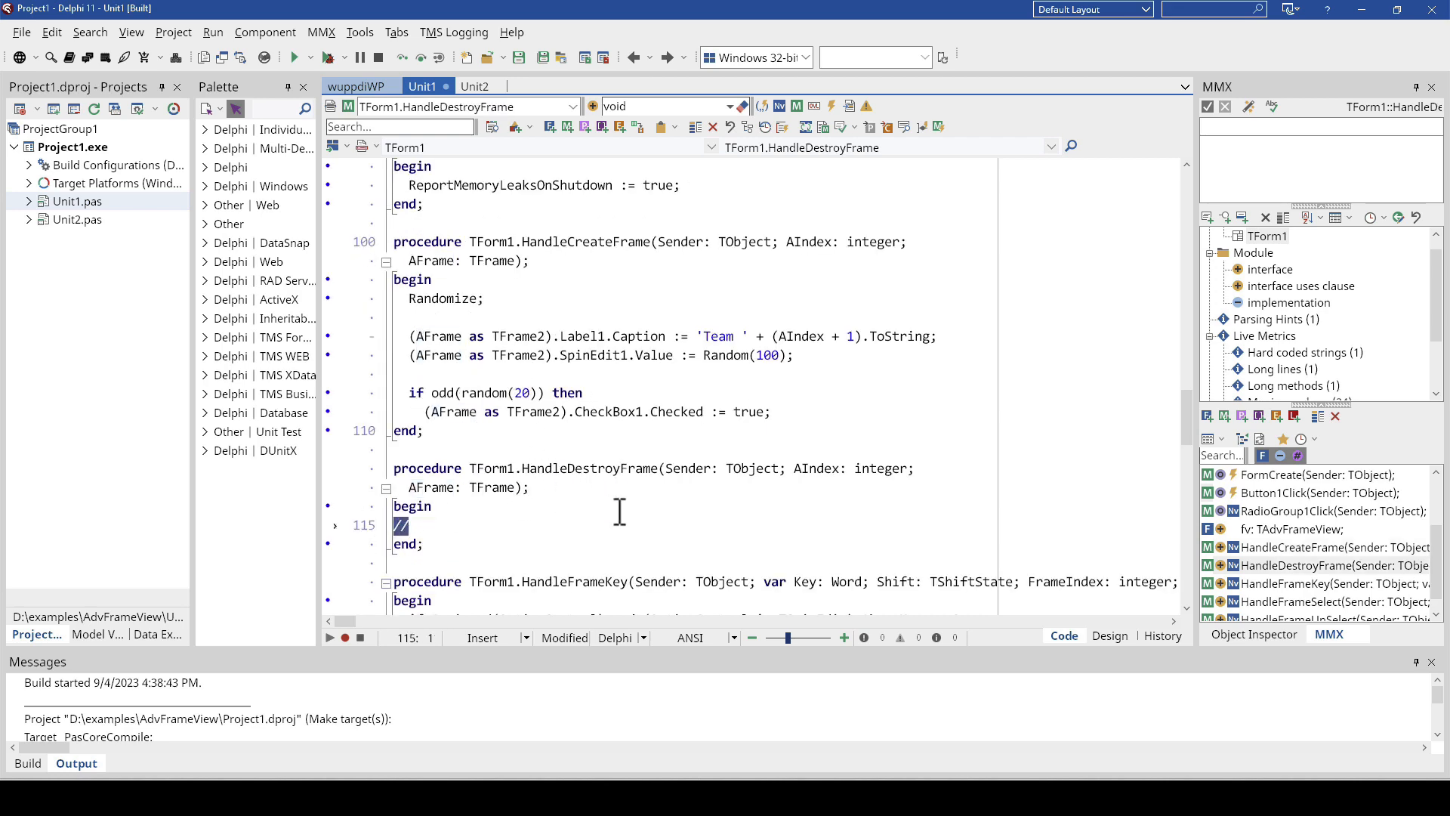
mouse_move(634, 370)
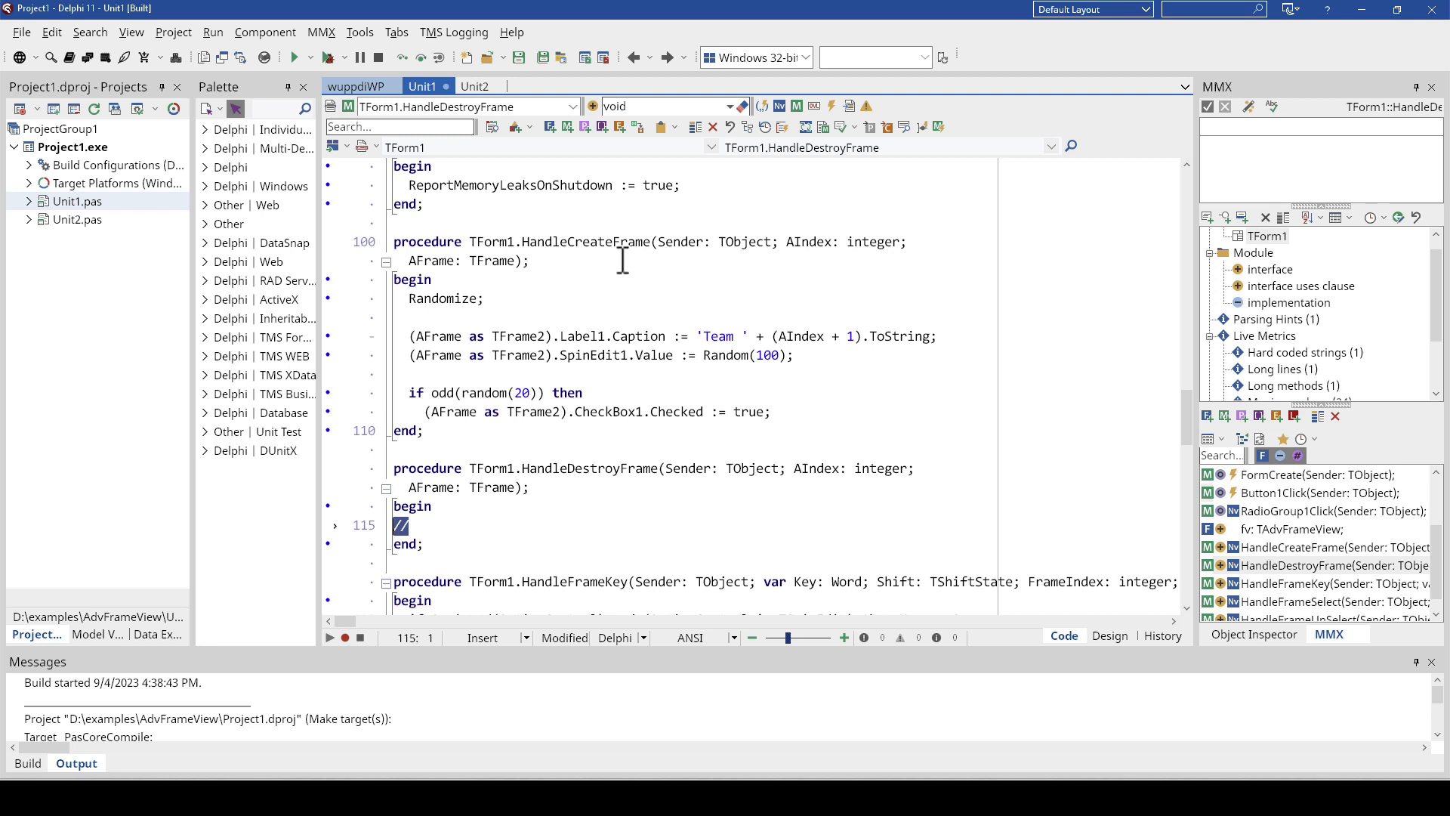
mouse_move(520, 520)
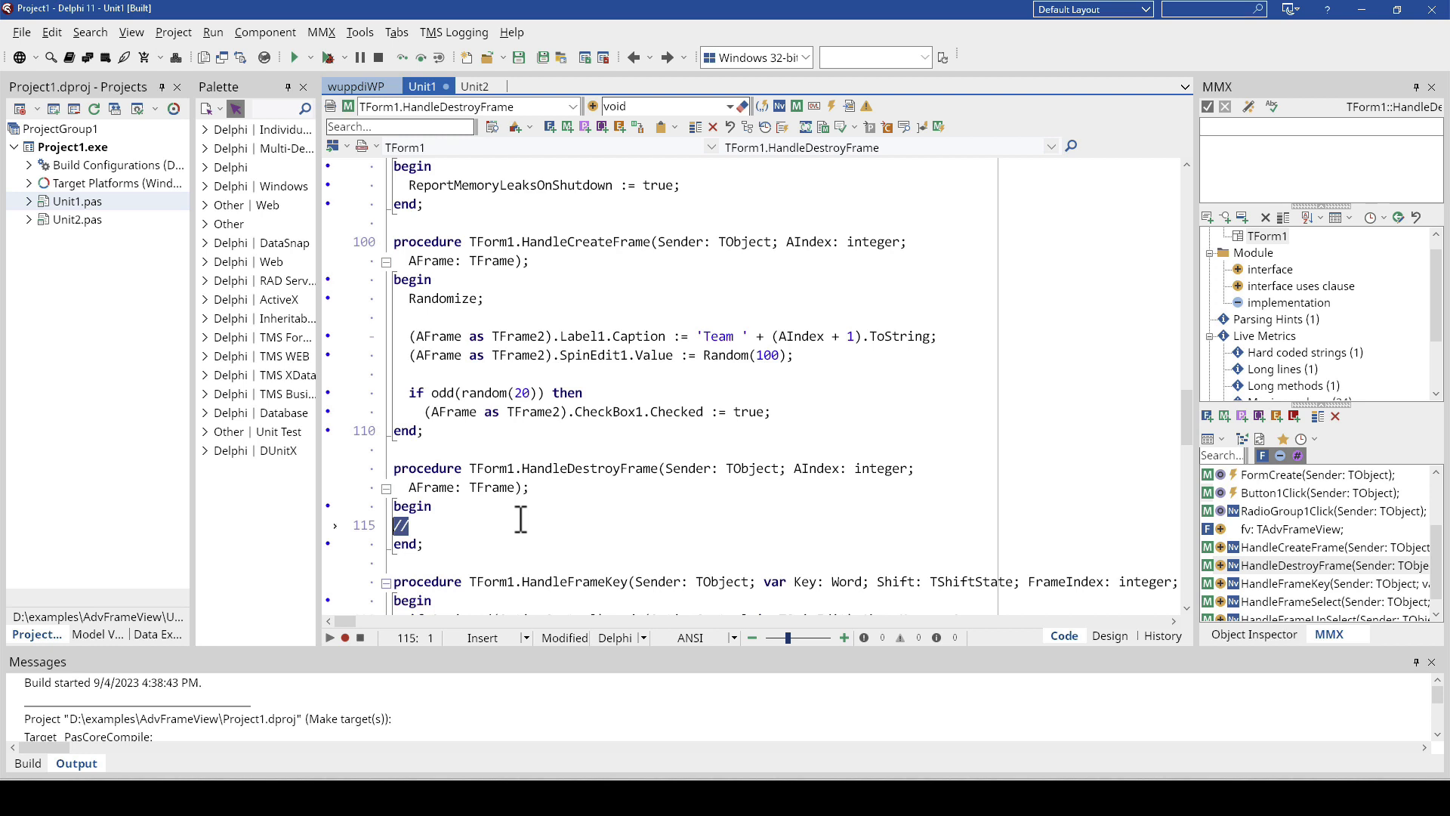
mouse_move(551, 412)
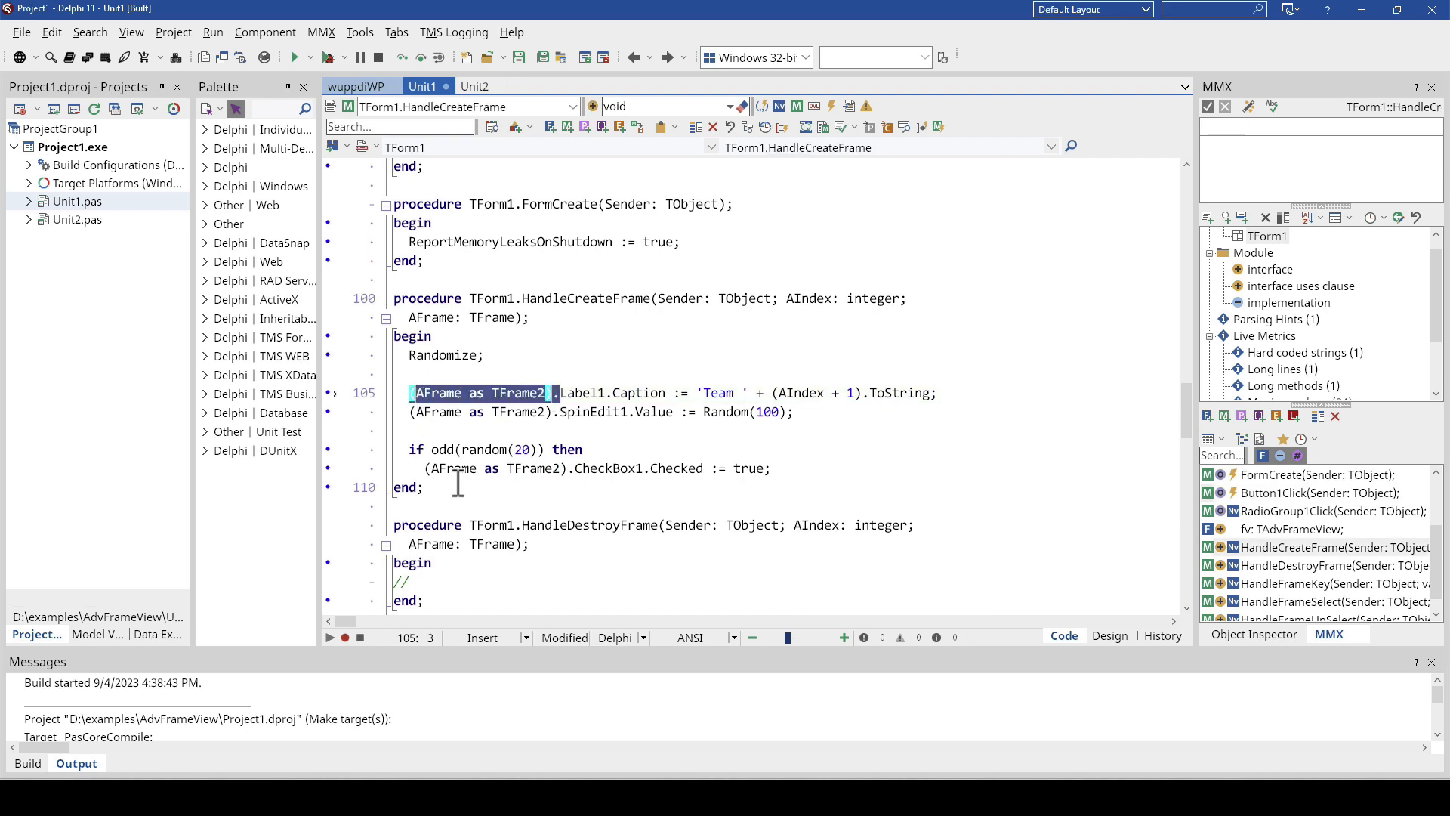
scroll(down, 3)
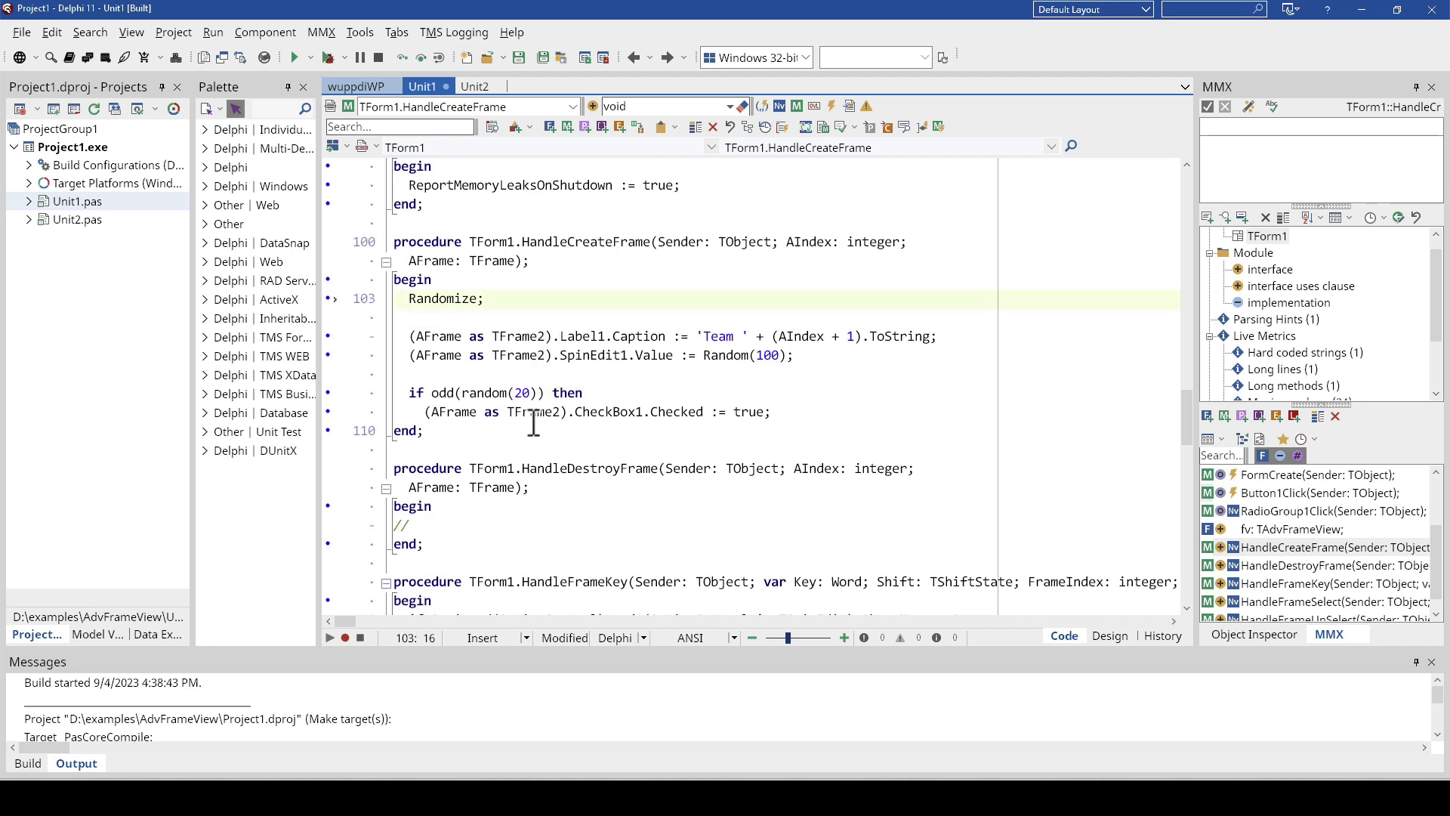
click(504, 300)
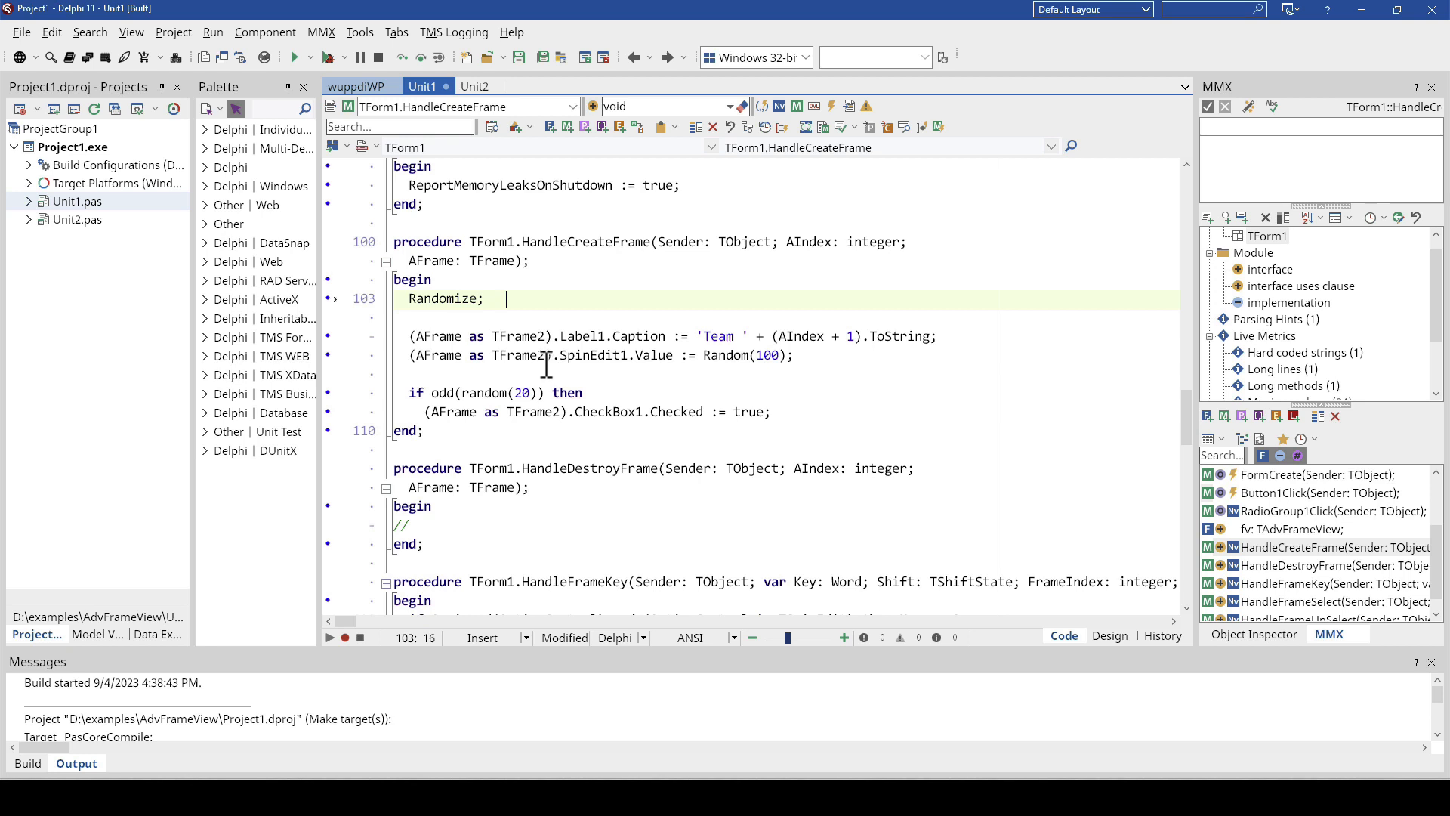
mouse_move(798, 248)
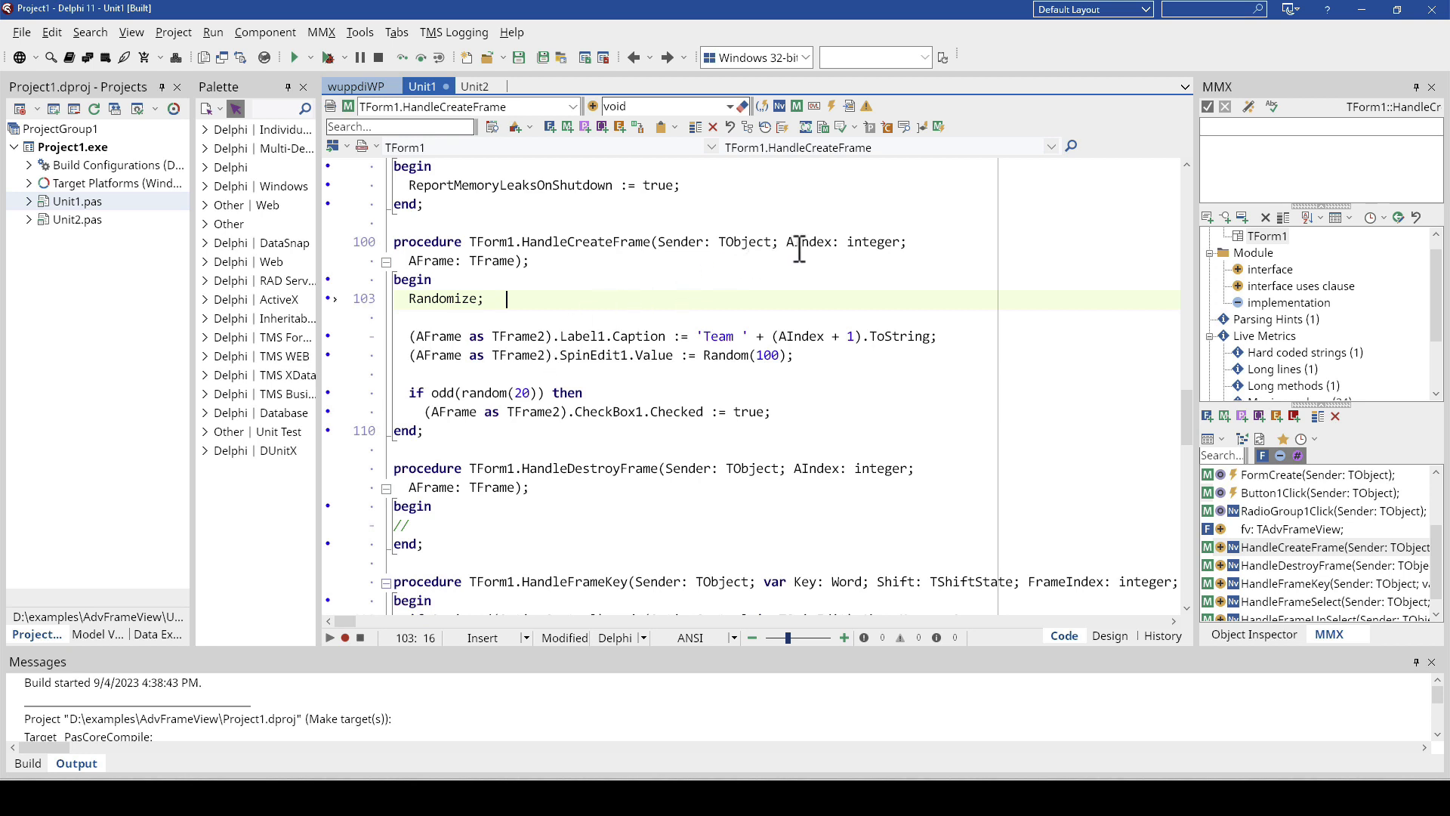
click(807, 241)
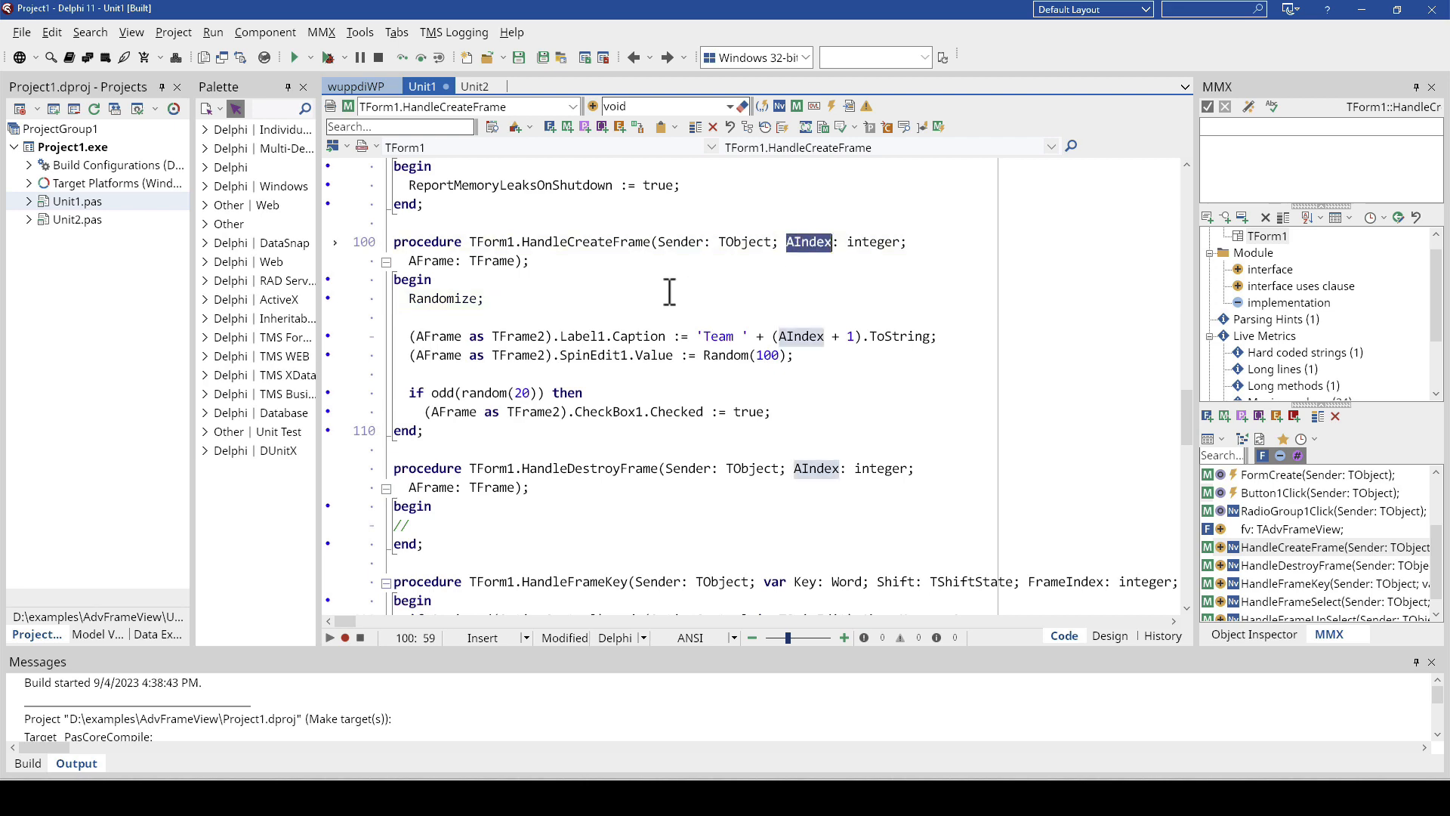
scroll(down, 3)
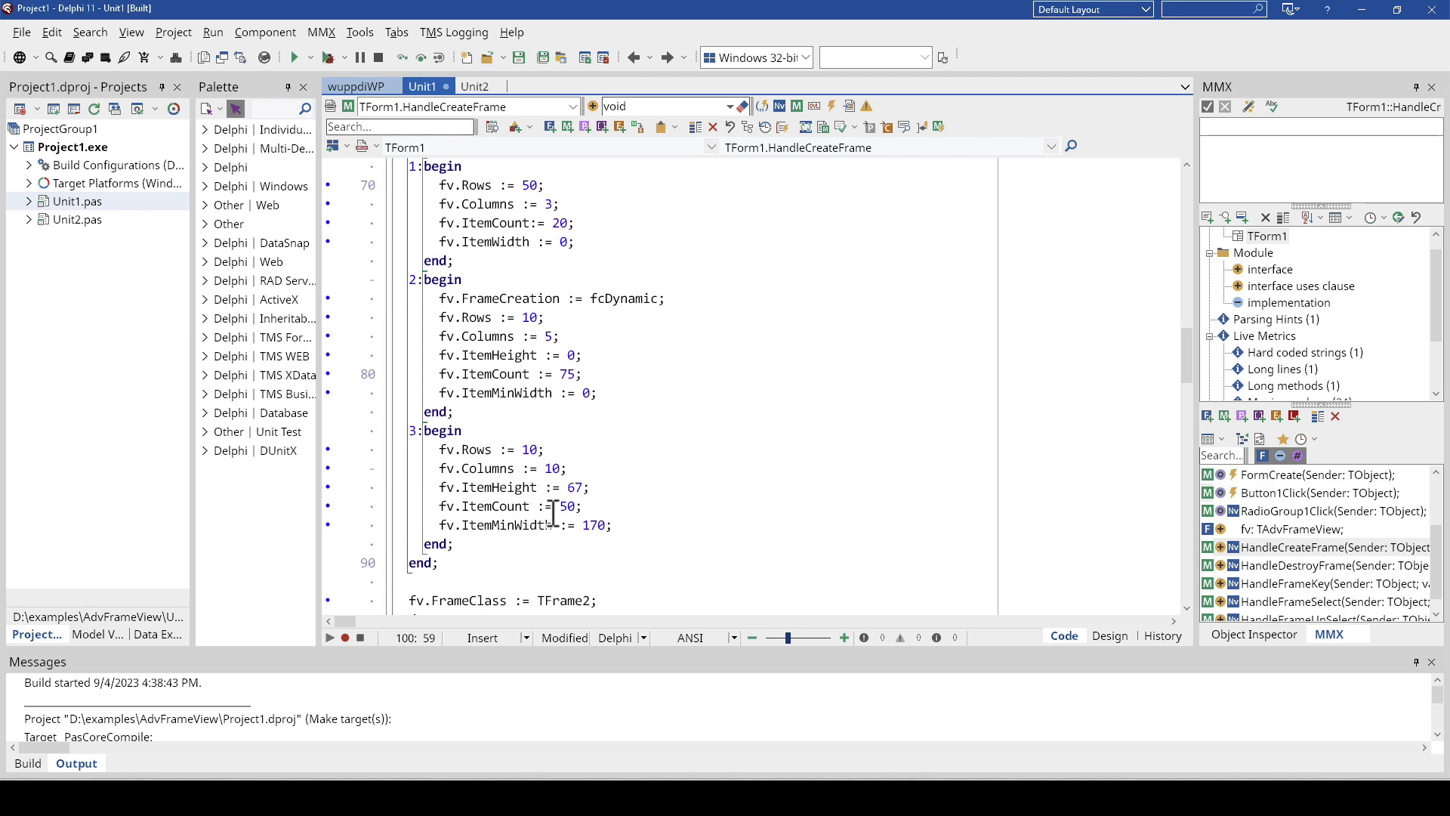
scroll(down, 3)
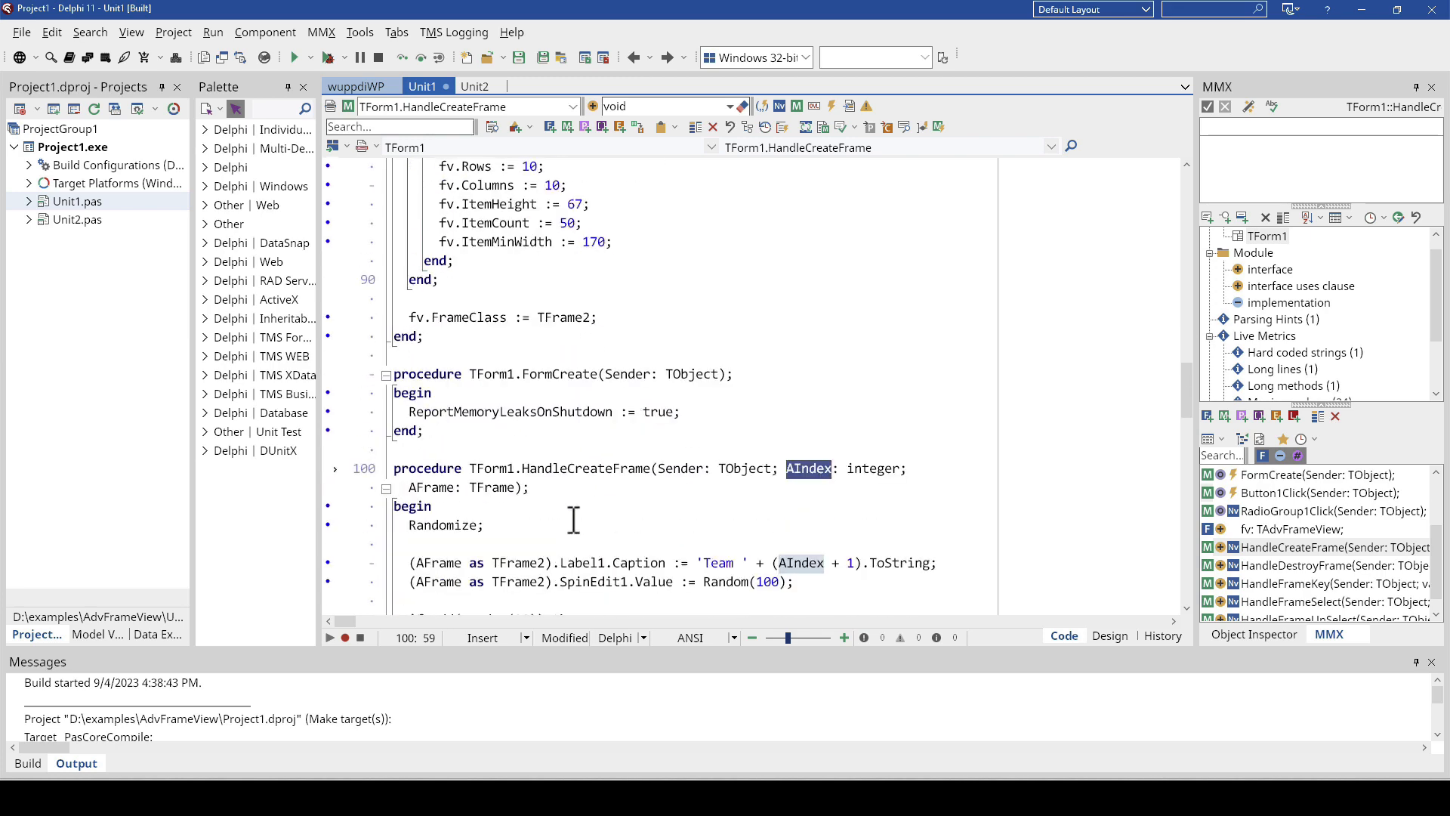
scroll(down, 3)
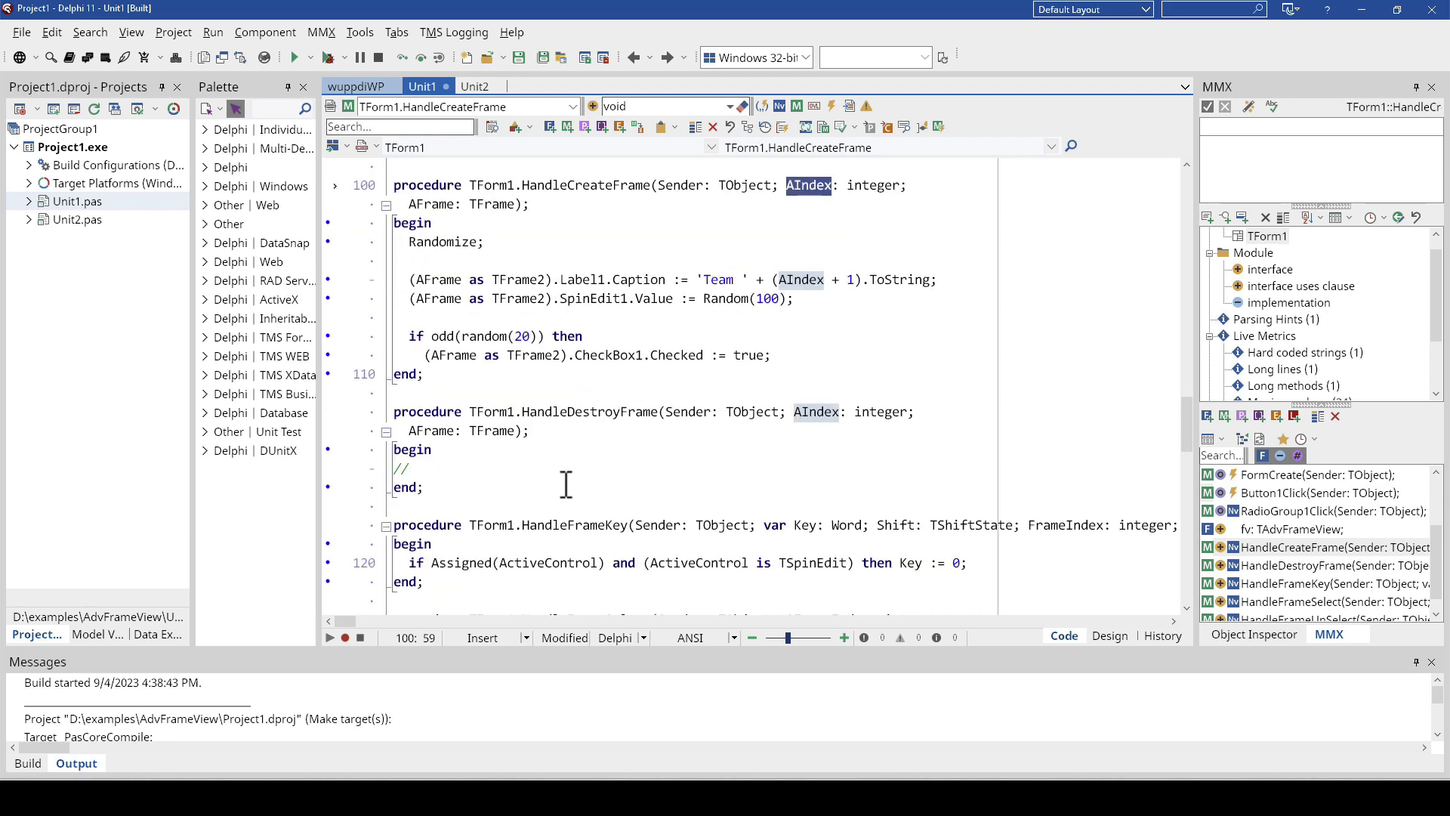
scroll(down, 3)
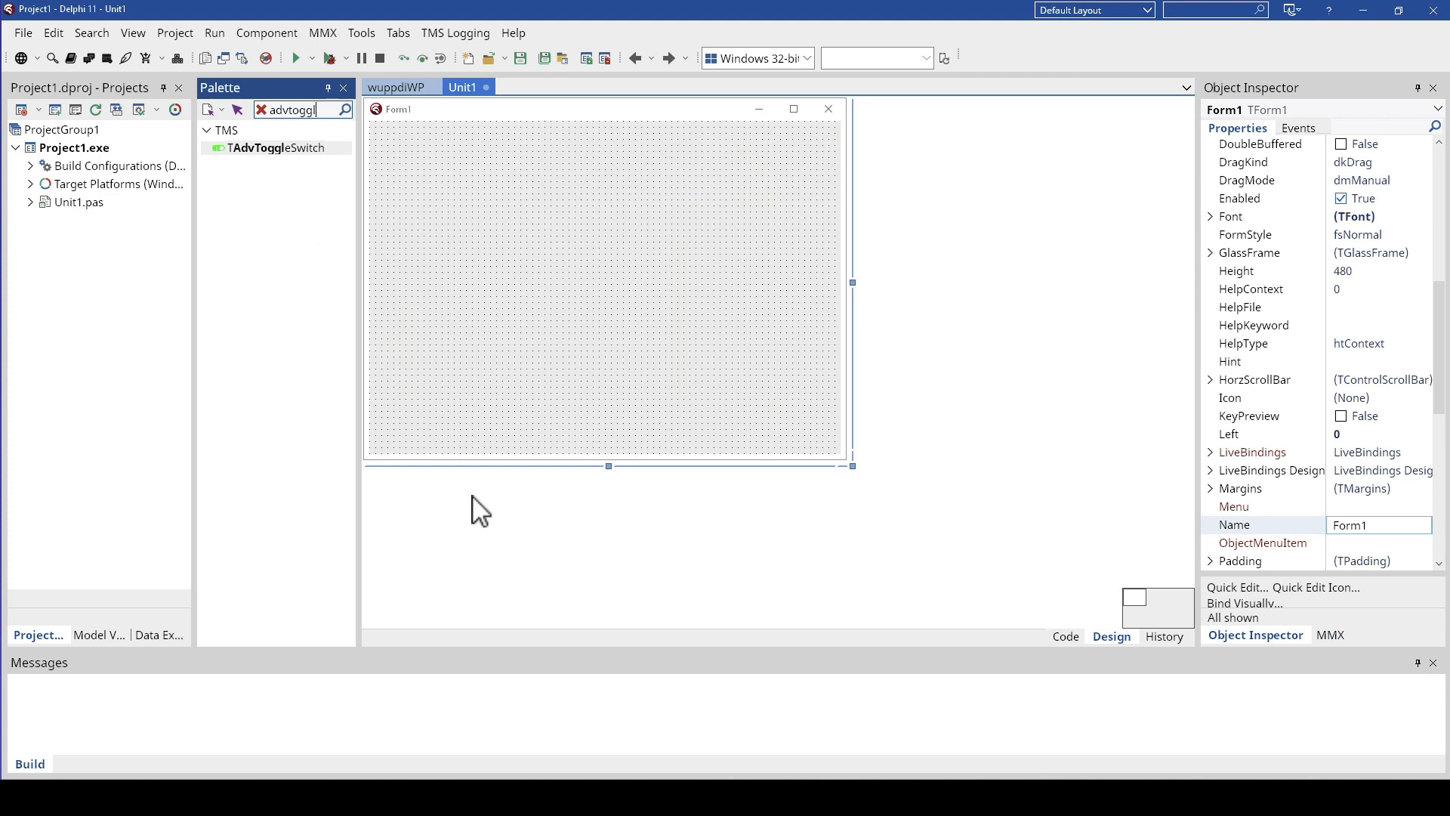
Step: Drop a TAdvToggleSwitch on Form1 and inspect its on-state background colour
click(273, 148)
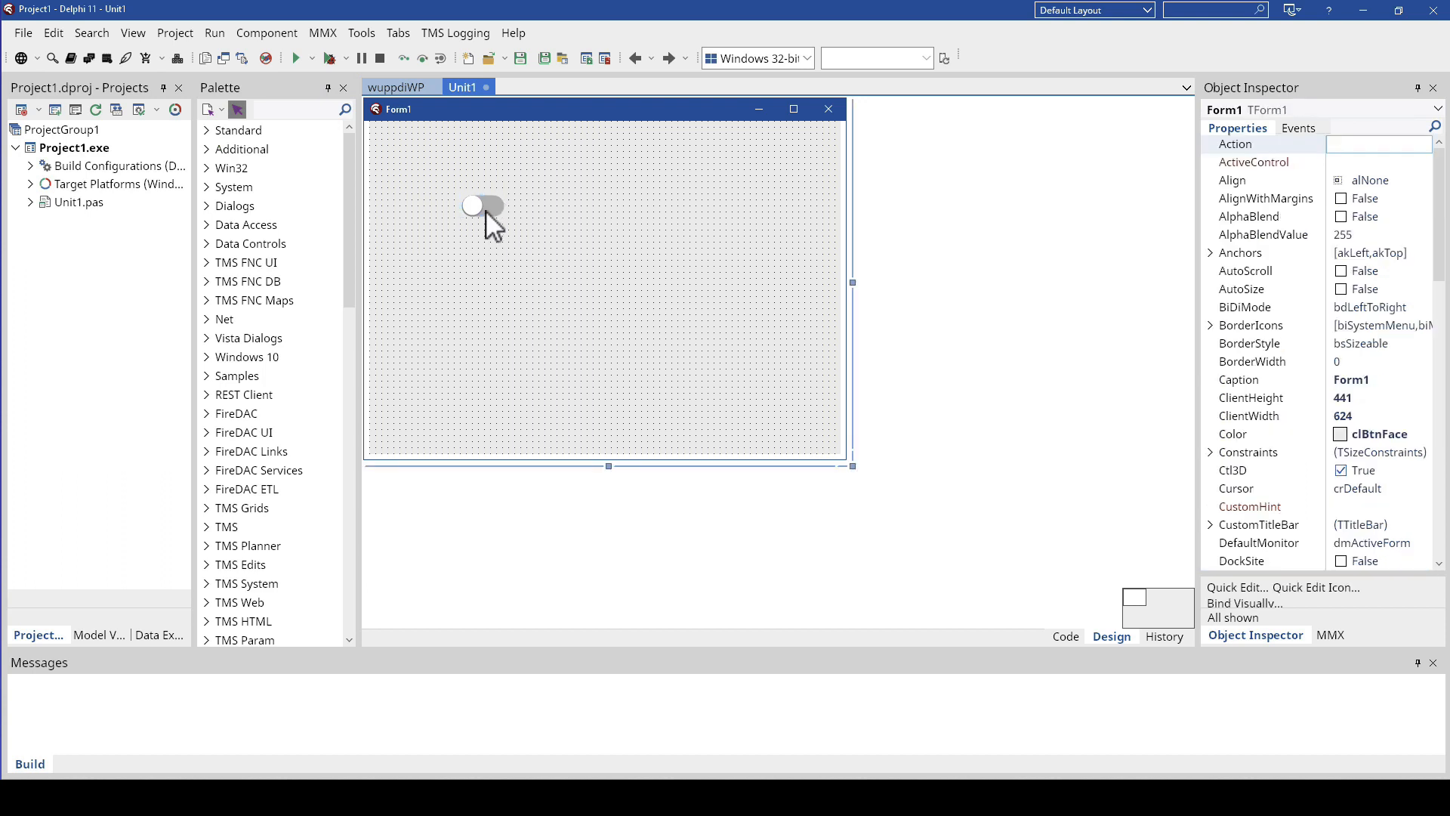
click(482, 204)
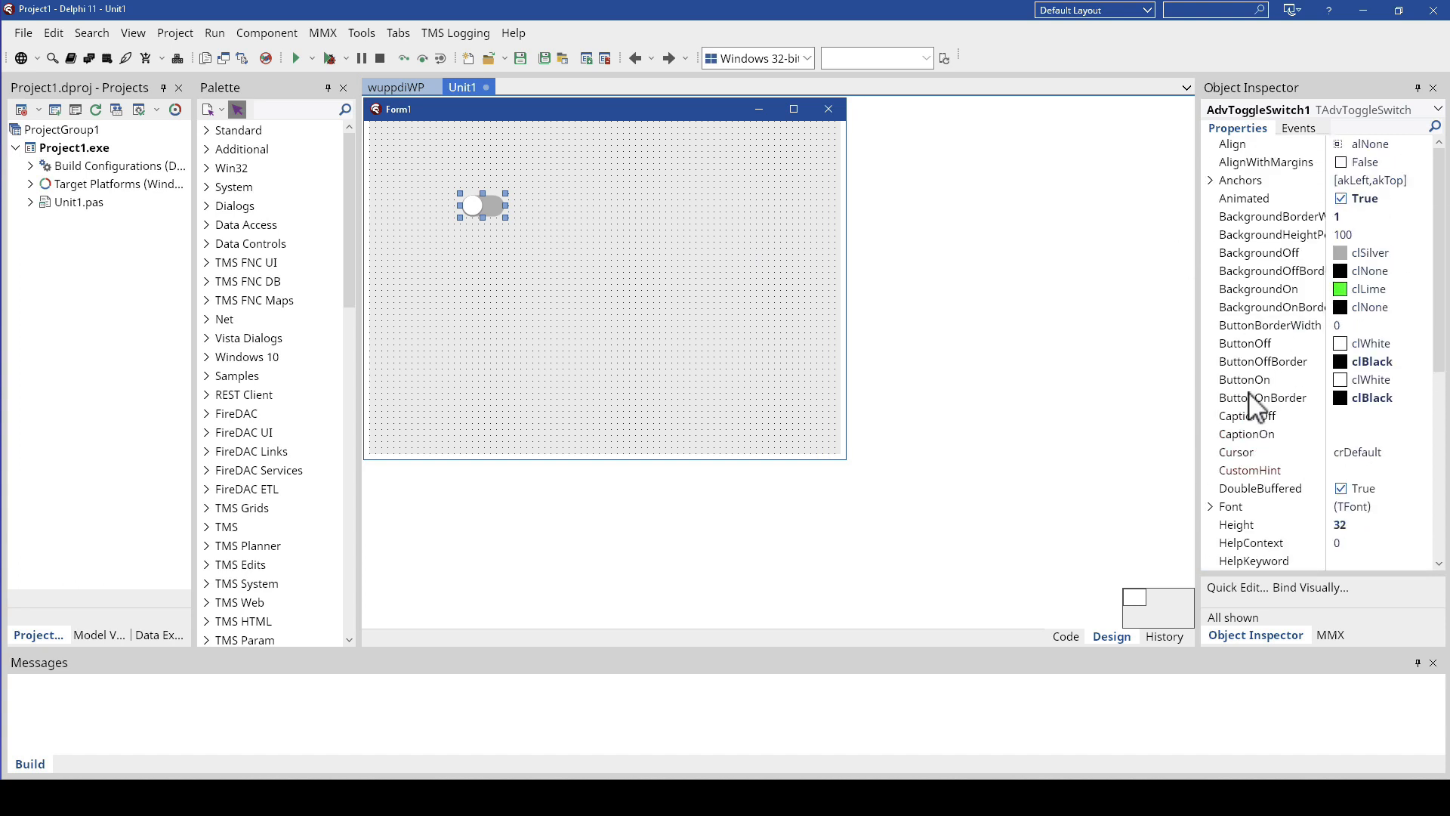
click(1258, 288)
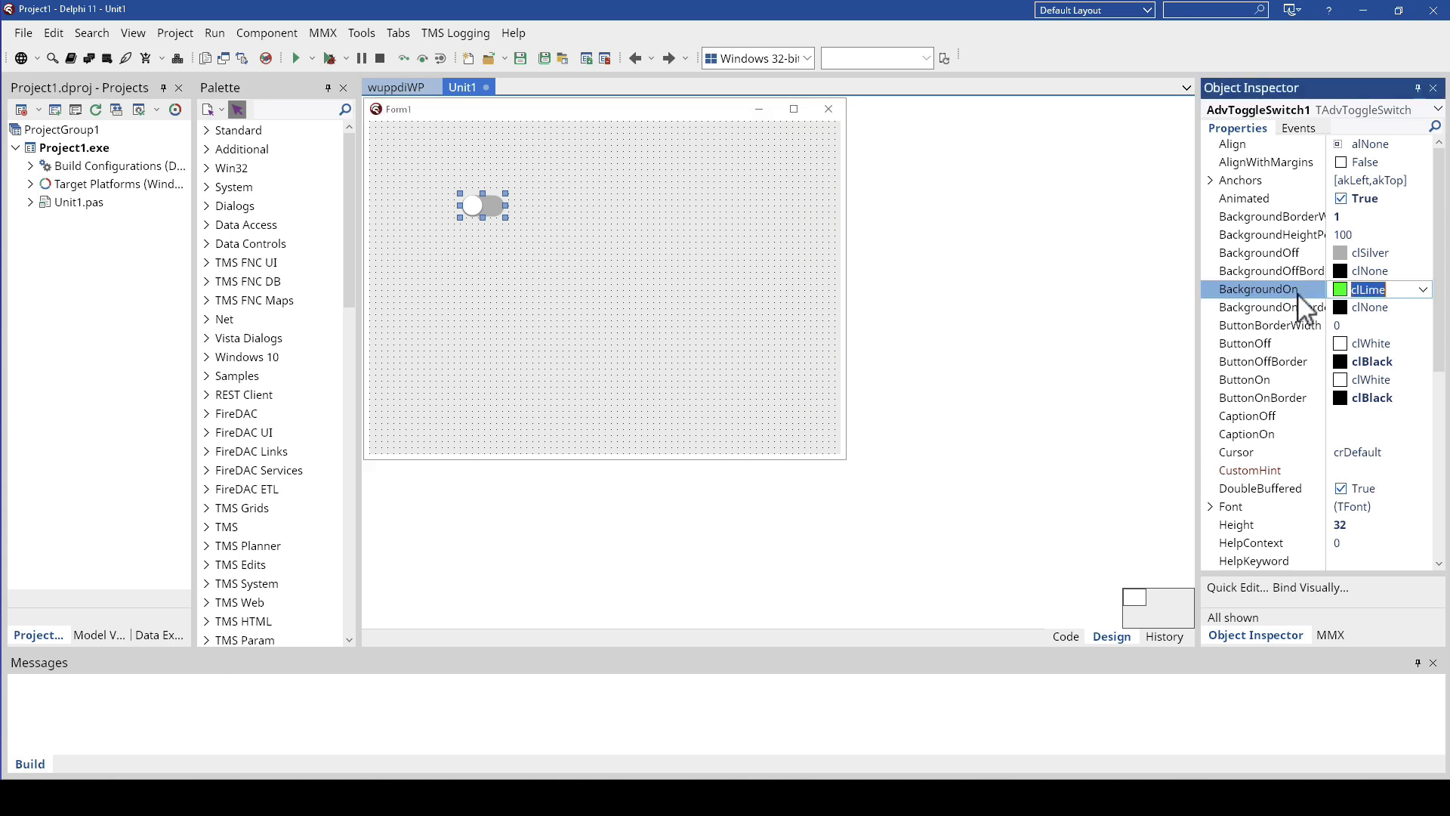
mouse_move(1216, 413)
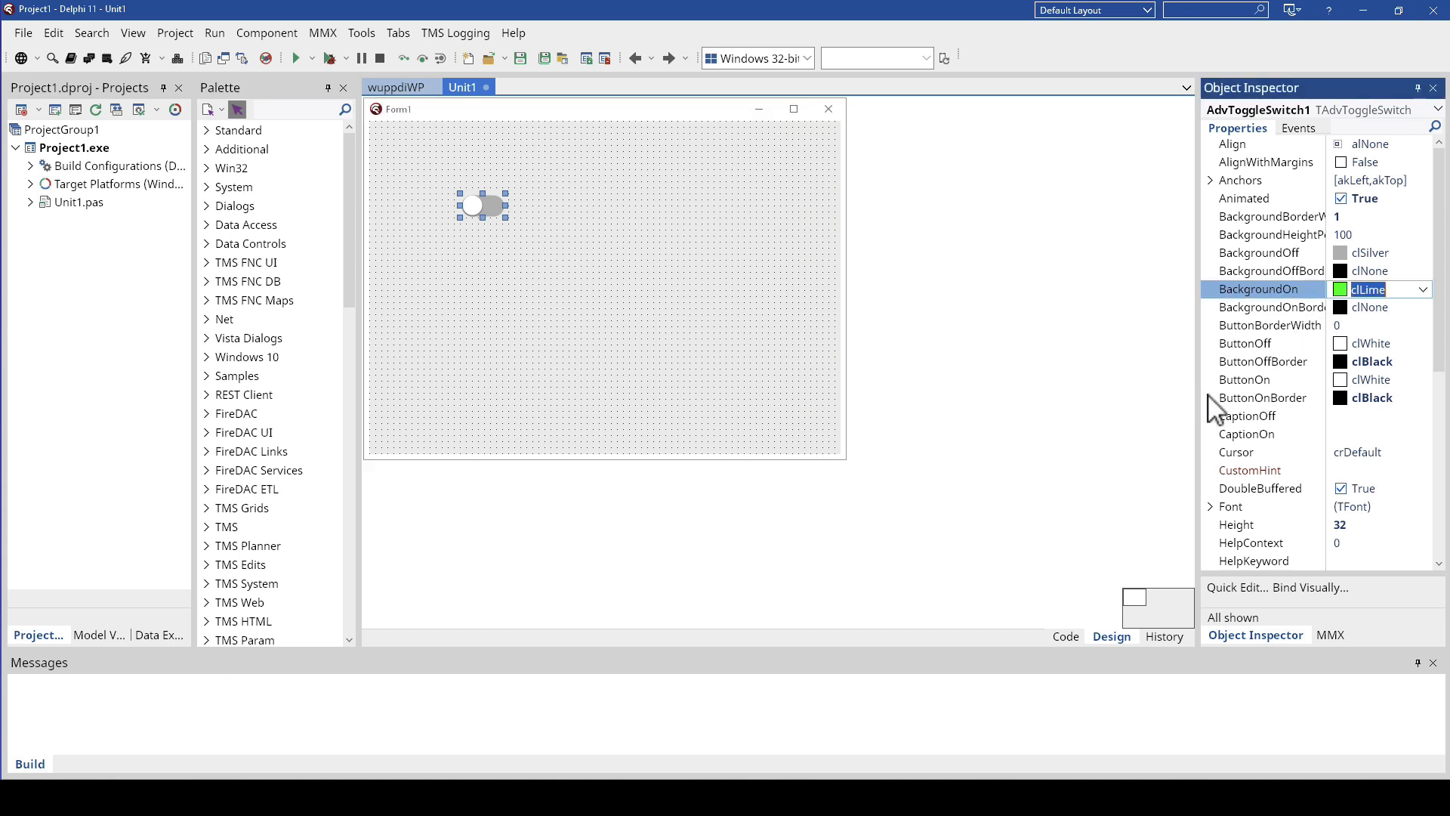
mouse_move(560, 259)
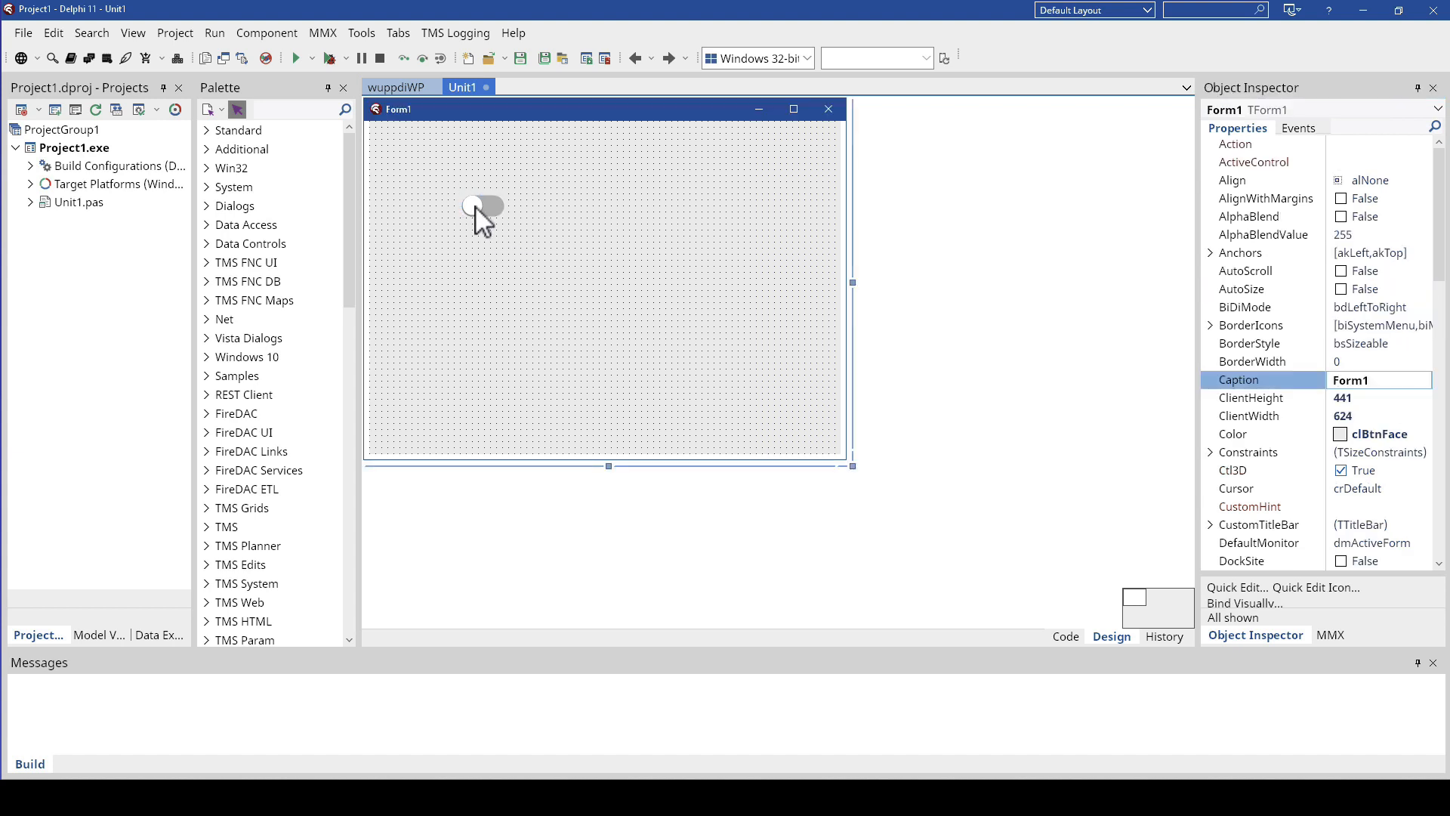
Step: Preview the switch on and off, then set Rounded to False
click(482, 205)
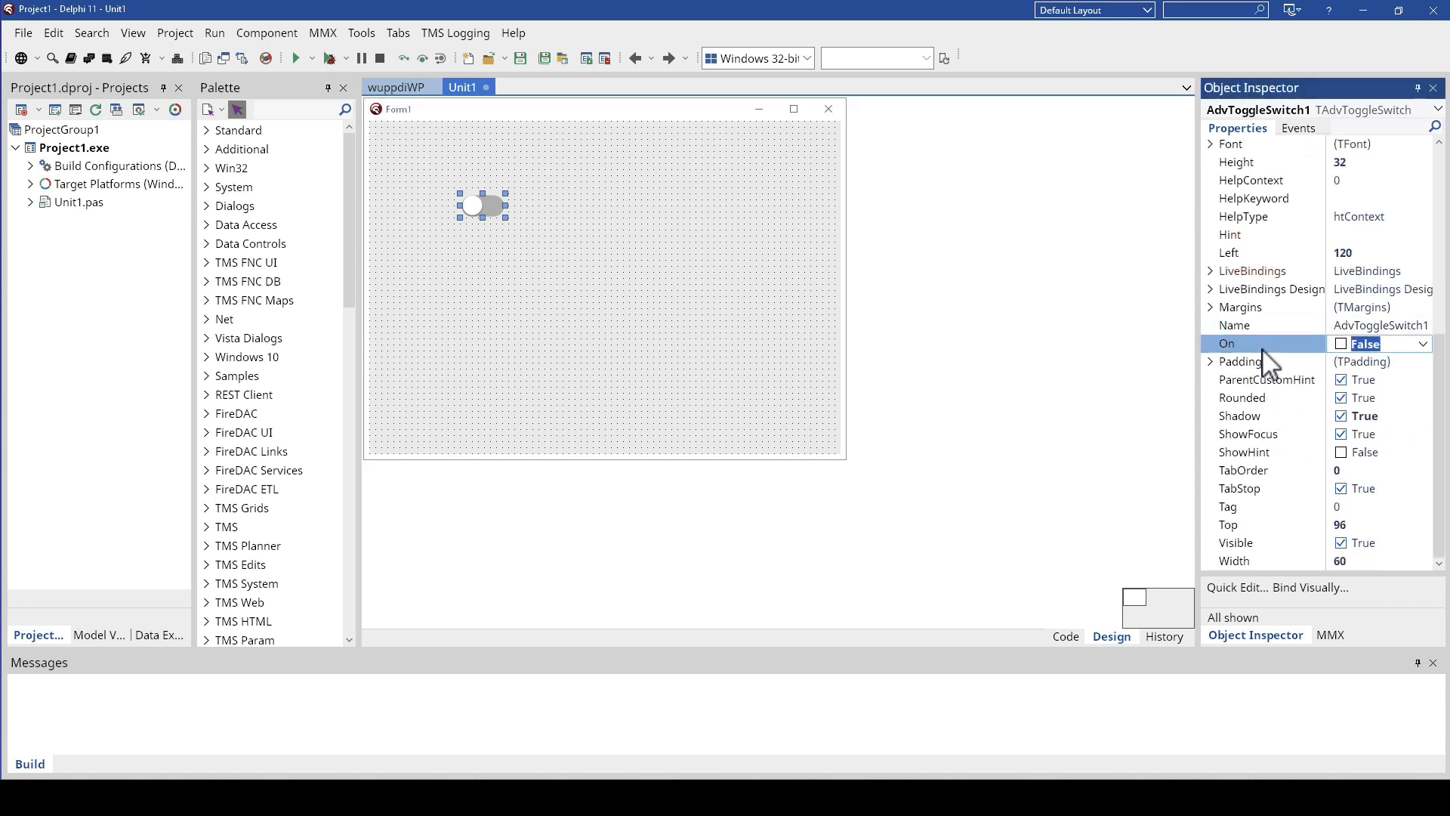
mouse_move(1346, 362)
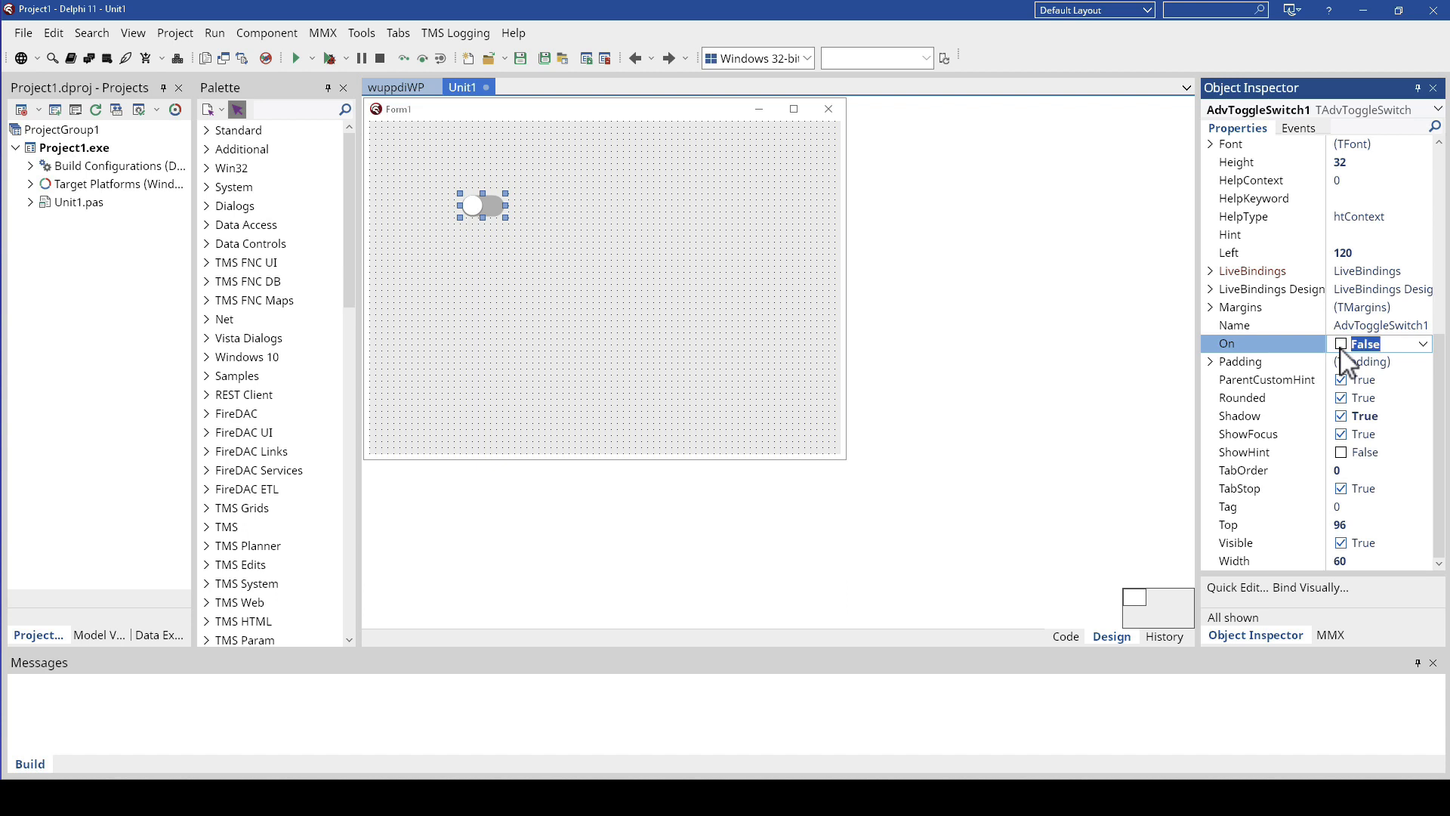
click(1378, 342)
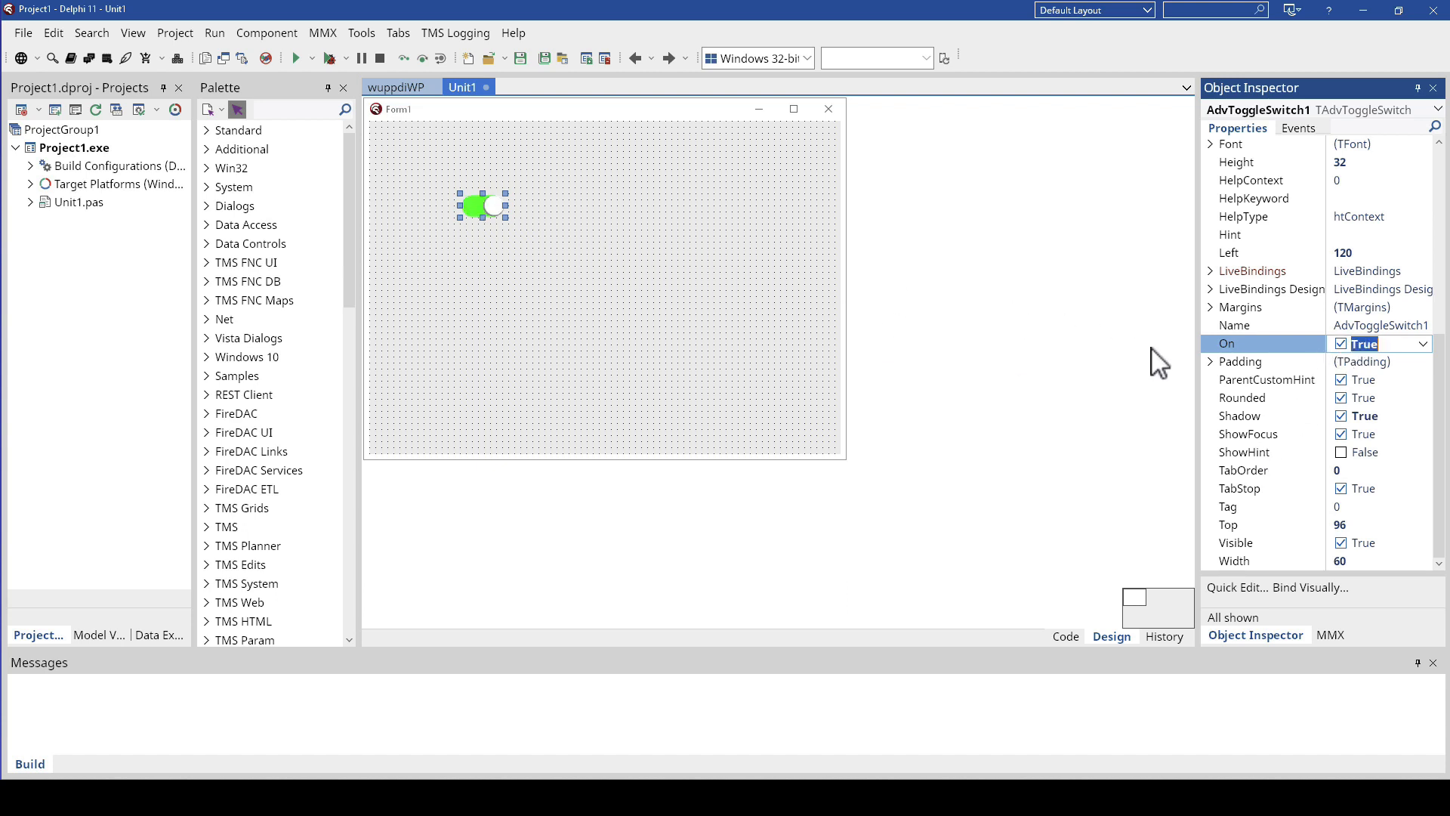
click(1340, 343)
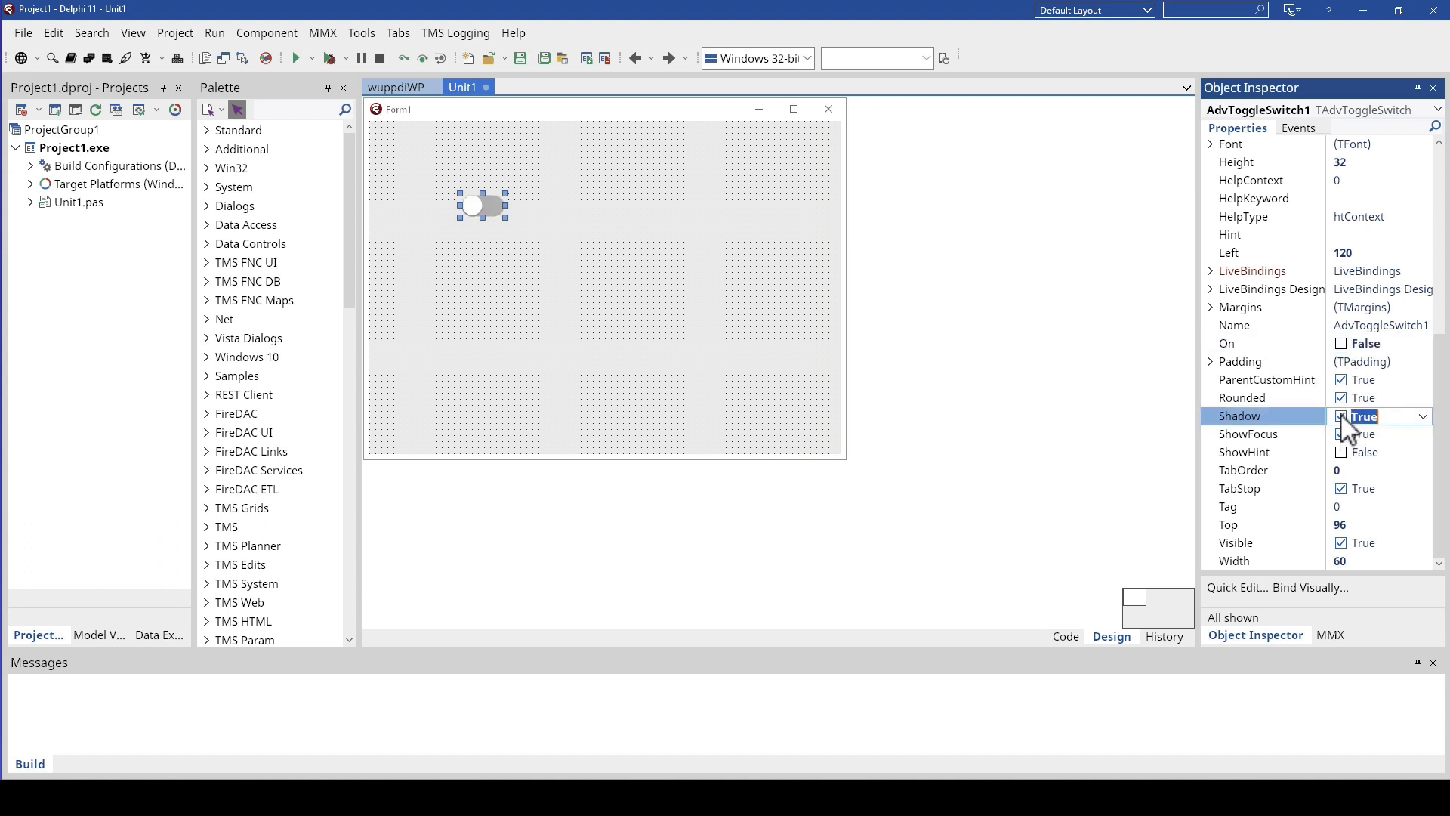
mouse_move(1263, 487)
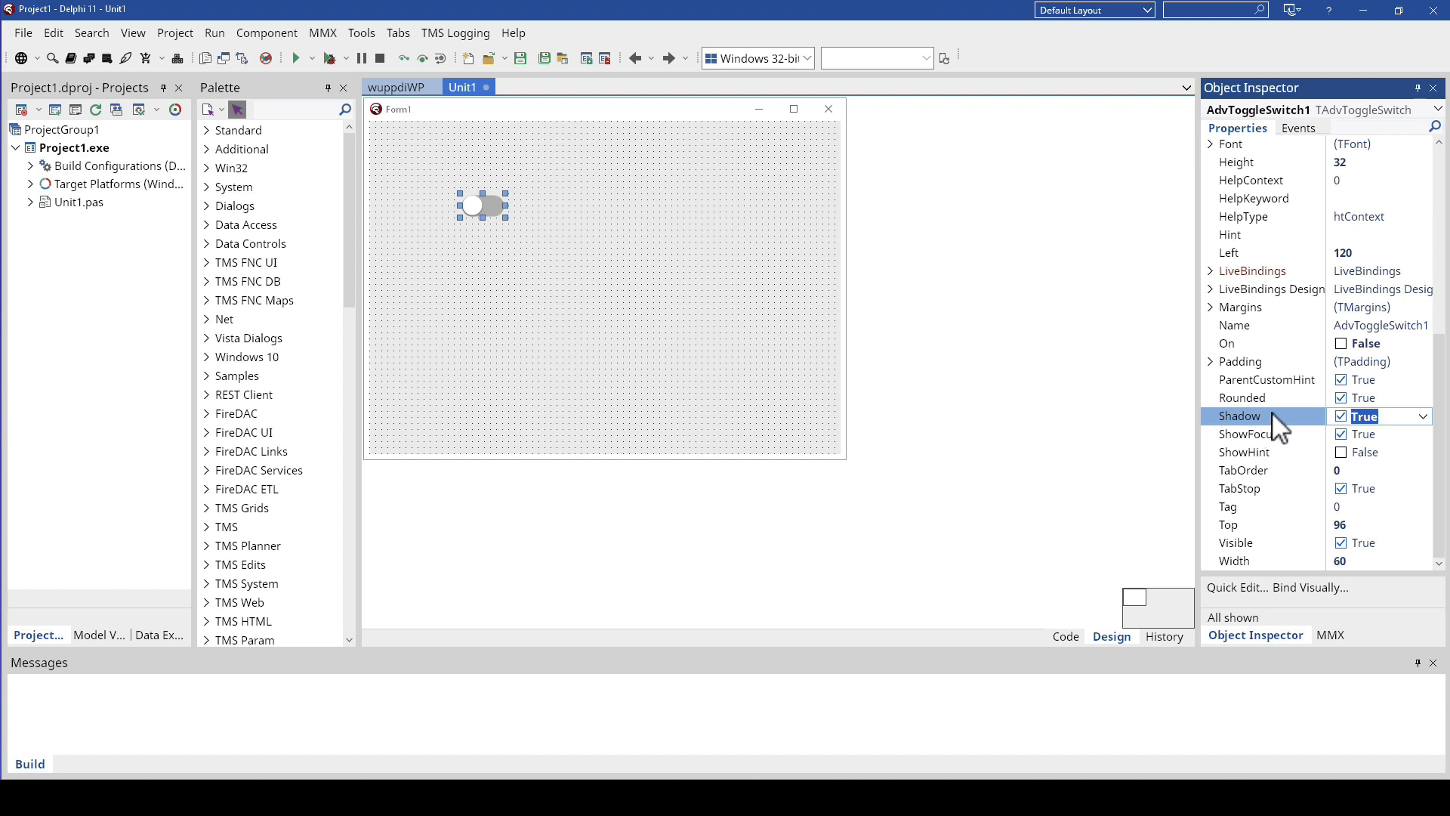
click(1257, 398)
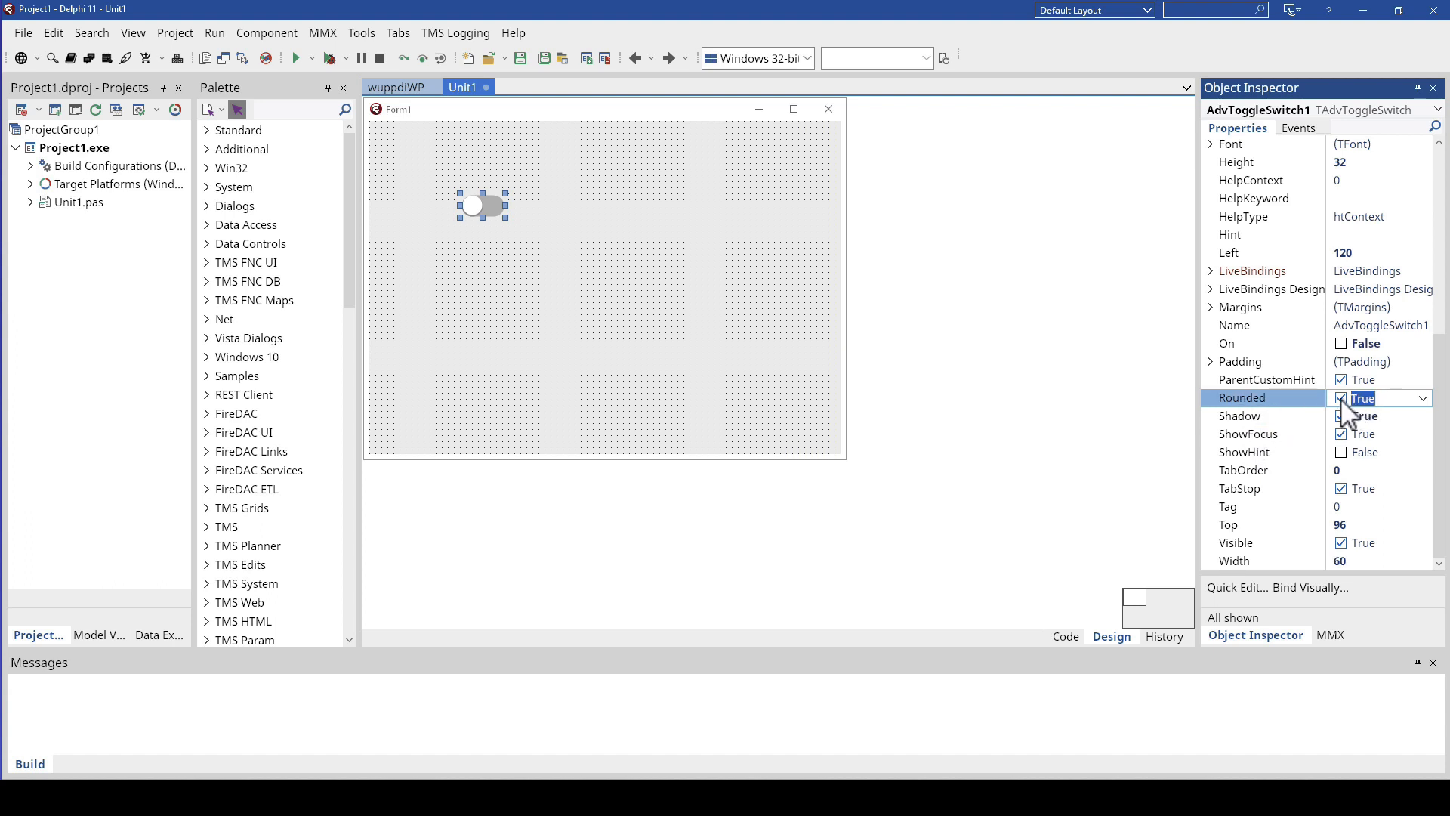
click(1342, 398)
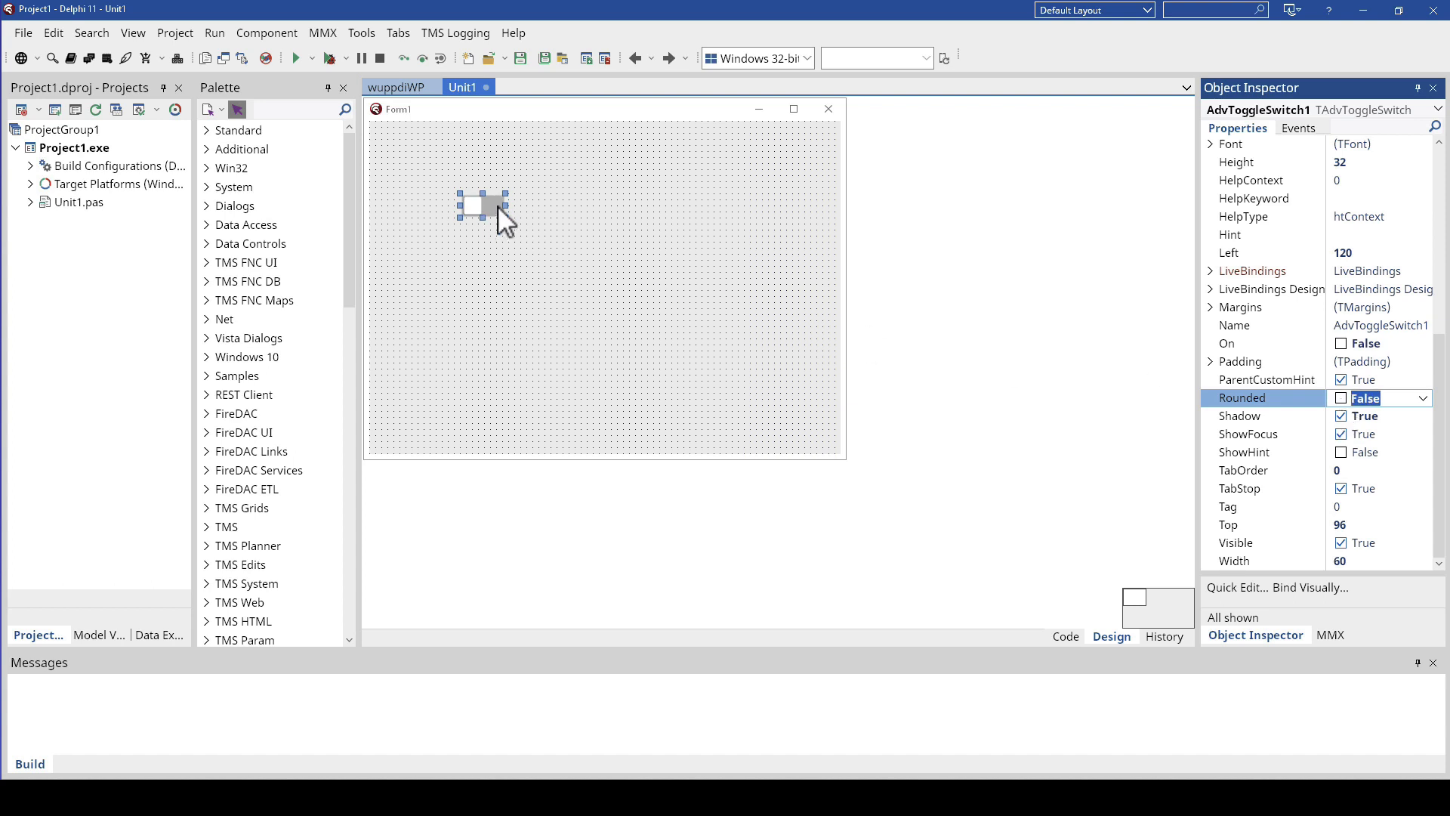
mouse_move(506, 217)
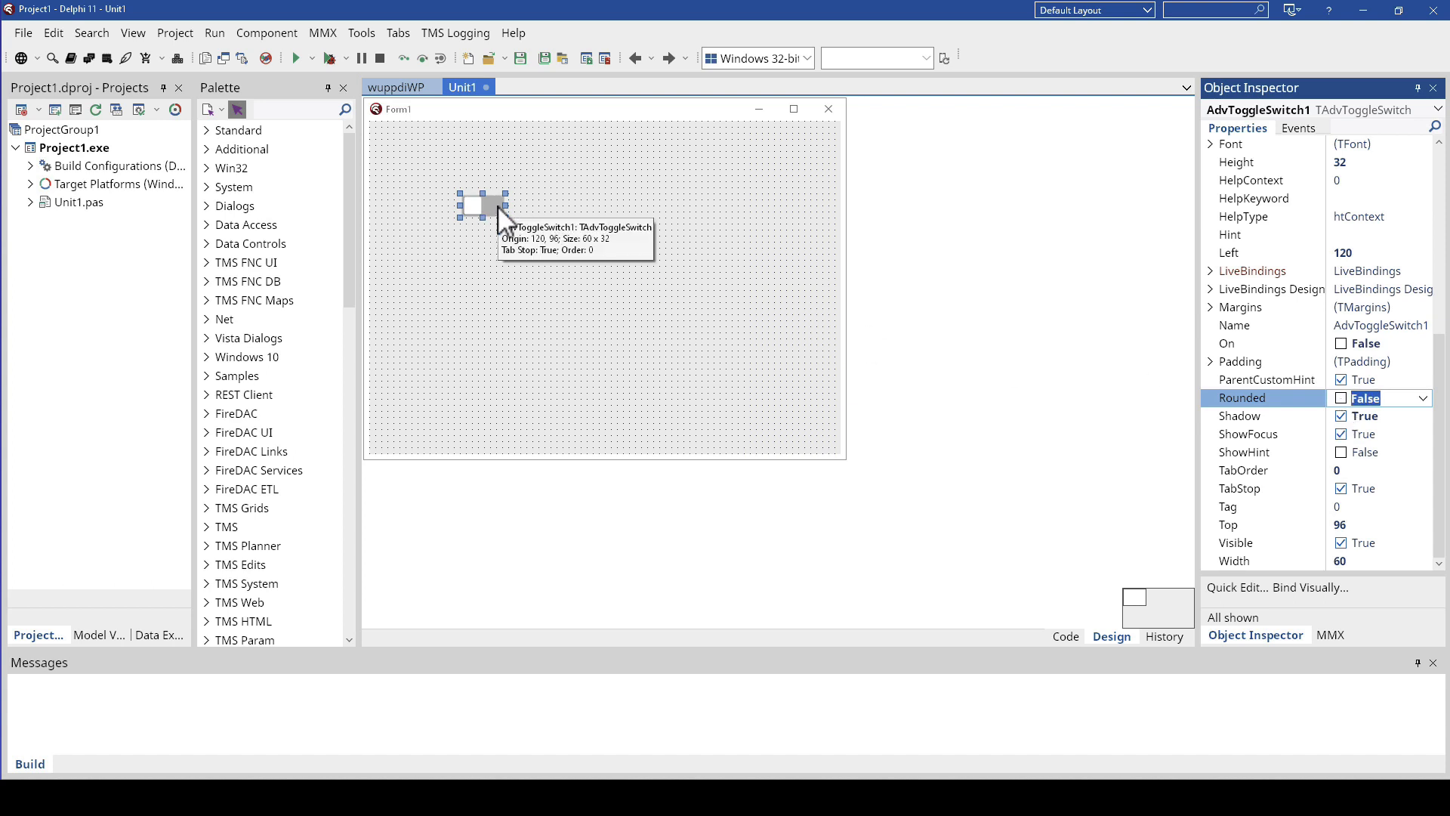
mouse_move(692, 325)
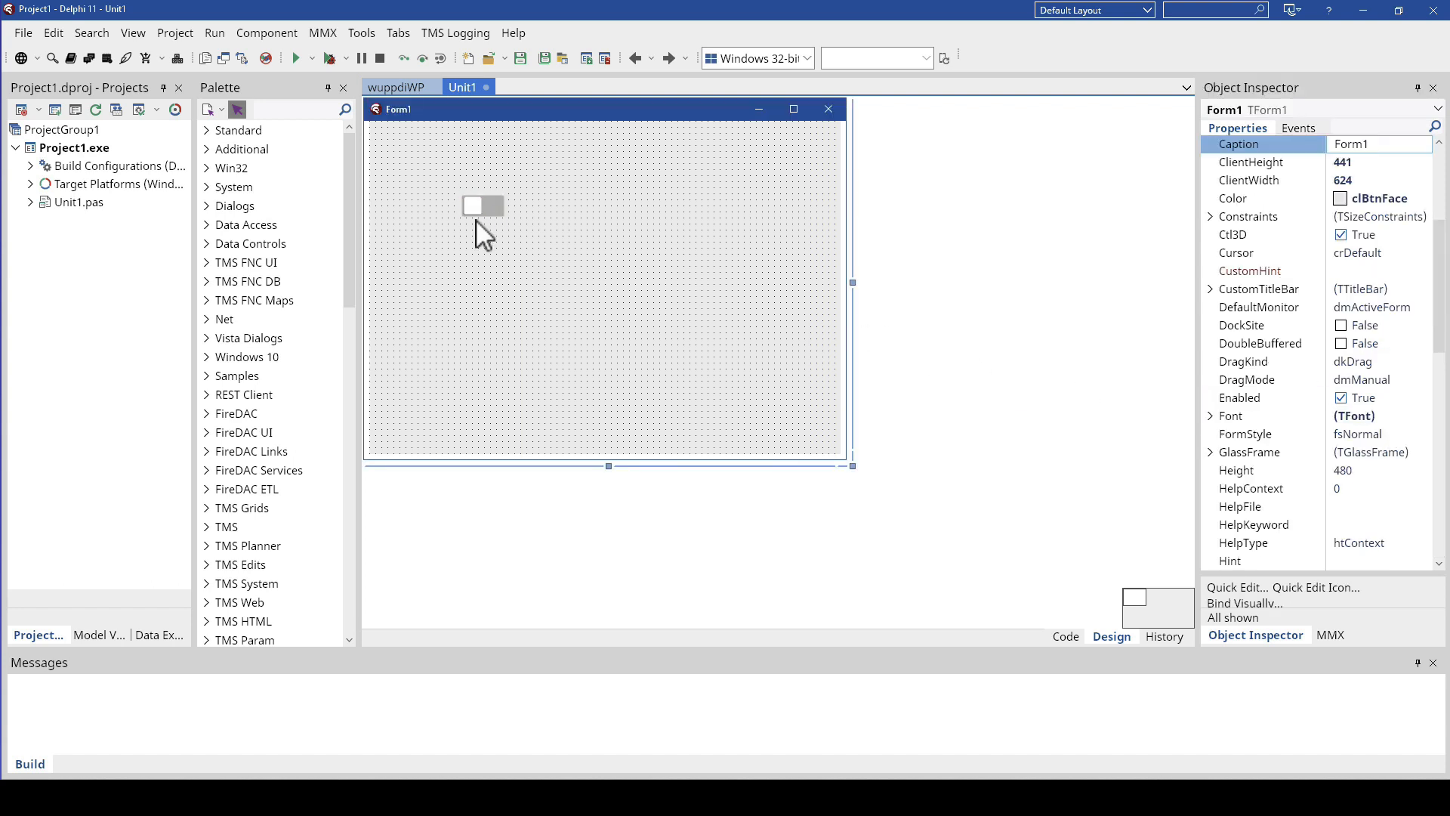
Step: Delete AdvToggleSwitch1 from Form1 and search the Tool Palette for 'avatar'
click(481, 206)
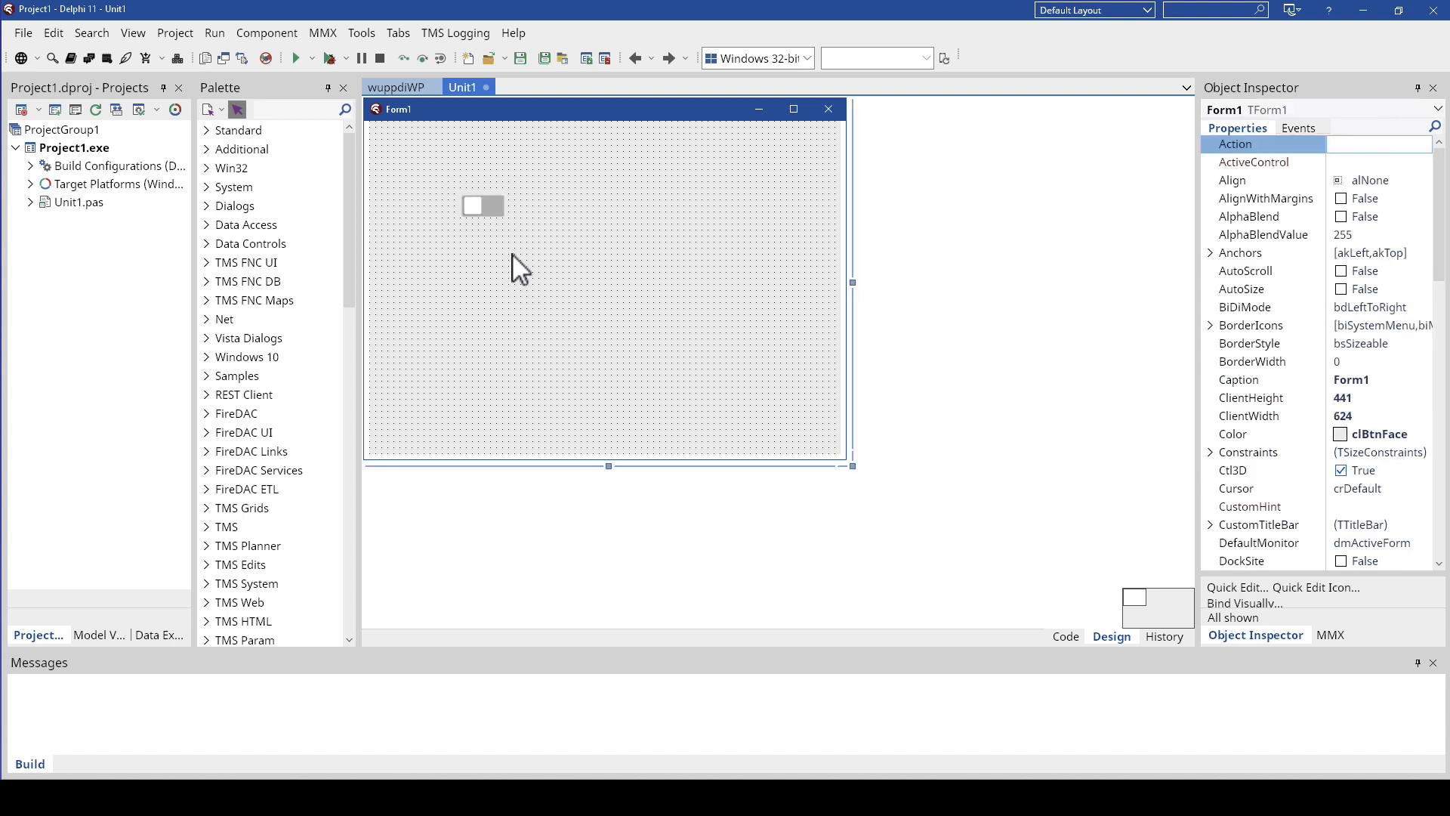
text(avatar)
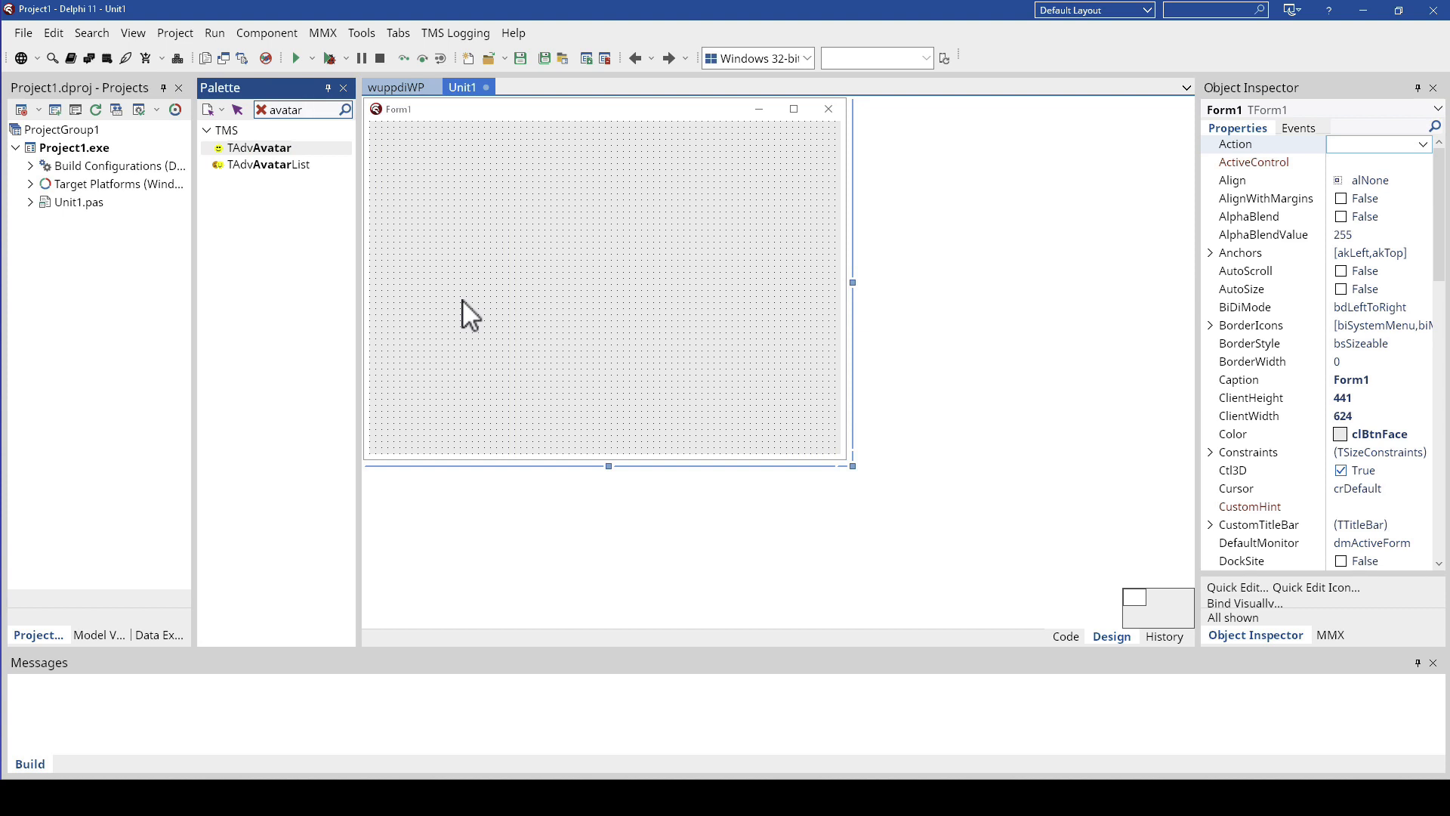
Step: Place a TAdvAvatar on Form1 and load paris.png as its Picture
click(264, 148)
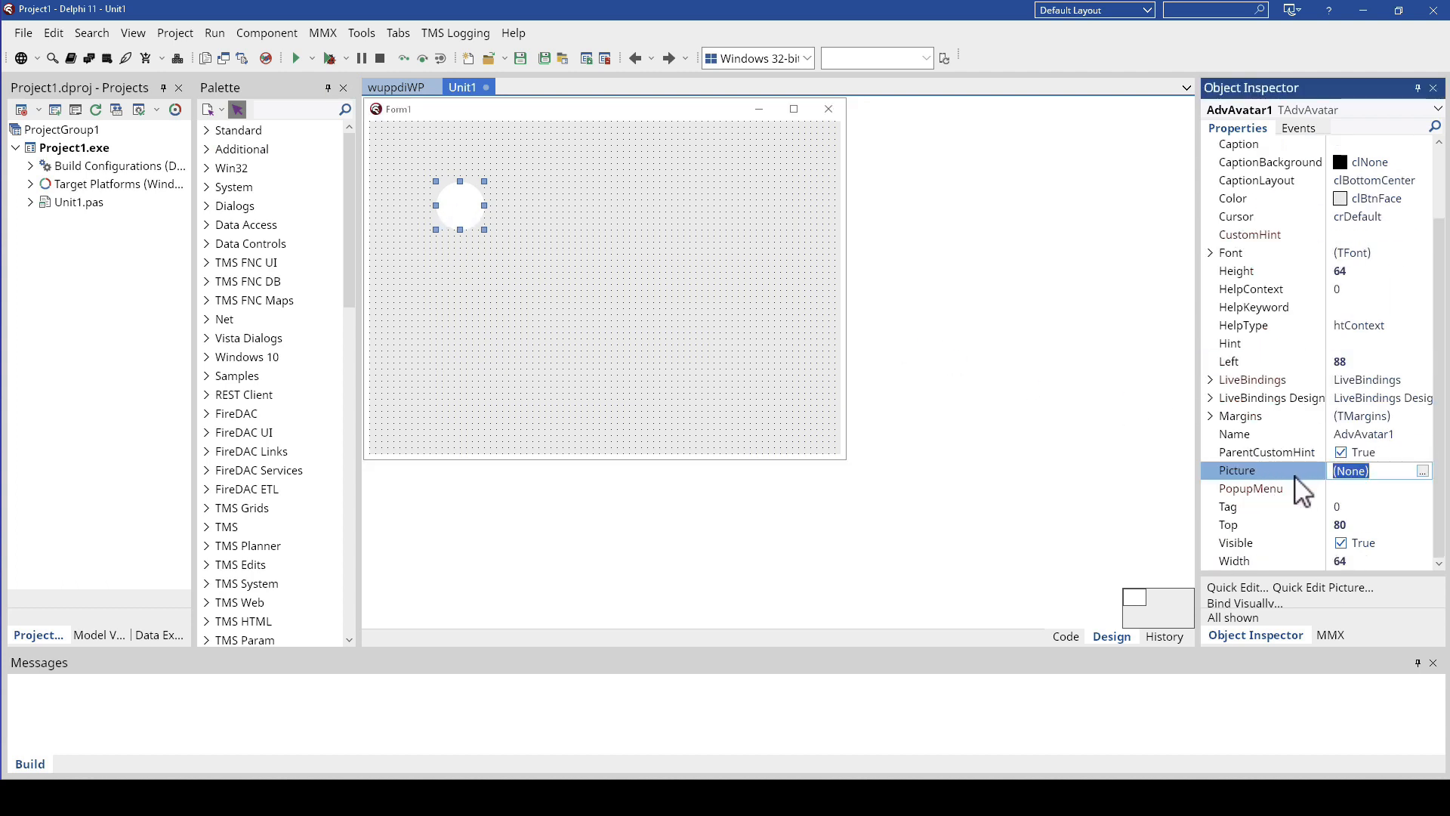
mouse_move(1351, 499)
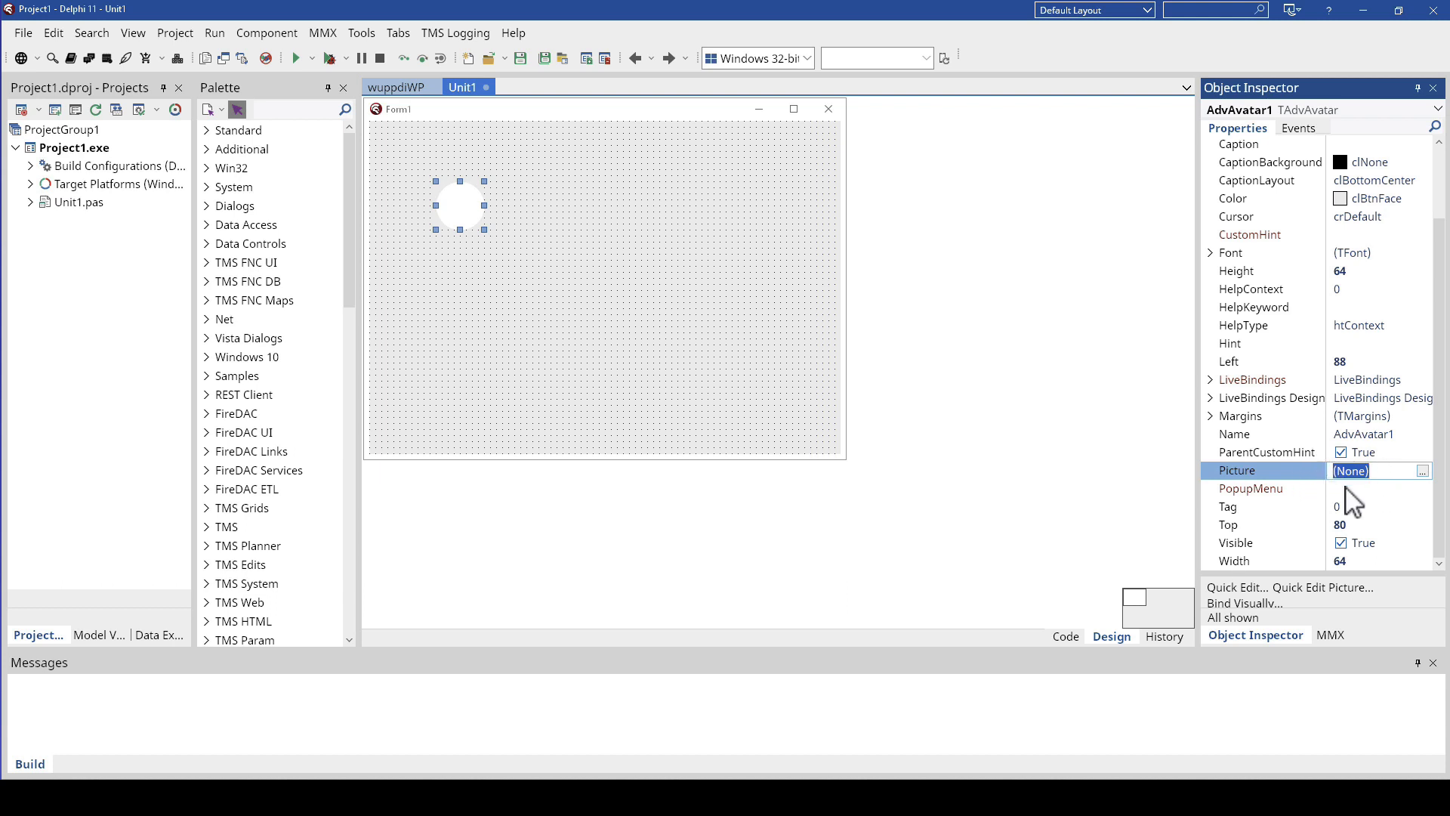
mouse_move(1389, 498)
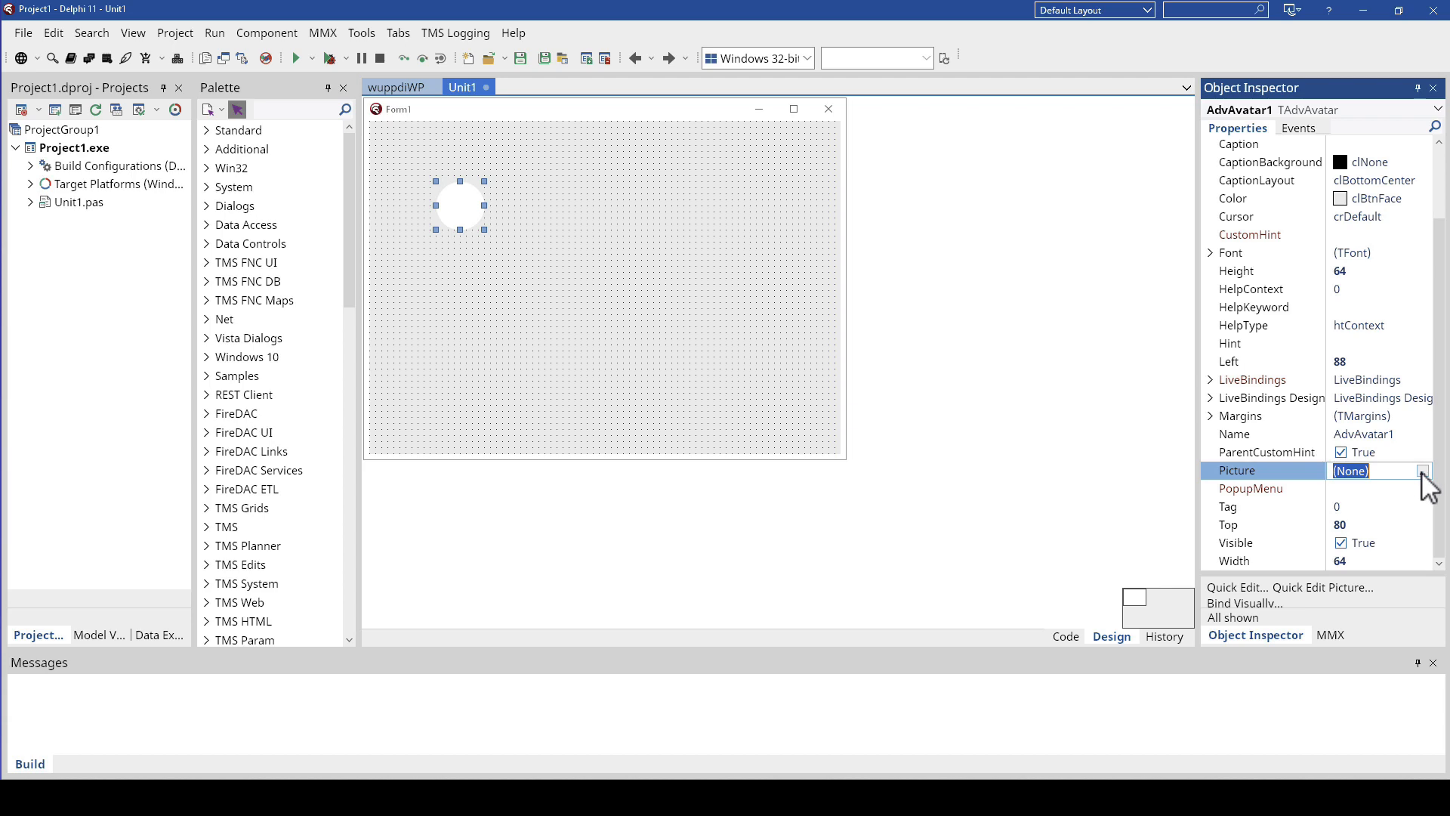
click(1423, 470)
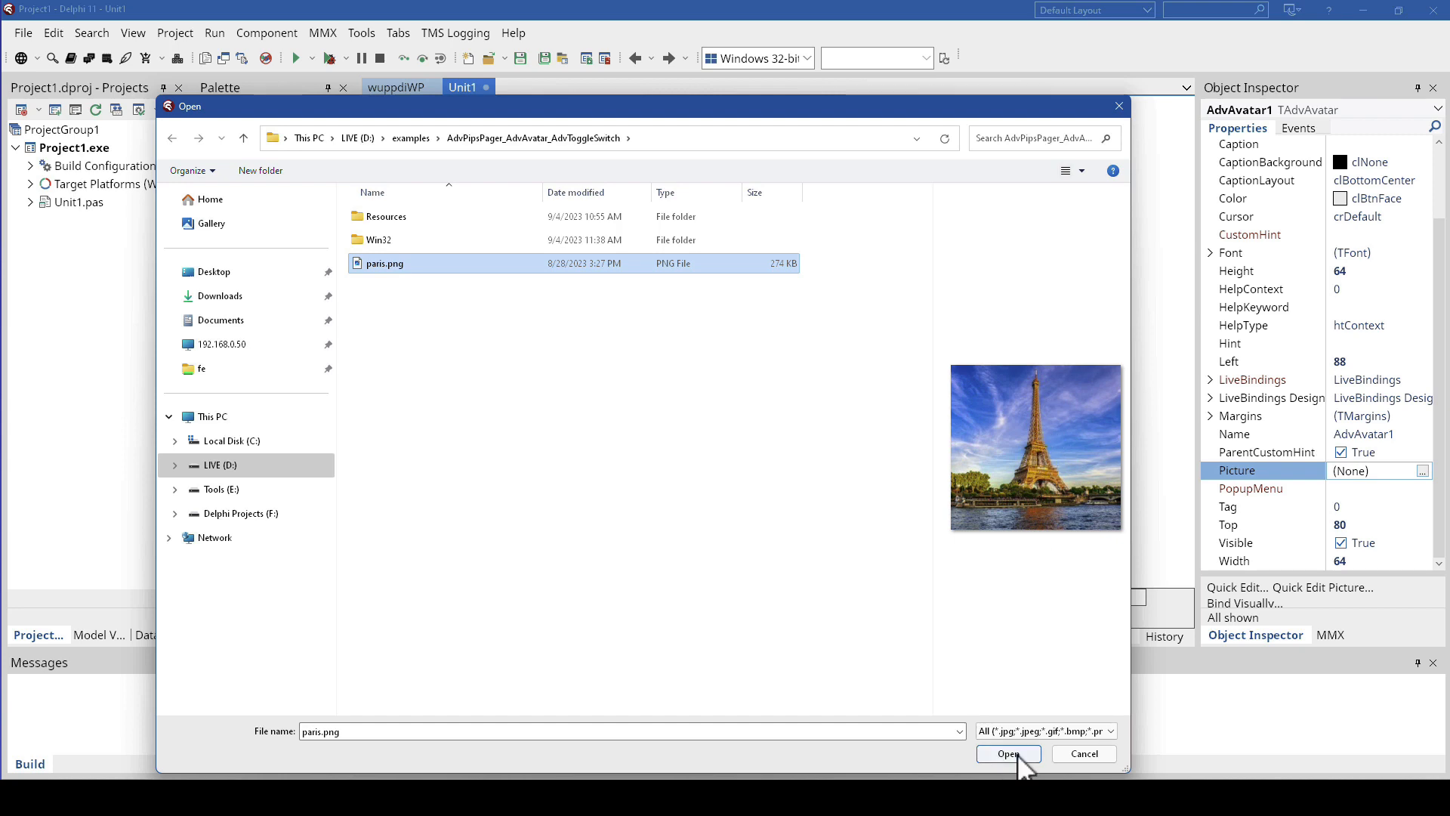
click(1008, 754)
text(#)
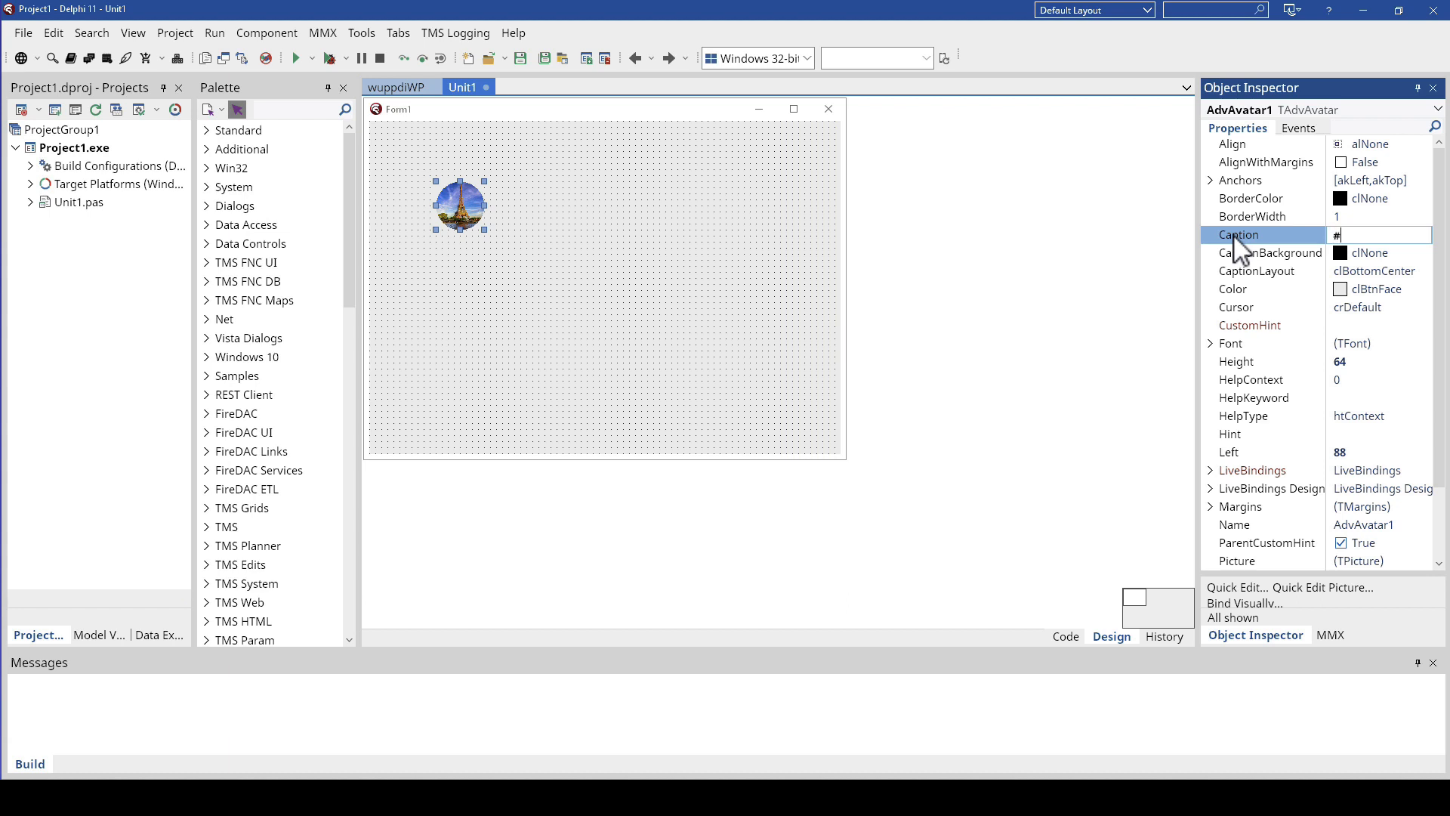
Step: Caption the avatar #Paris with a clWindow caption background, then reselect the form
text(Paris)
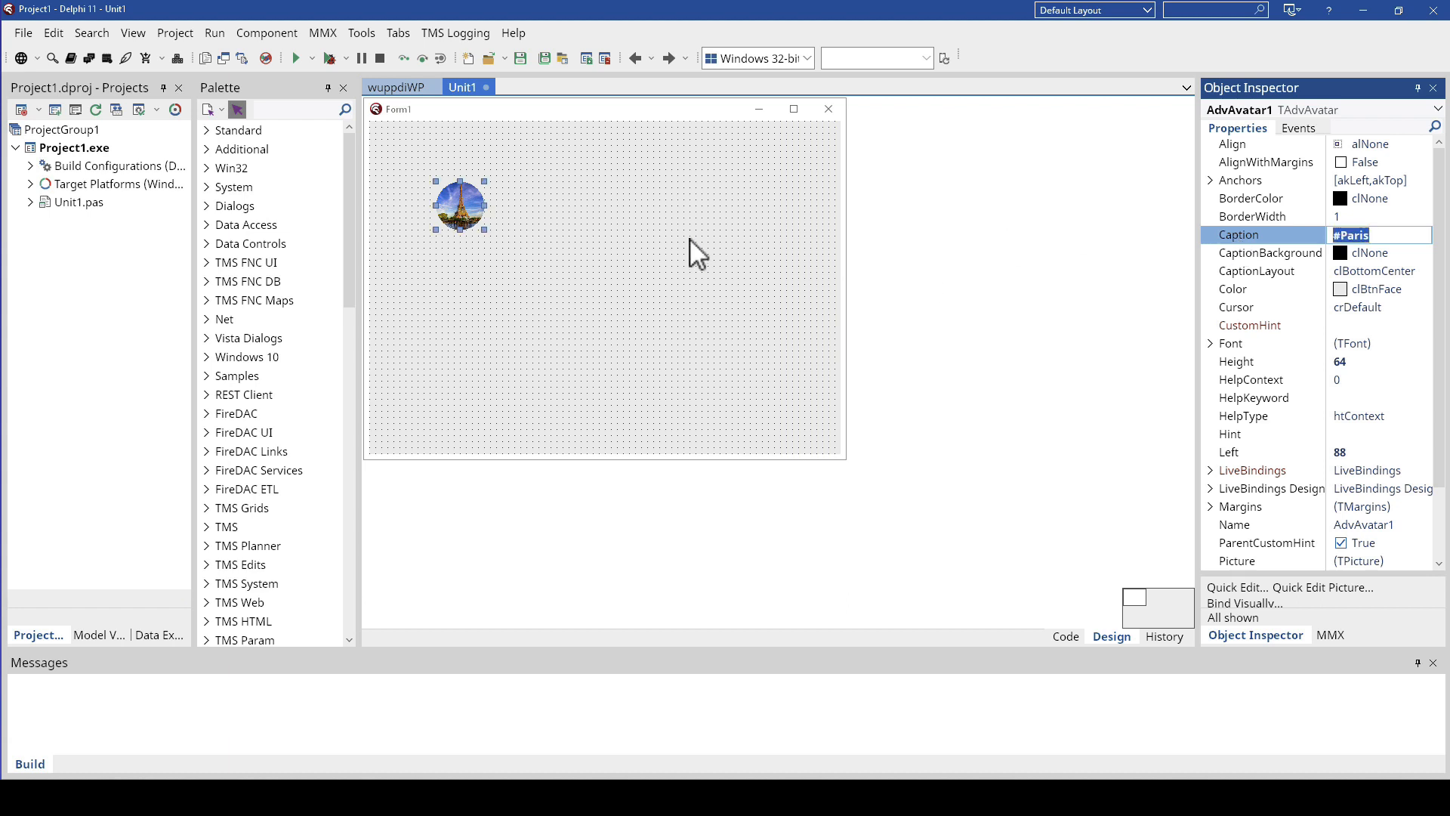
mouse_move(1258, 300)
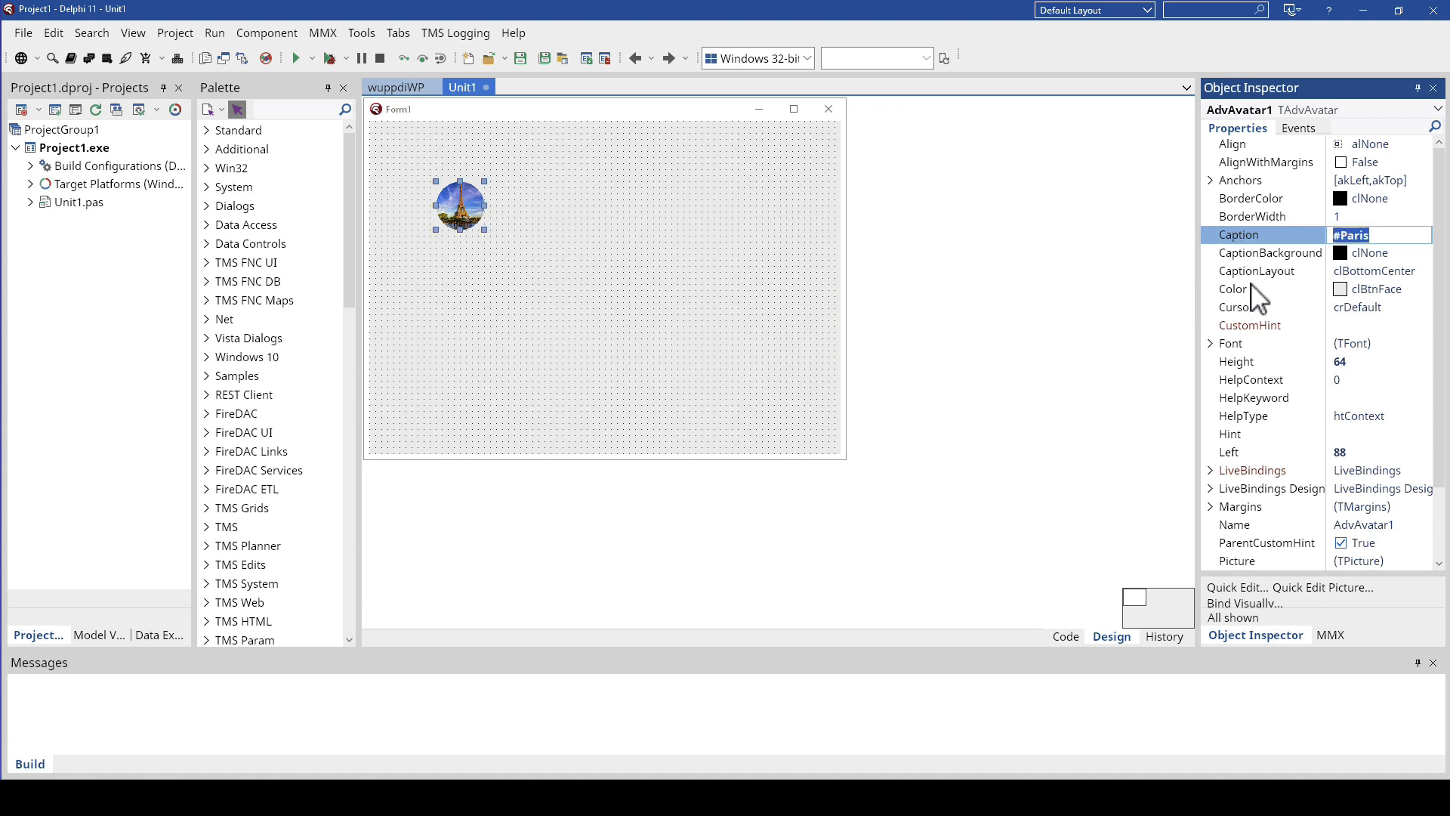
click(1271, 252)
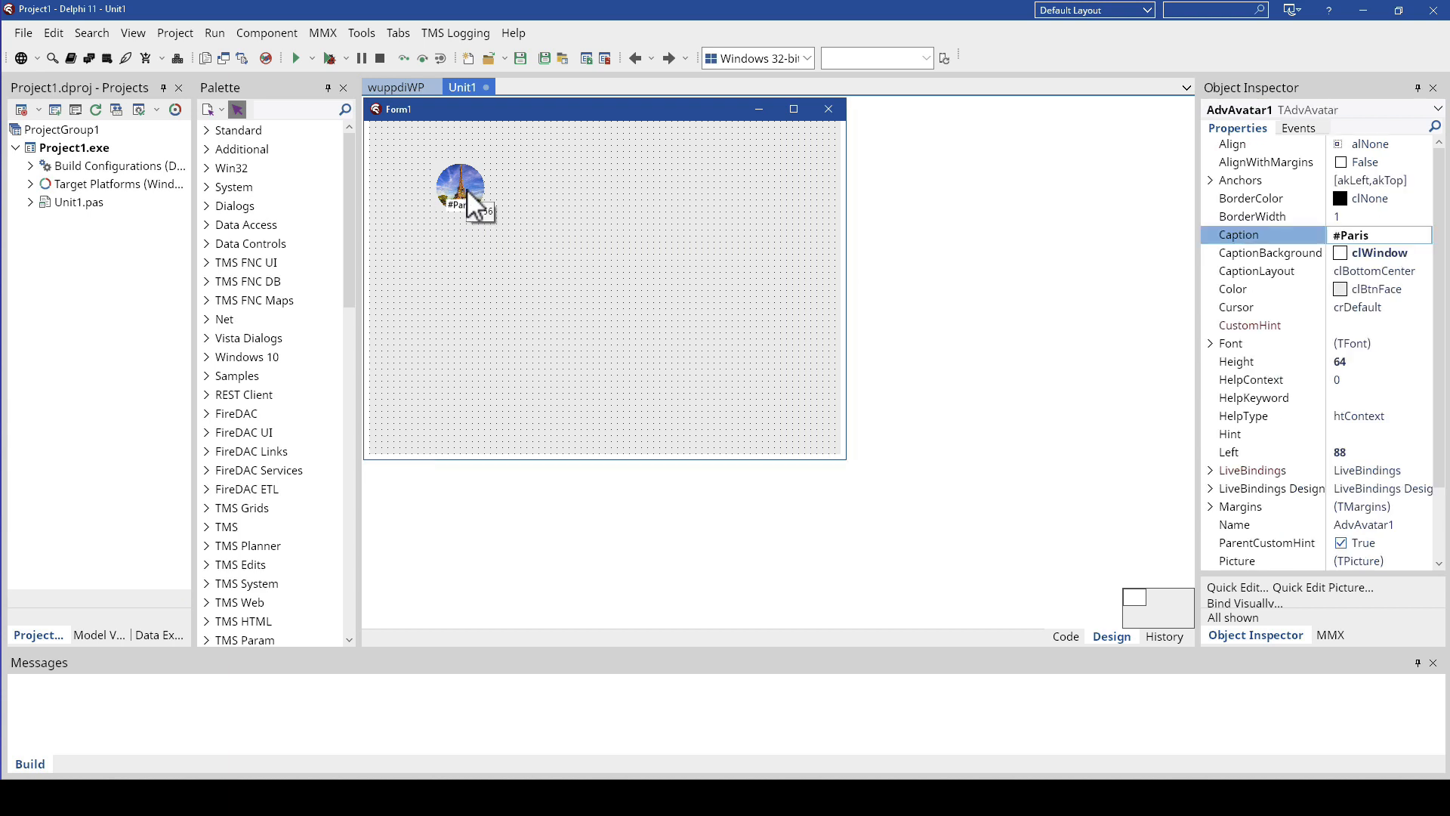
click(562, 281)
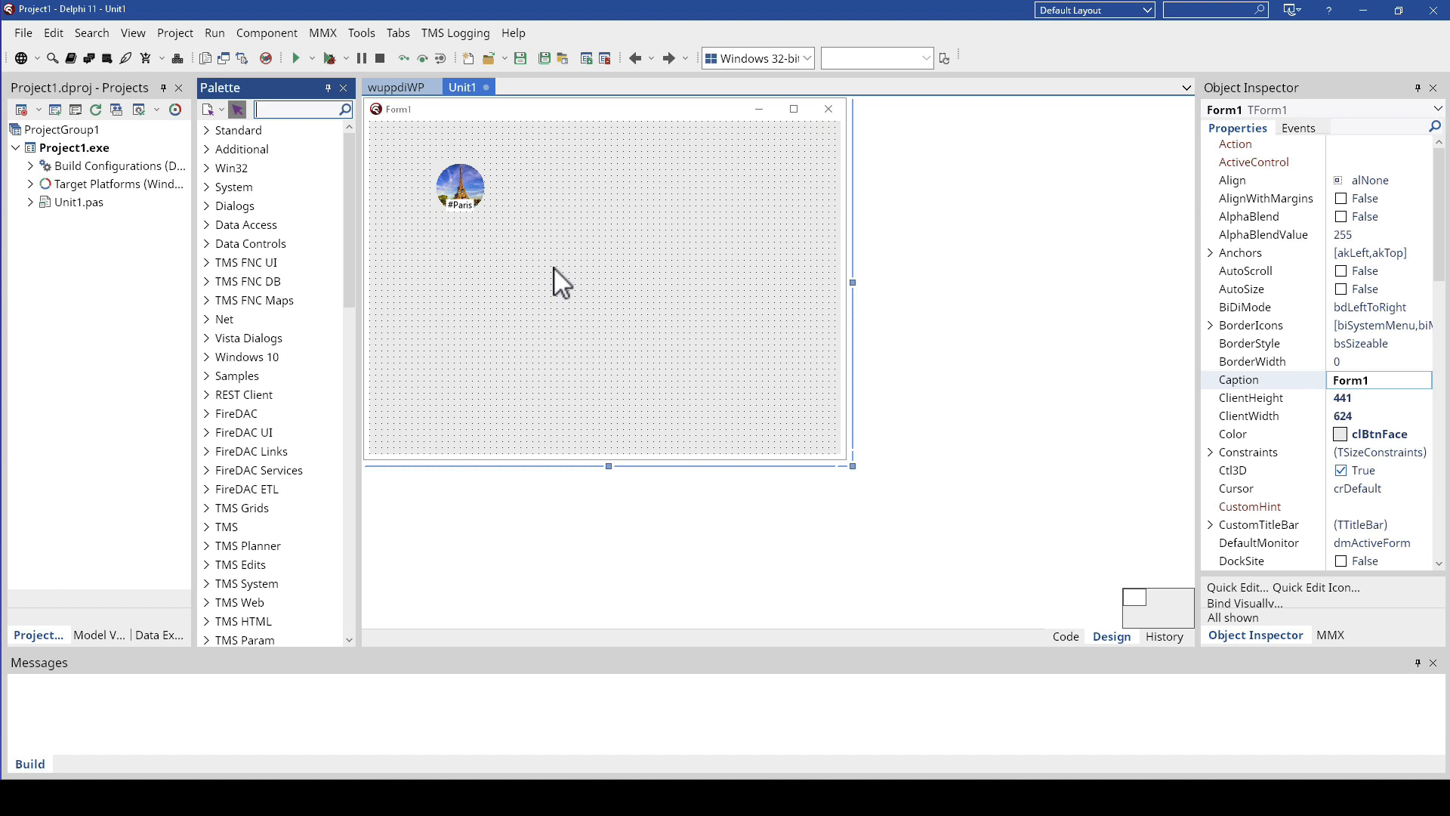
Step: Drop a TAdvAvatarList below the Paris avatar and select its Avatars property
text(avatar)
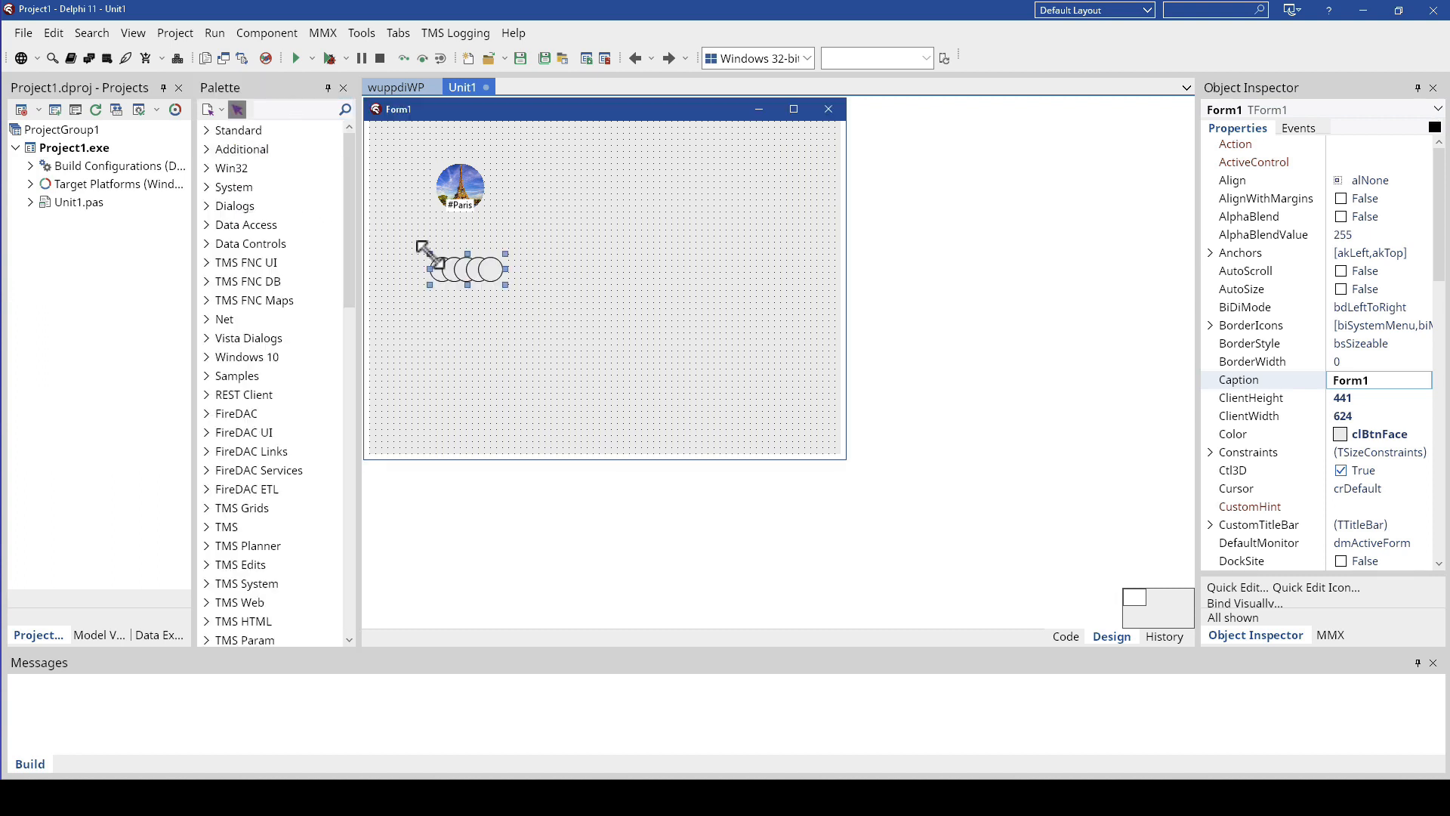
click(472, 268)
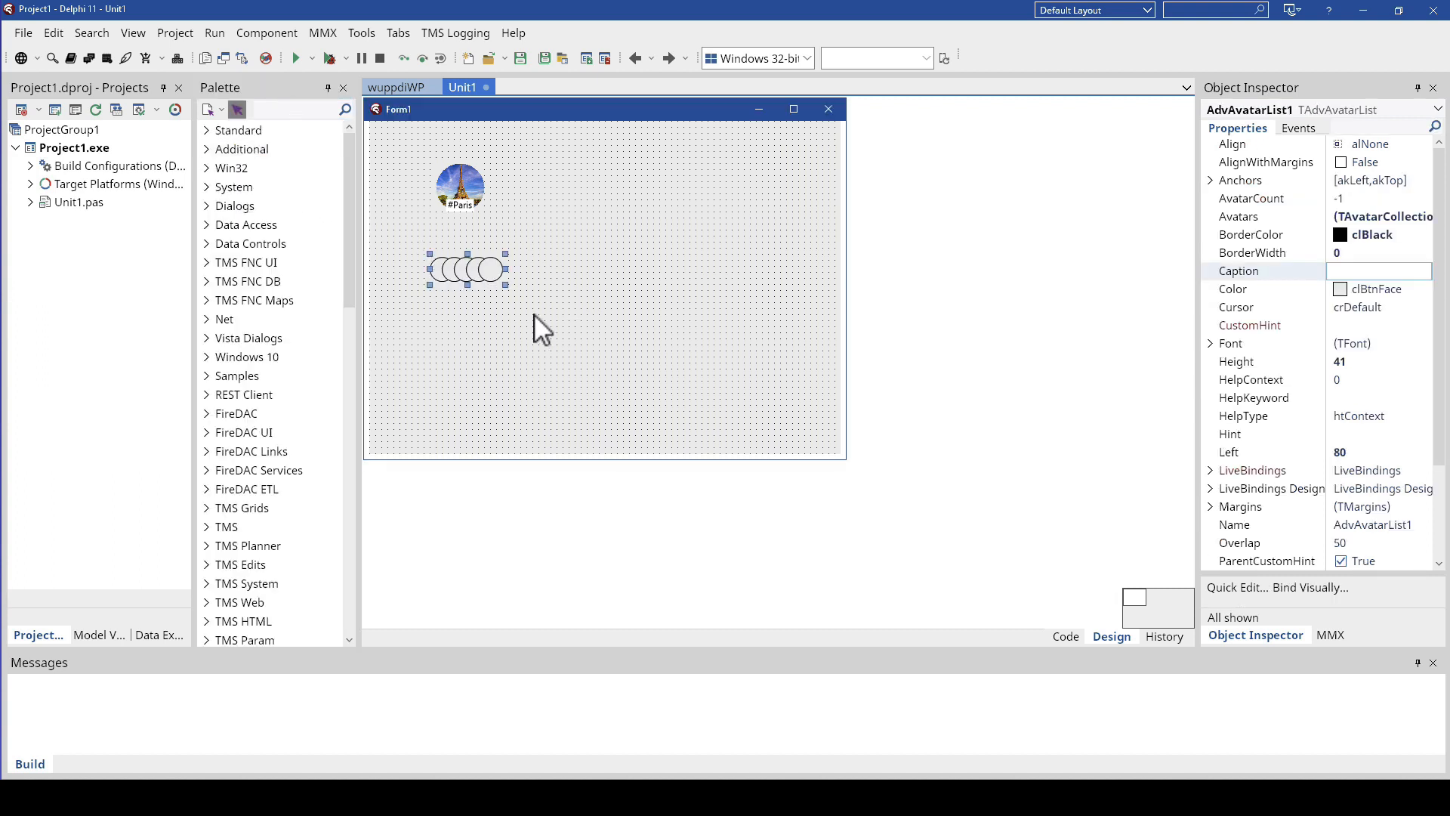
mouse_move(1264, 453)
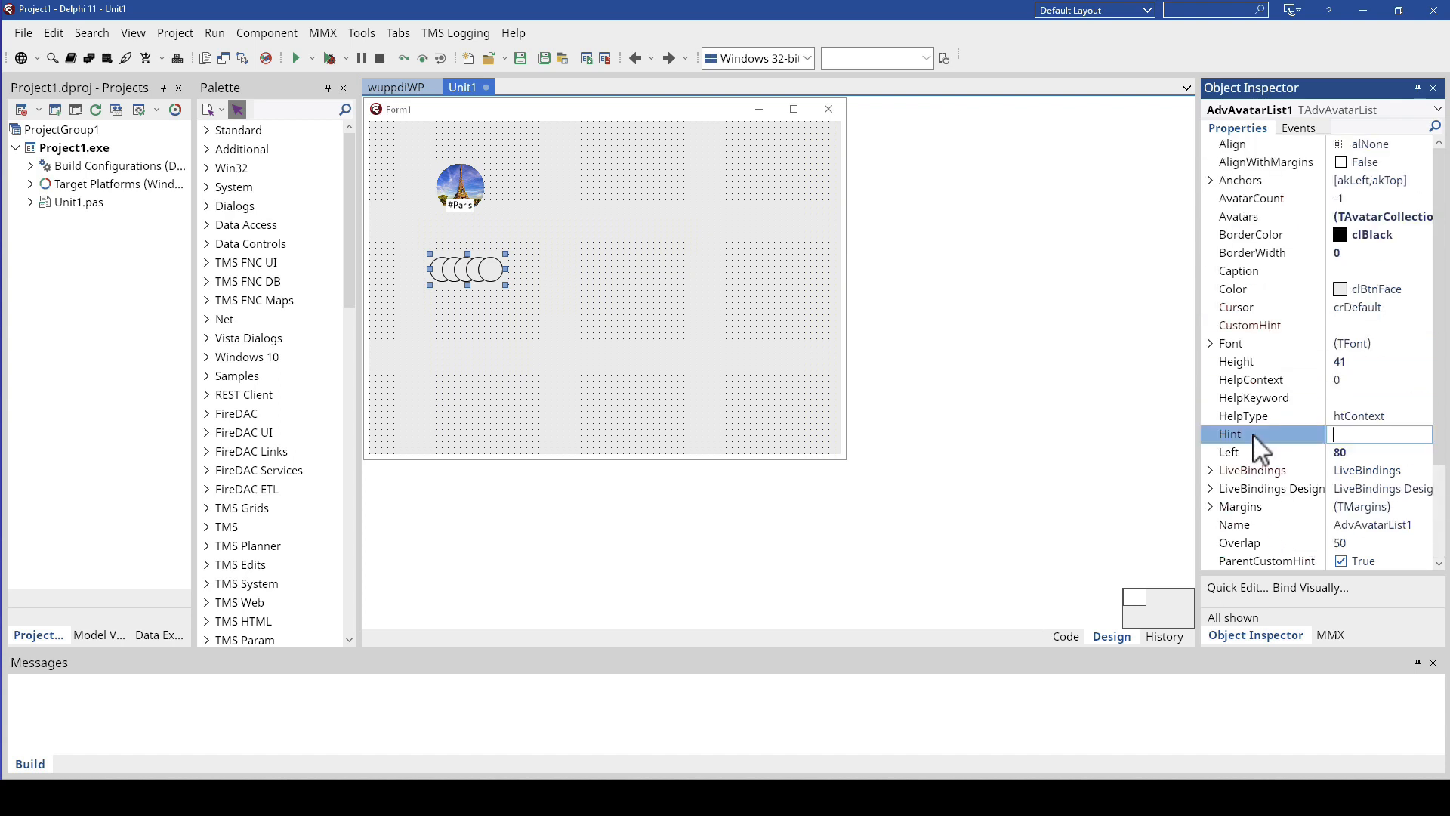
click(1239, 217)
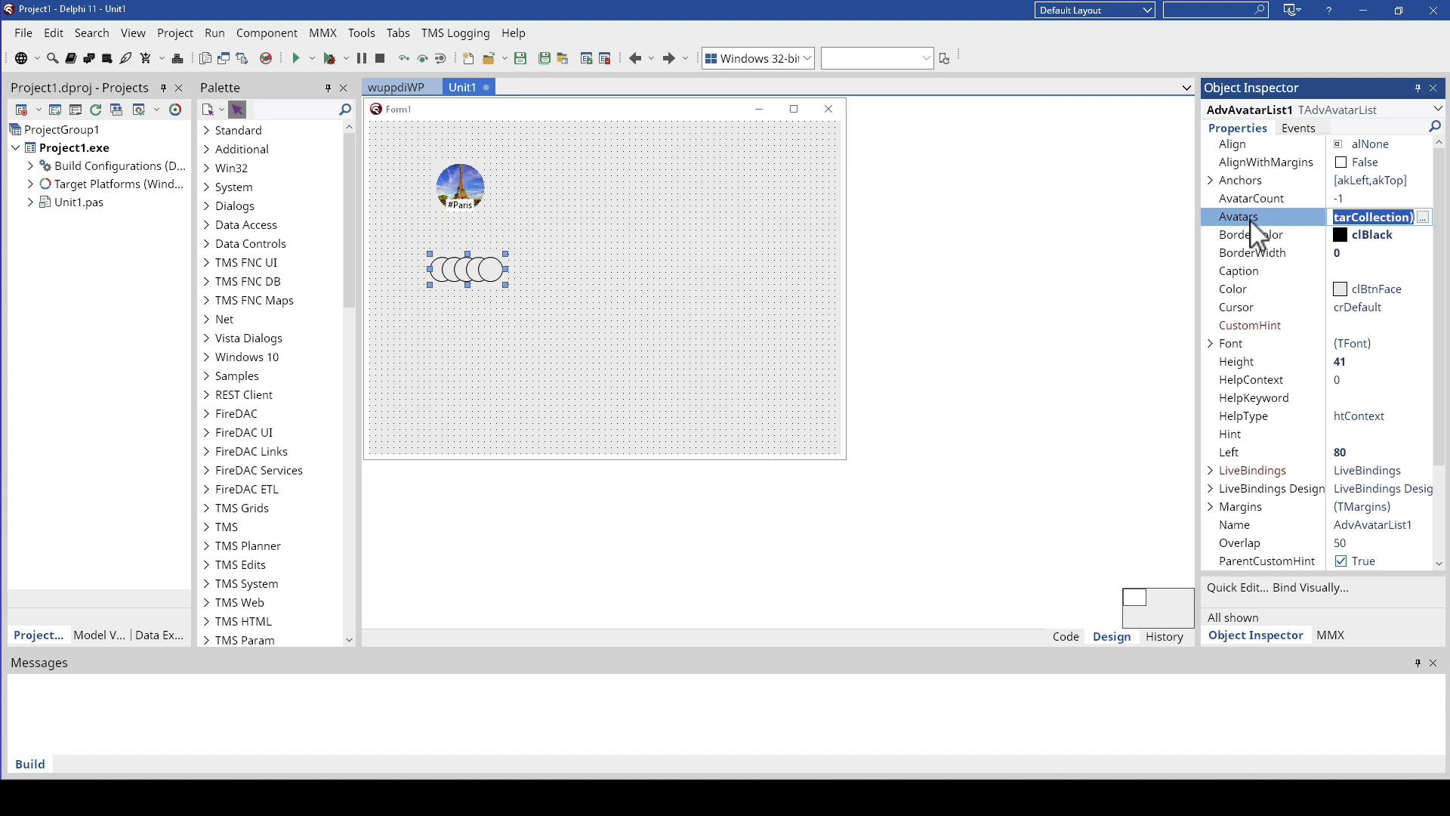
mouse_move(1433, 236)
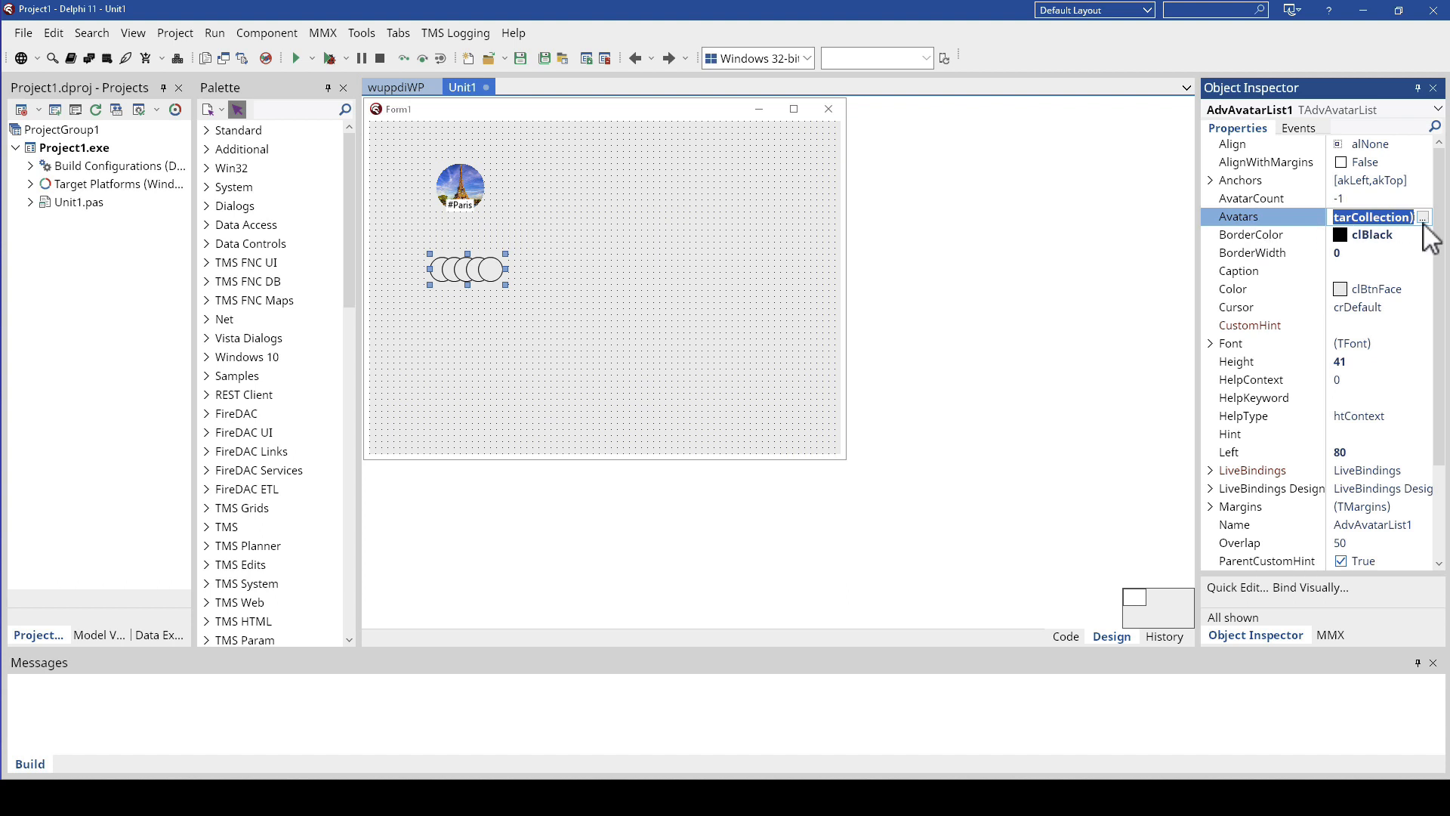
Step: Open the Avatars collection editor beside the form and add the first avatar
click(1422, 217)
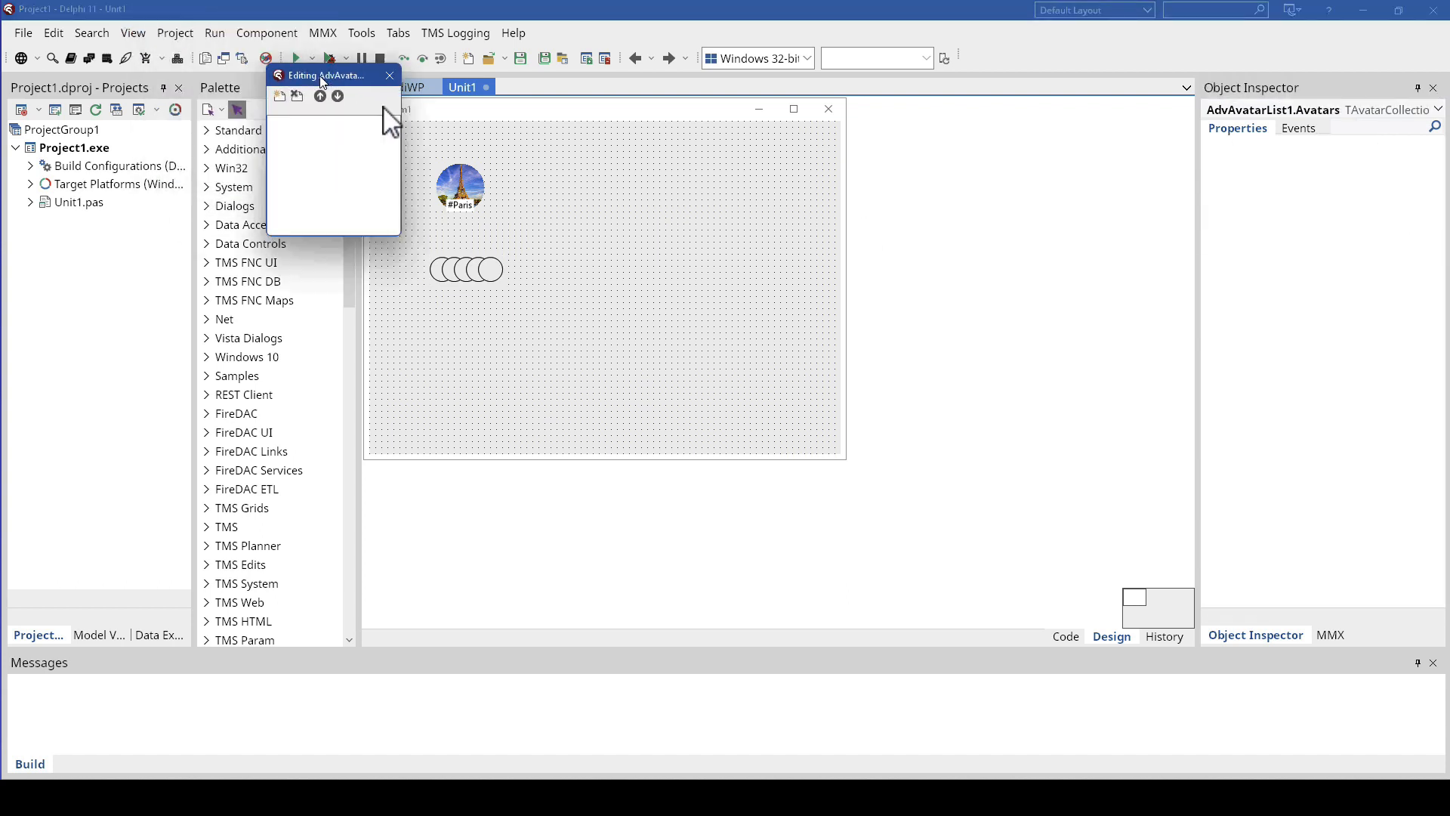
drag(333, 74, 693, 169)
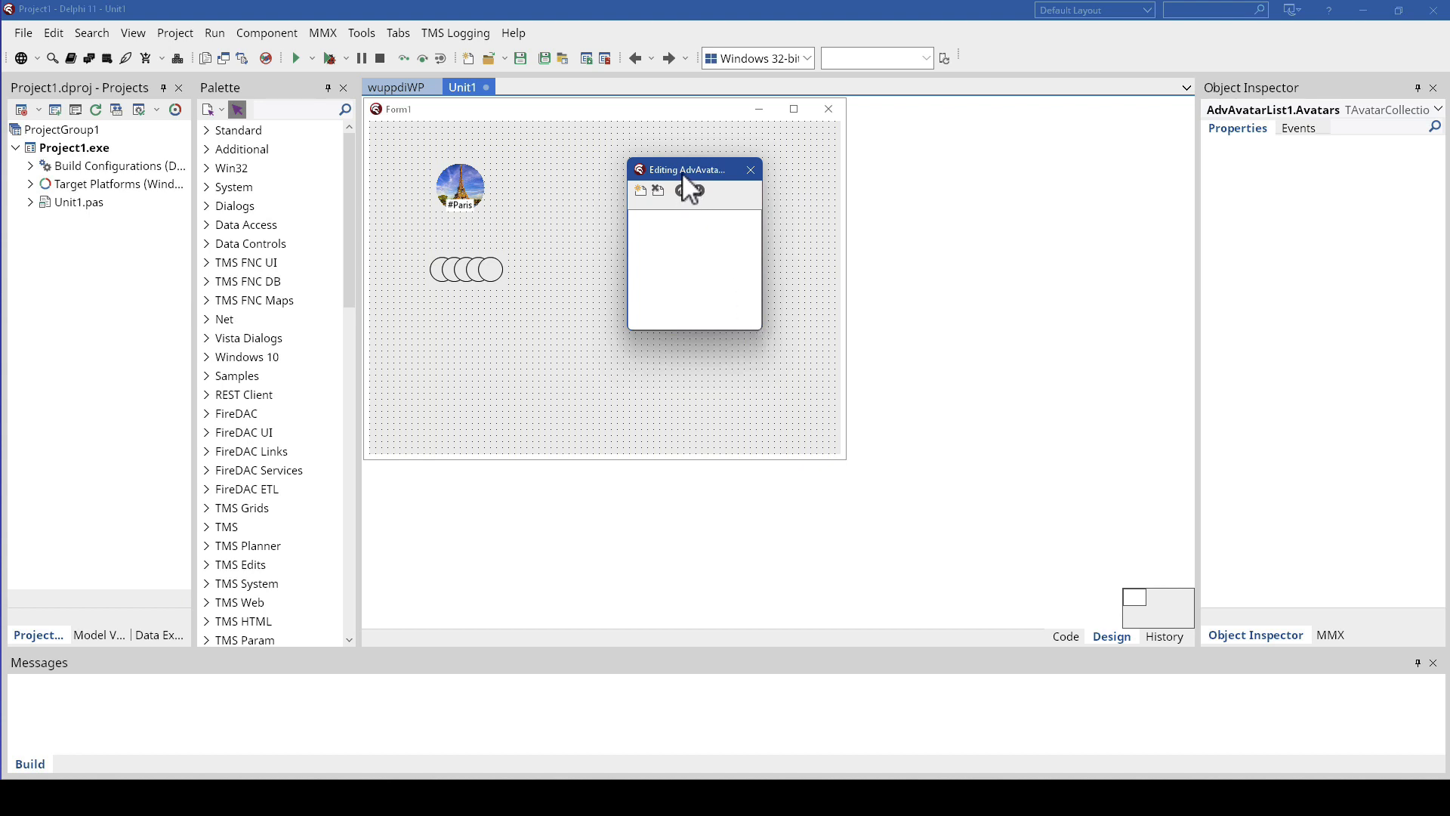
click(640, 190)
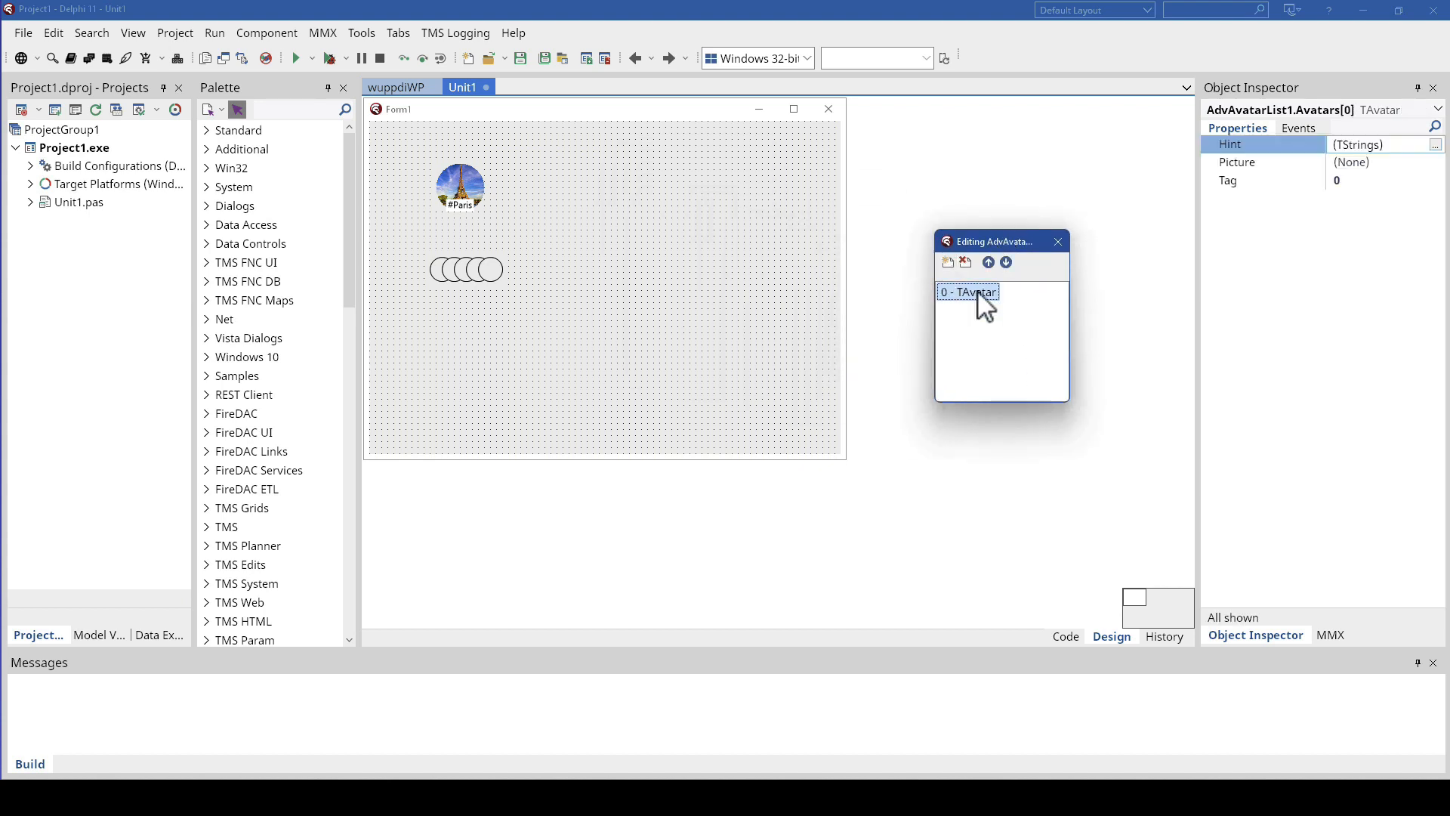
mouse_move(1298, 205)
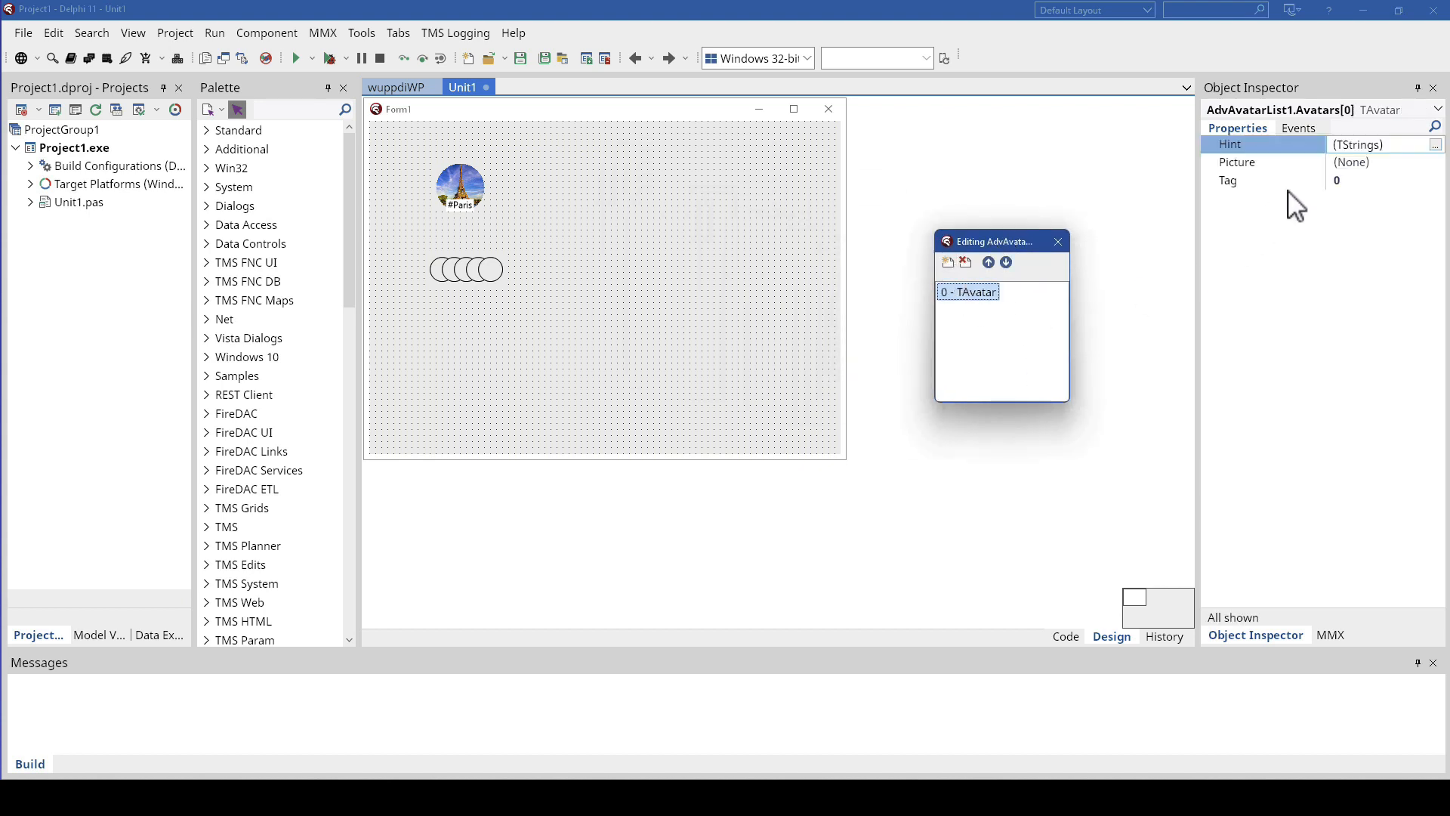
click(1435, 162)
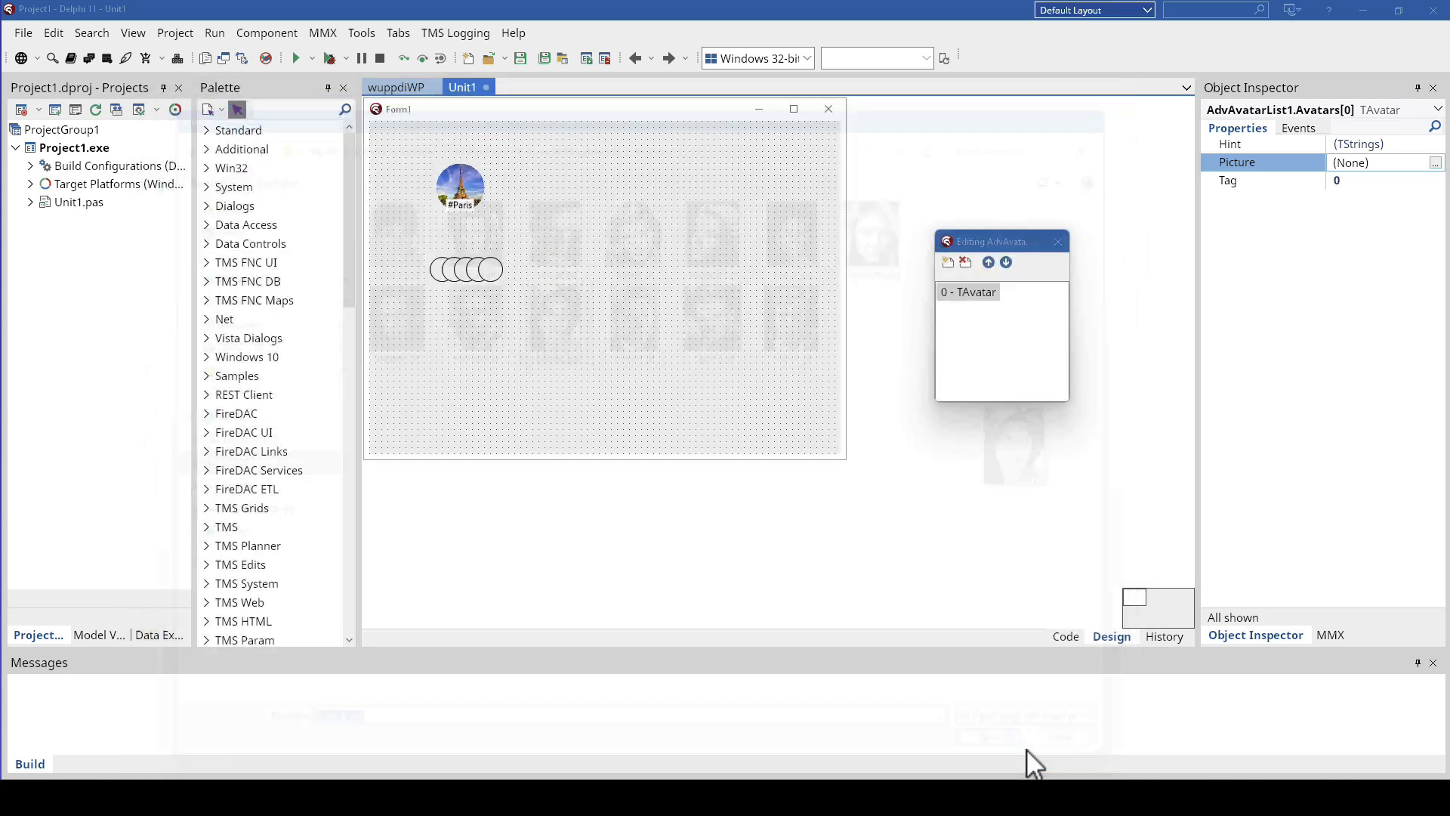
Step: Load portrait pictures into the avatars, including blanchettc.jpg, then reselect the list
click(947, 263)
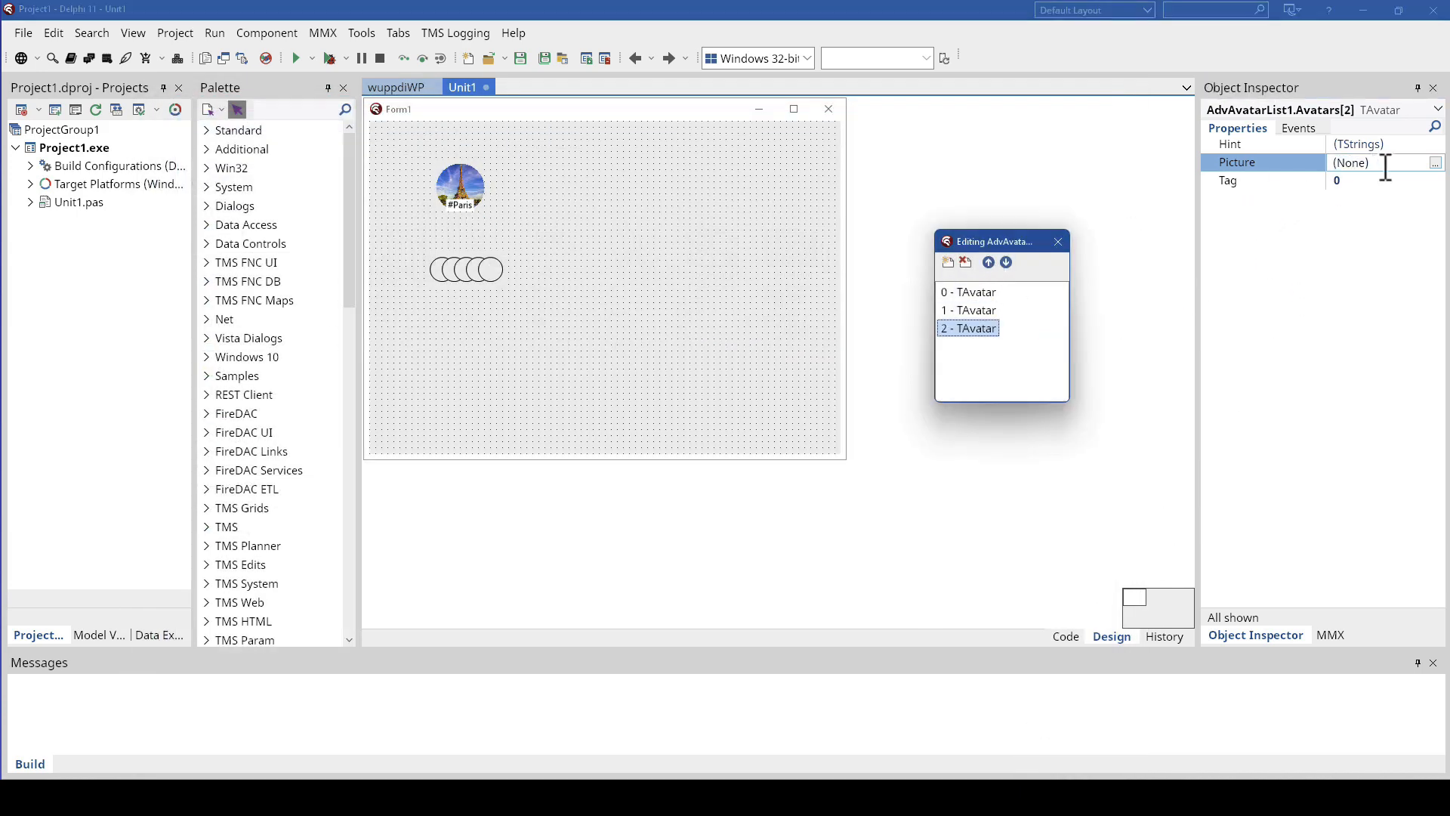
click(1435, 161)
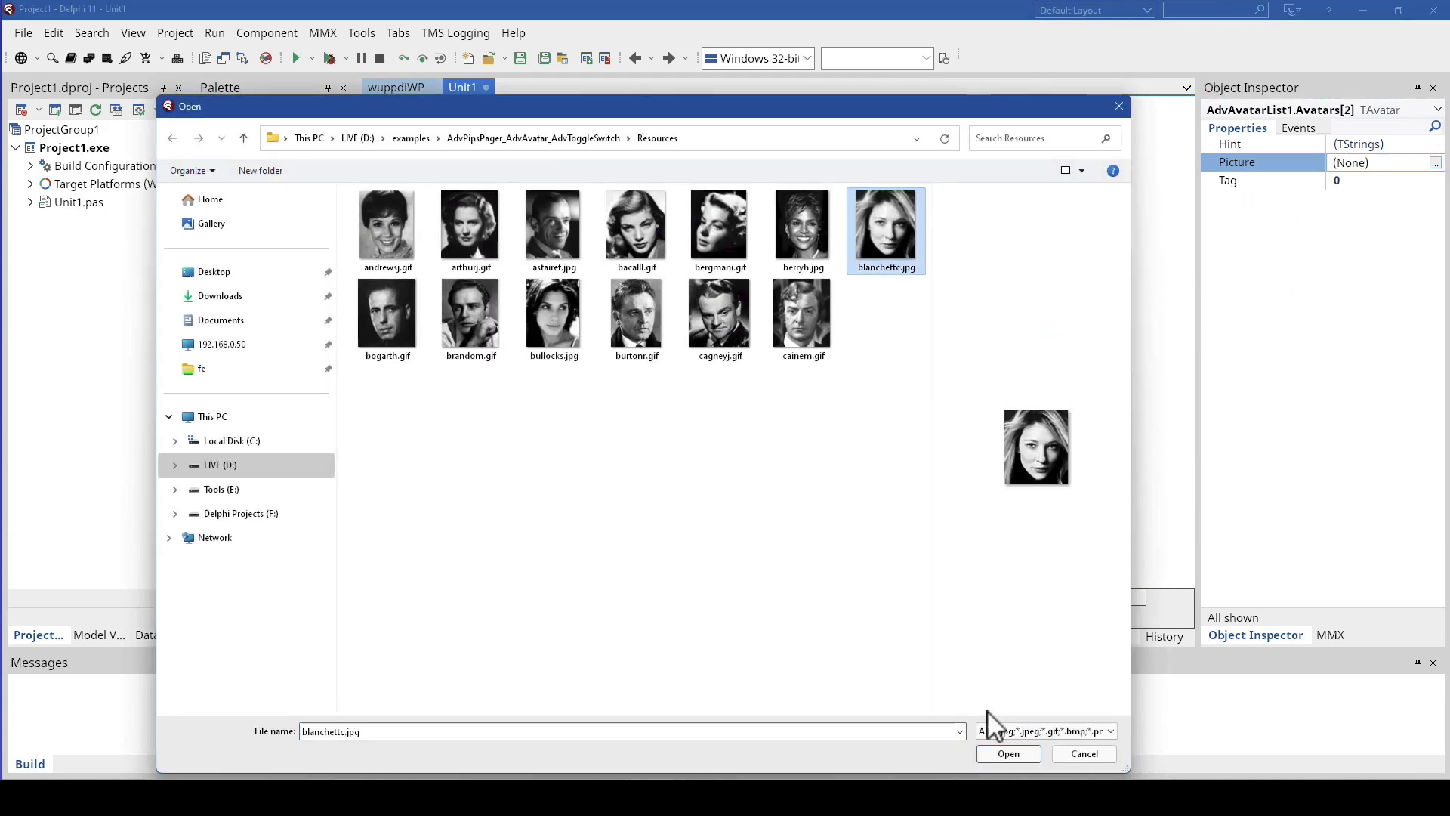
click(1007, 753)
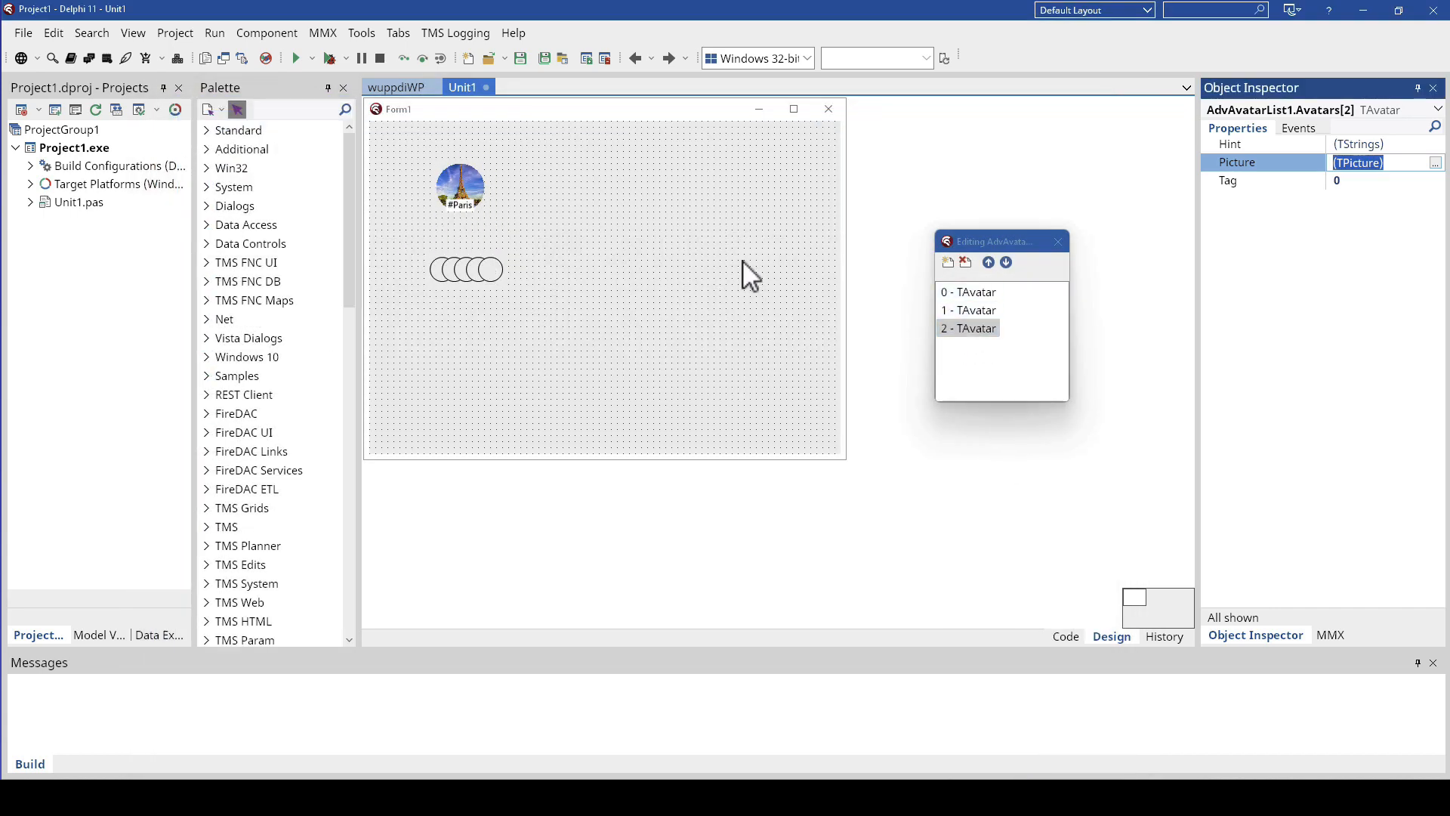
click(465, 269)
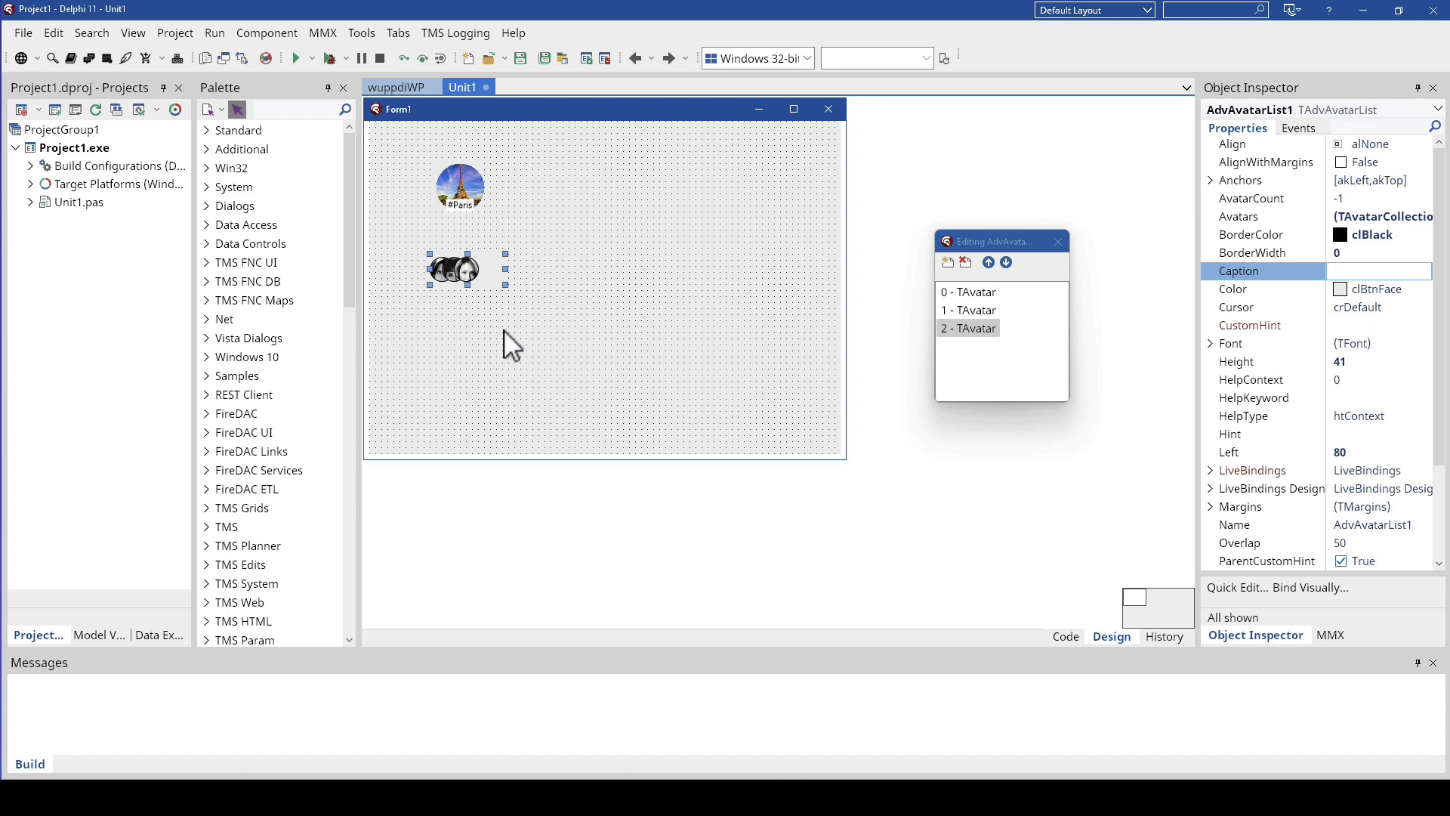
mouse_move(1346, 375)
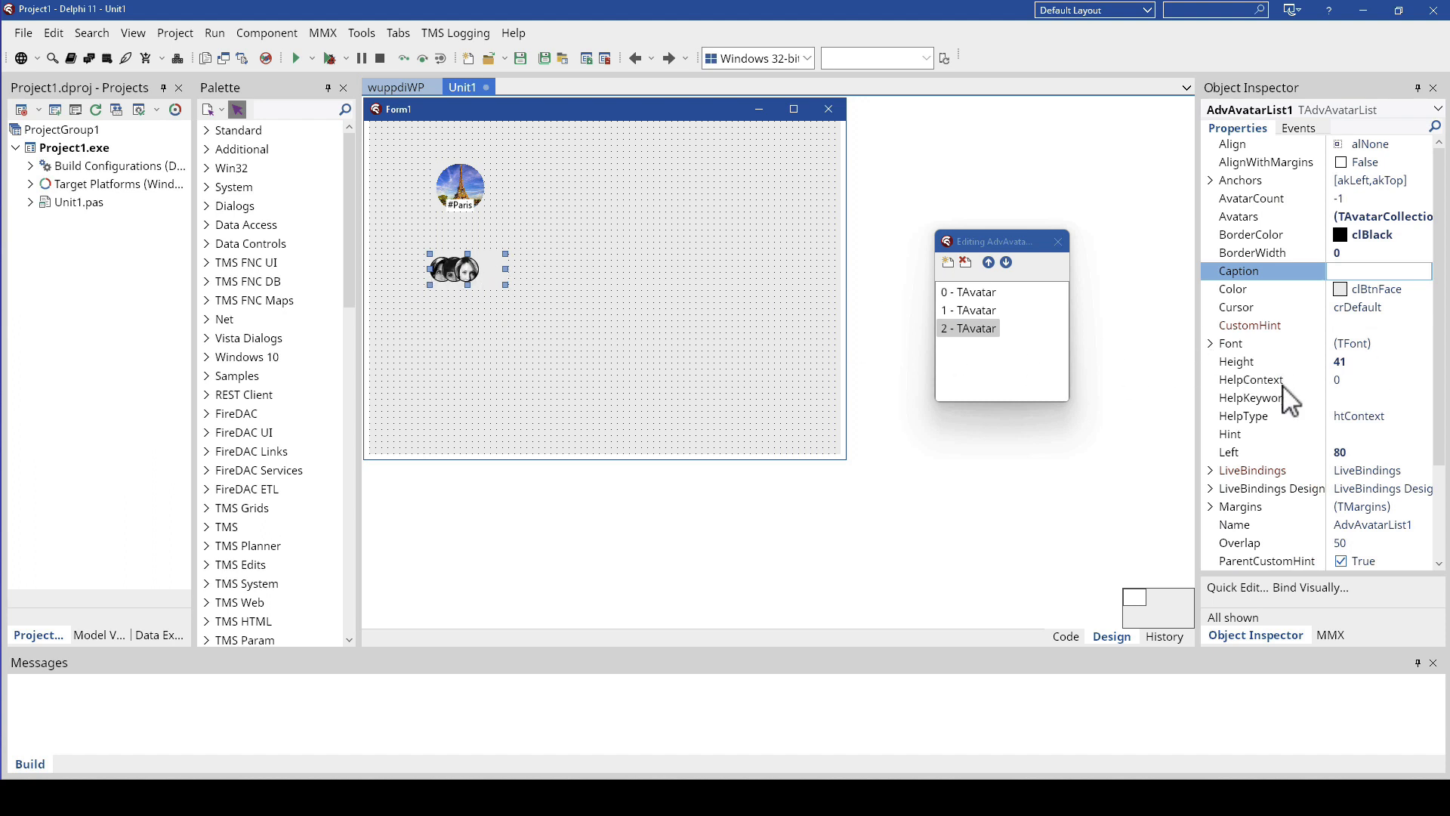
mouse_move(1258, 301)
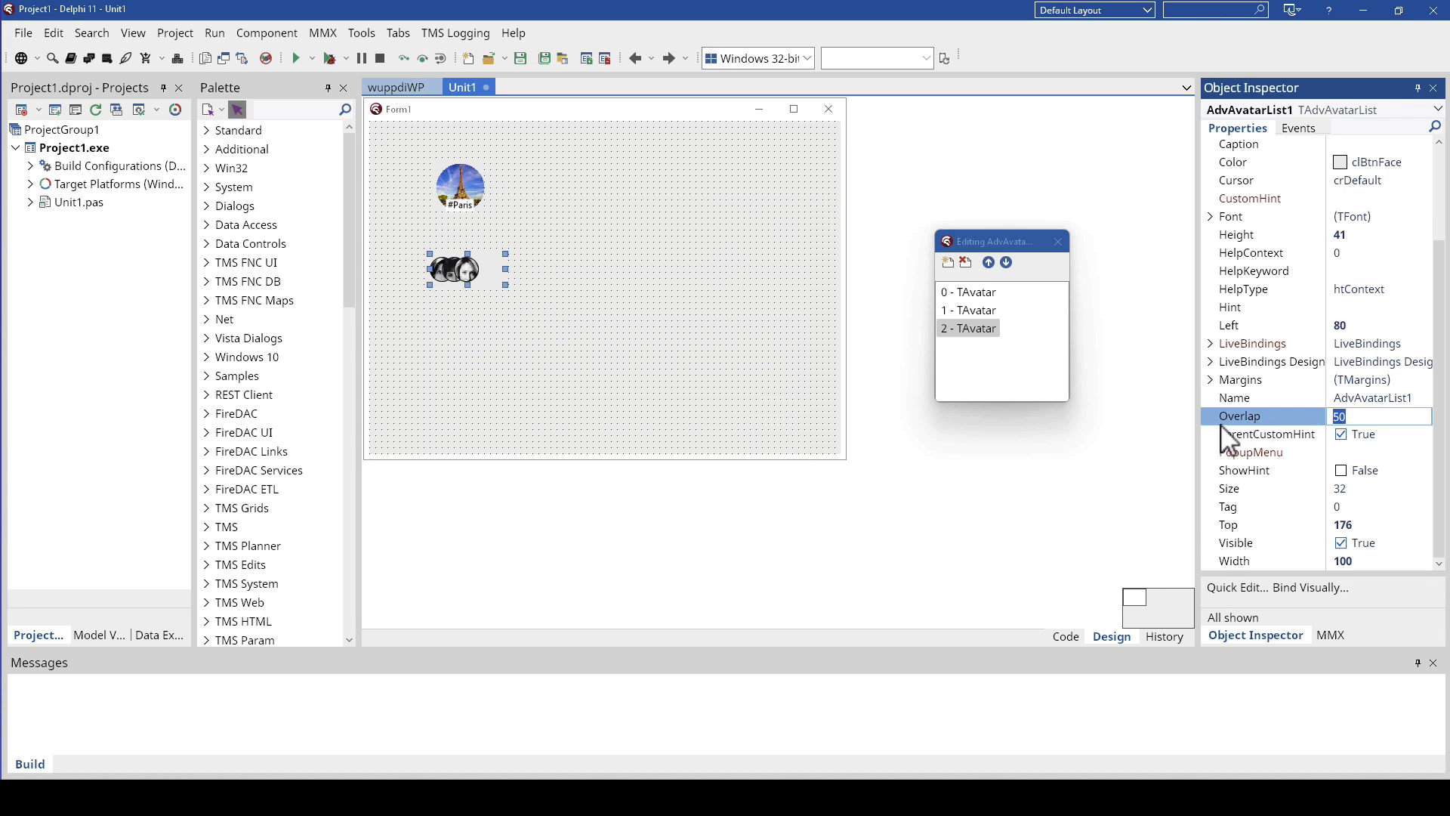
mouse_move(1117, 527)
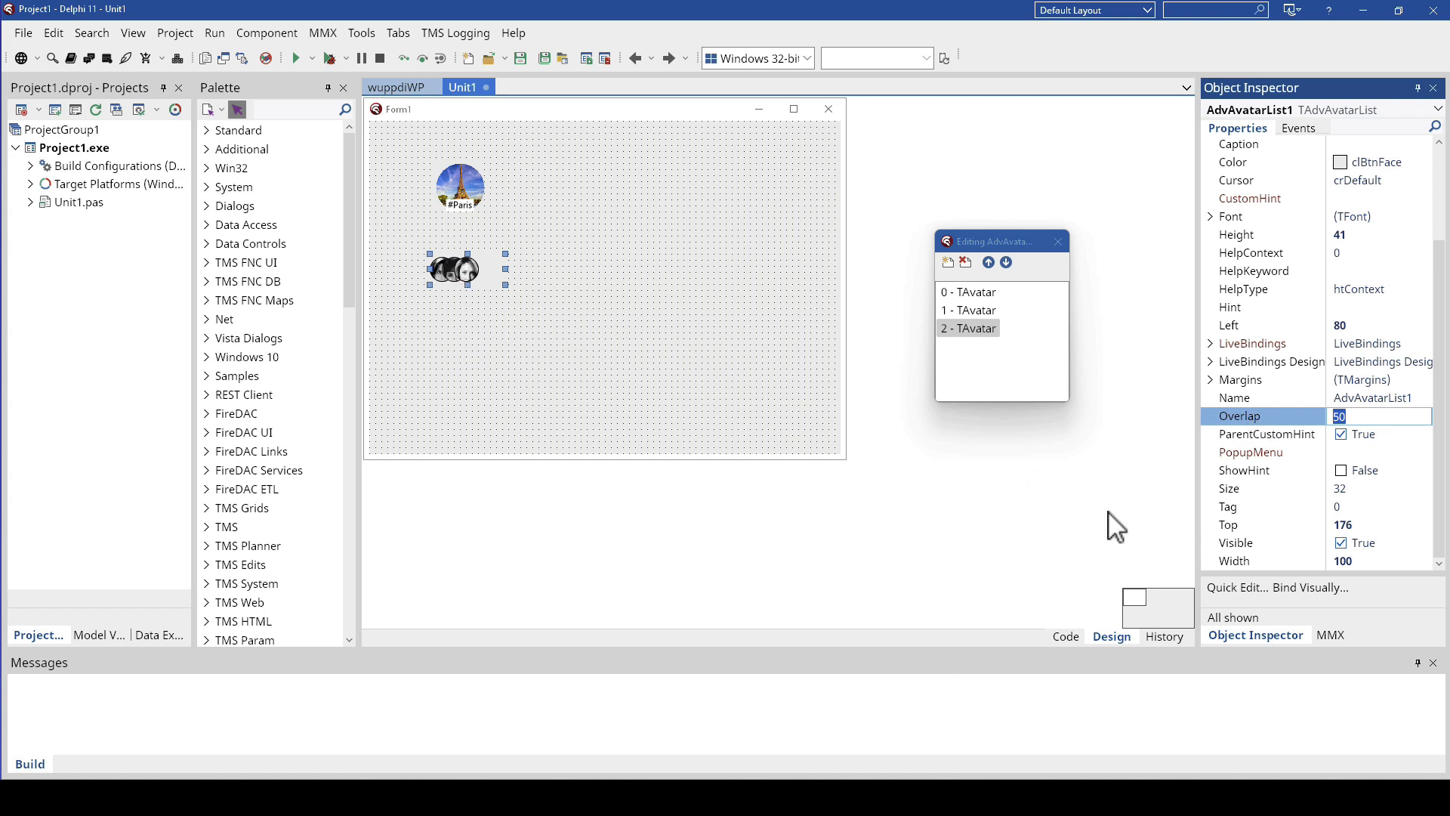
Step: Set AdvAvatarList1's Overlap to 30, then to 50
text(30)
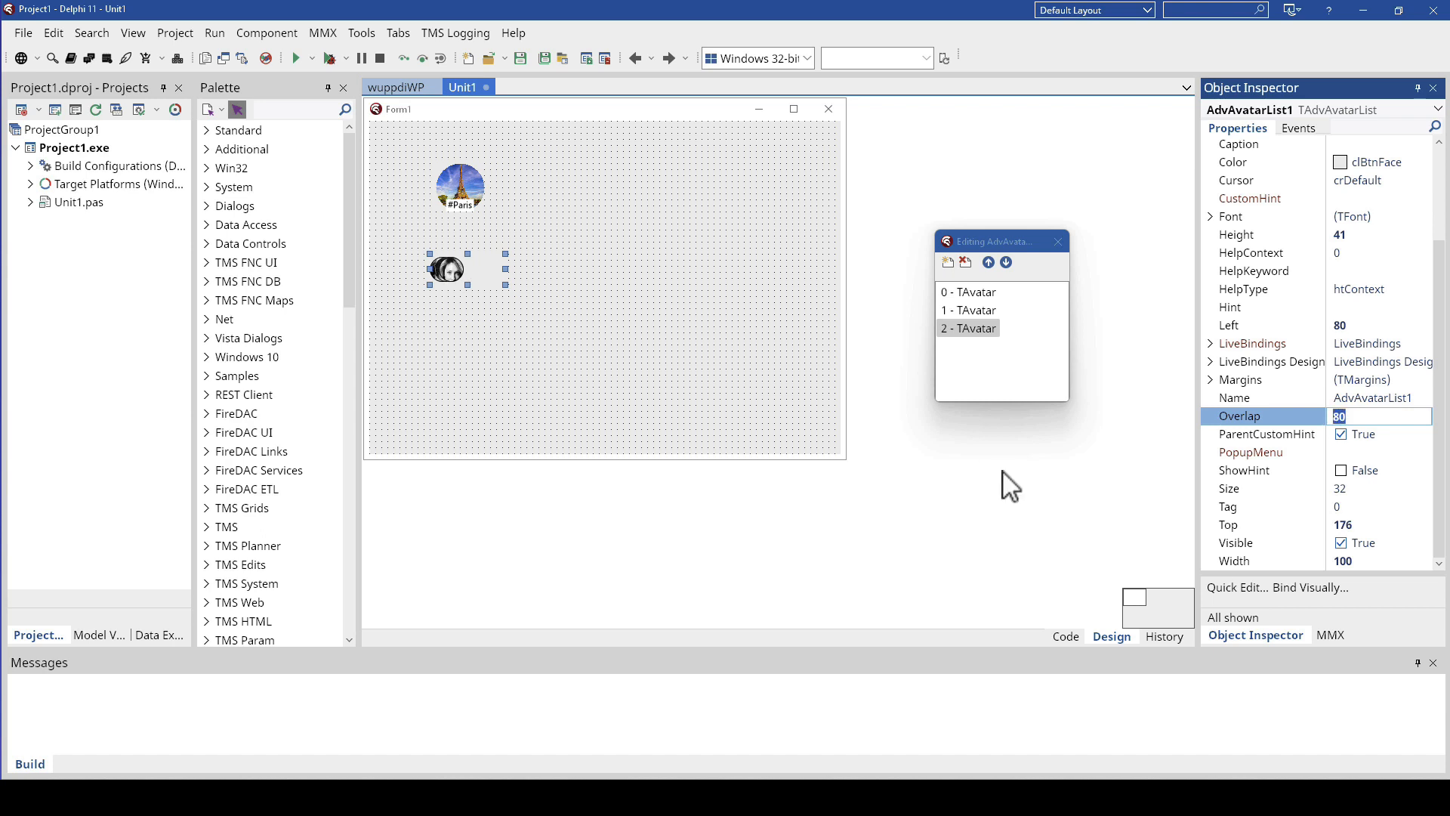
text(50)
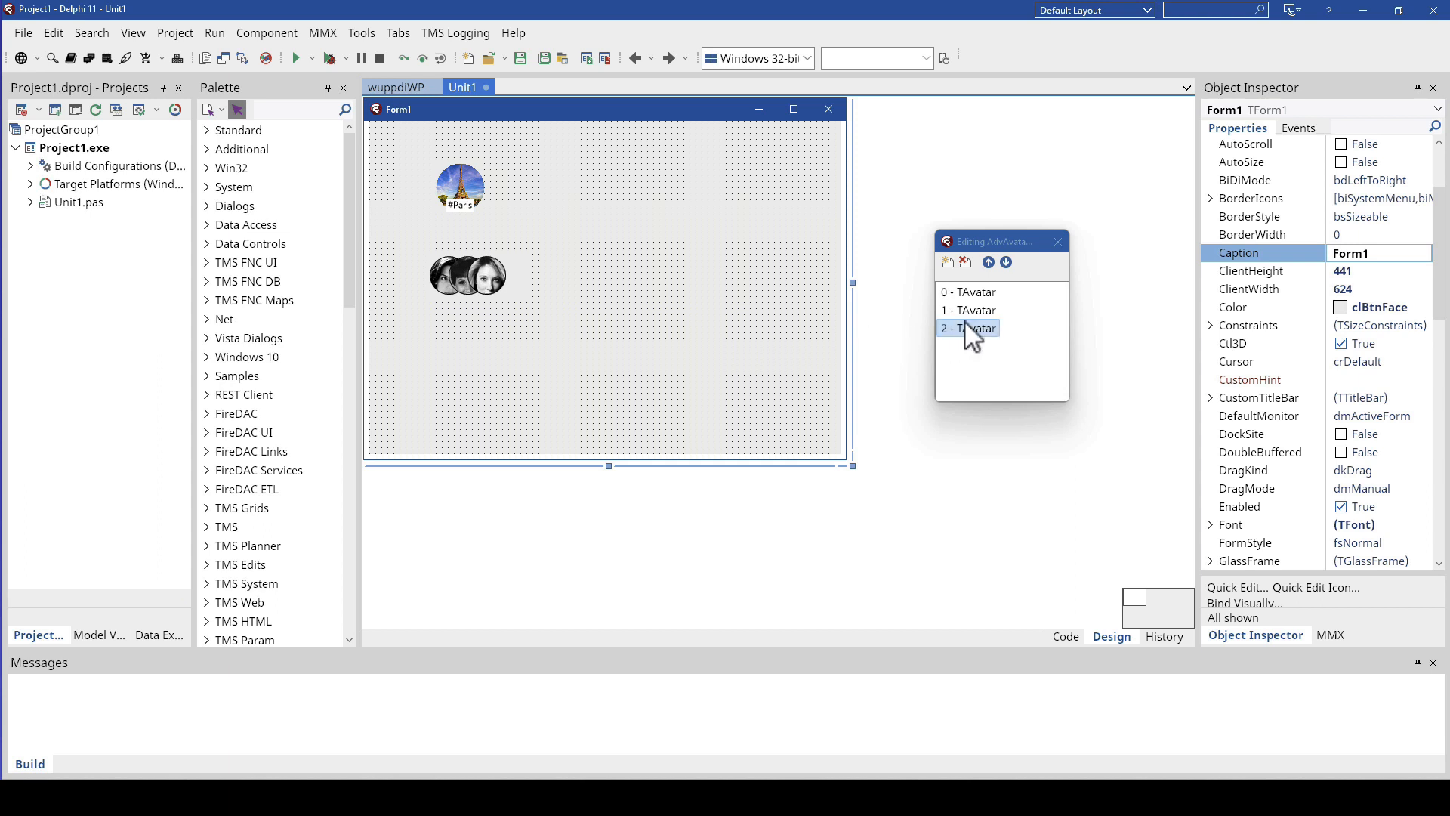
click(968, 309)
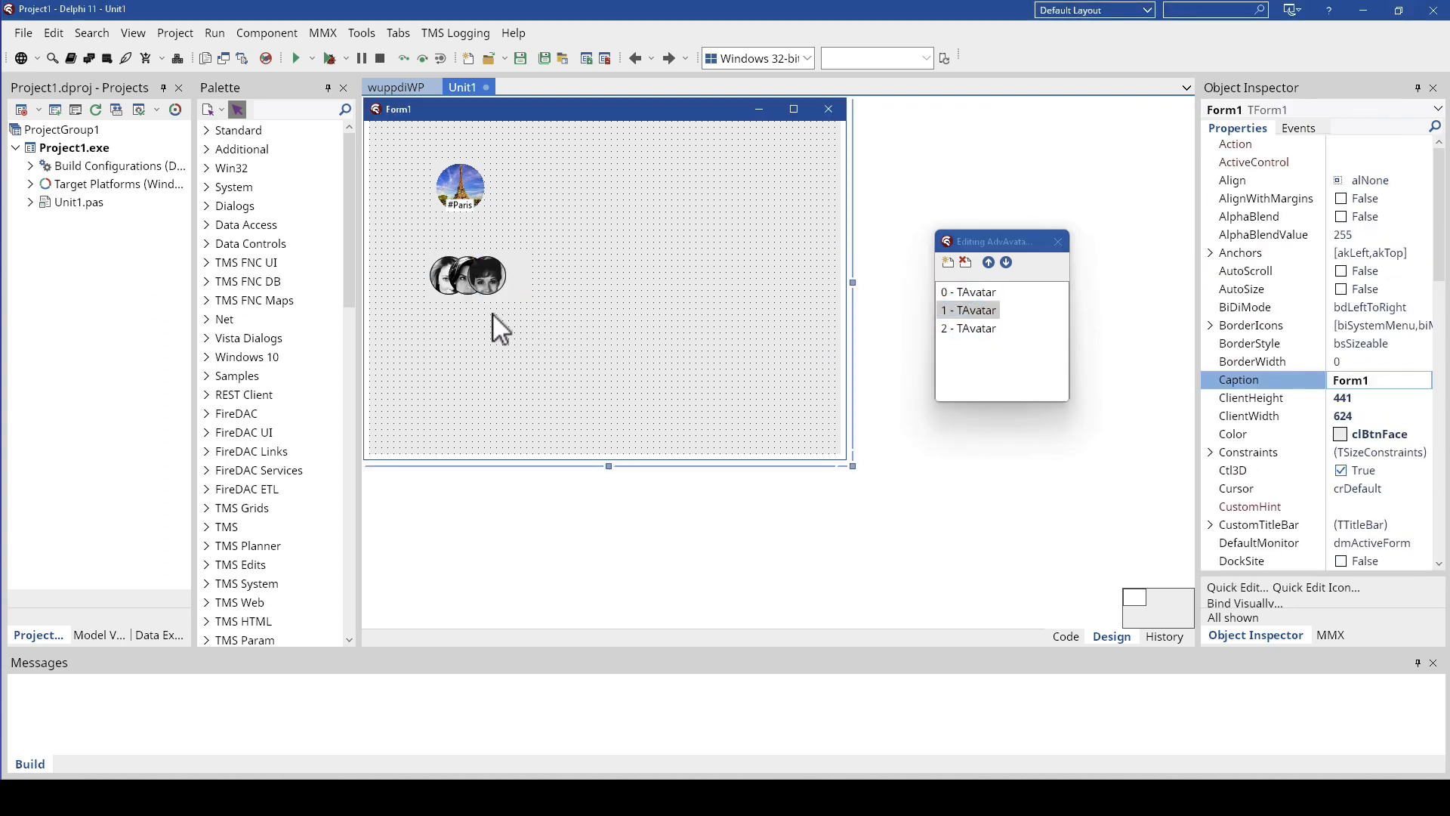
mouse_move(495, 388)
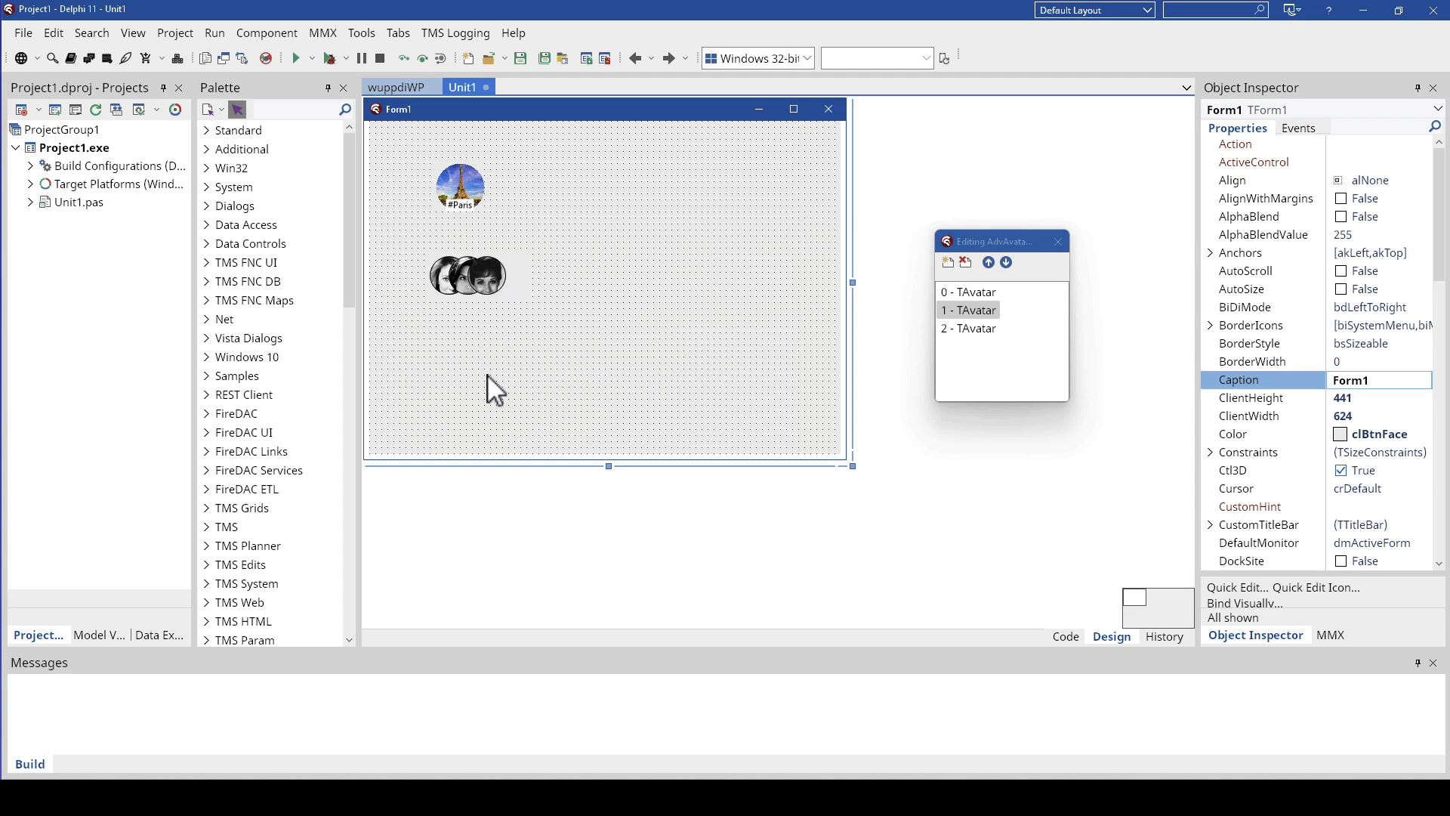